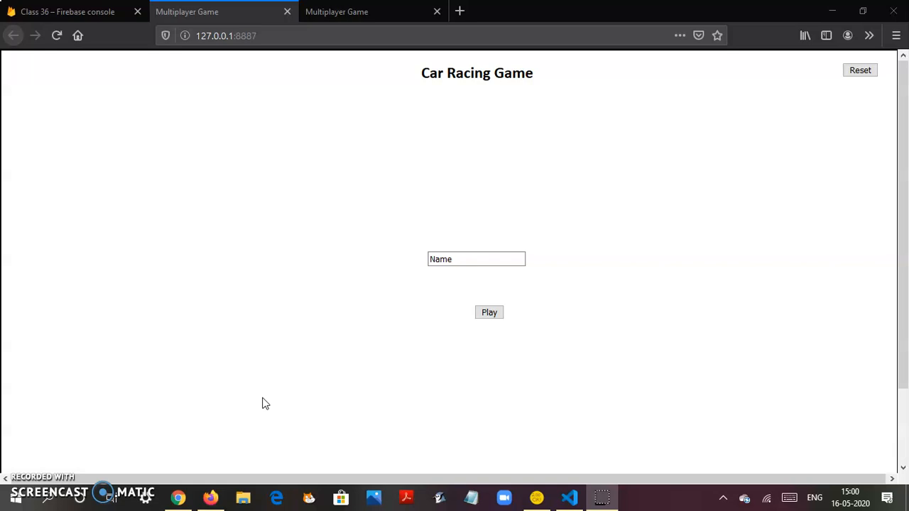
mouse_move(347, 315)
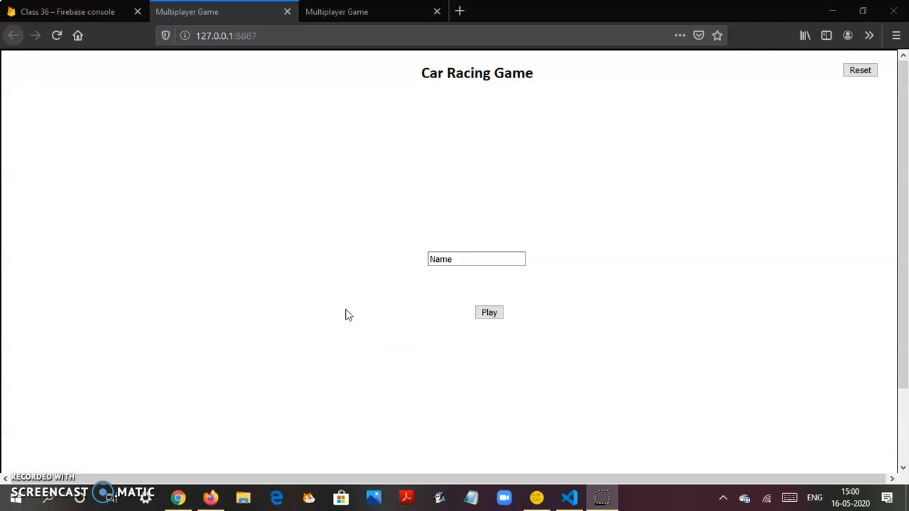
mouse_move(452, 245)
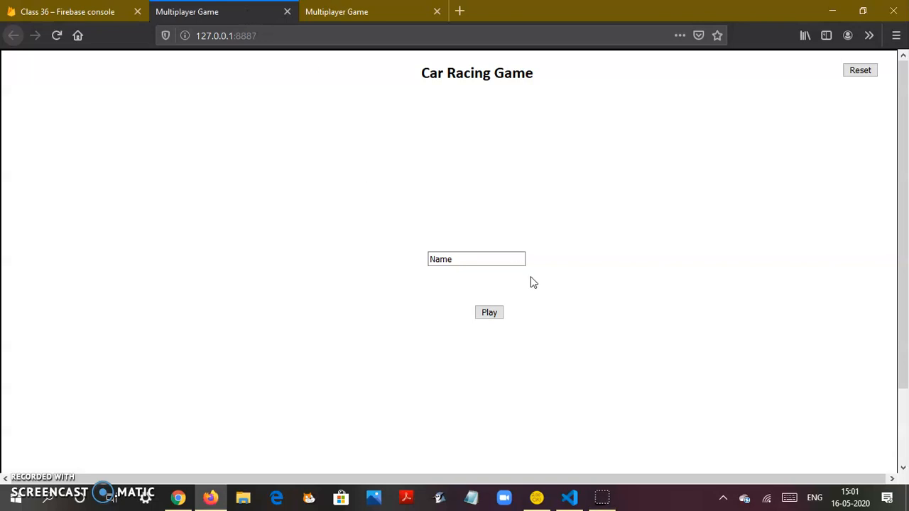
mouse_move(369, 163)
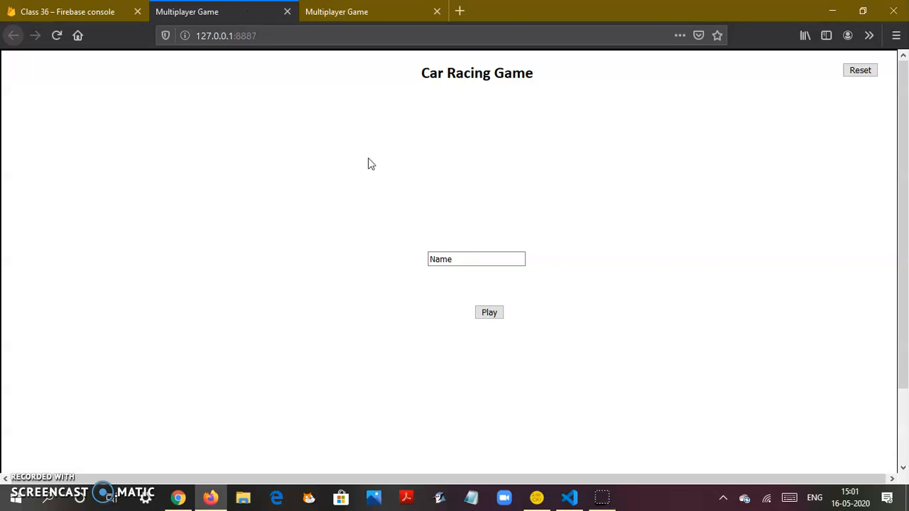
mouse_move(435, 198)
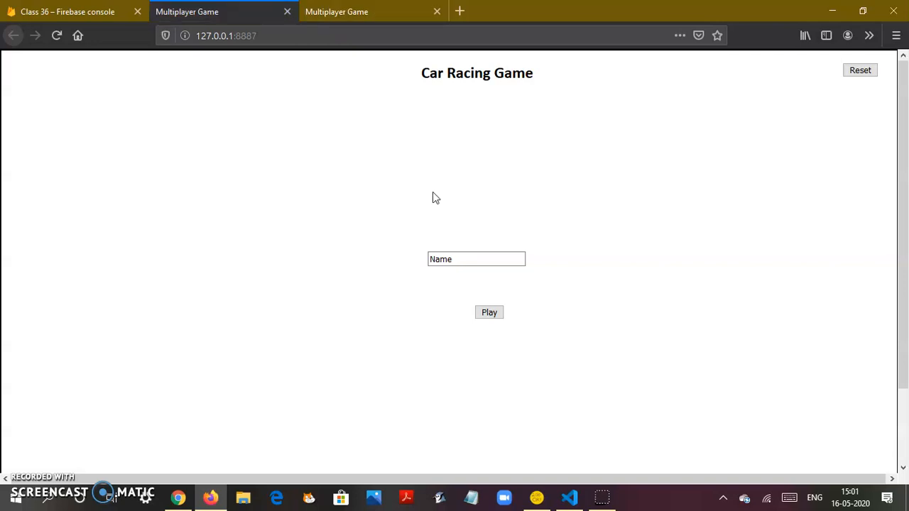
mouse_move(256, 235)
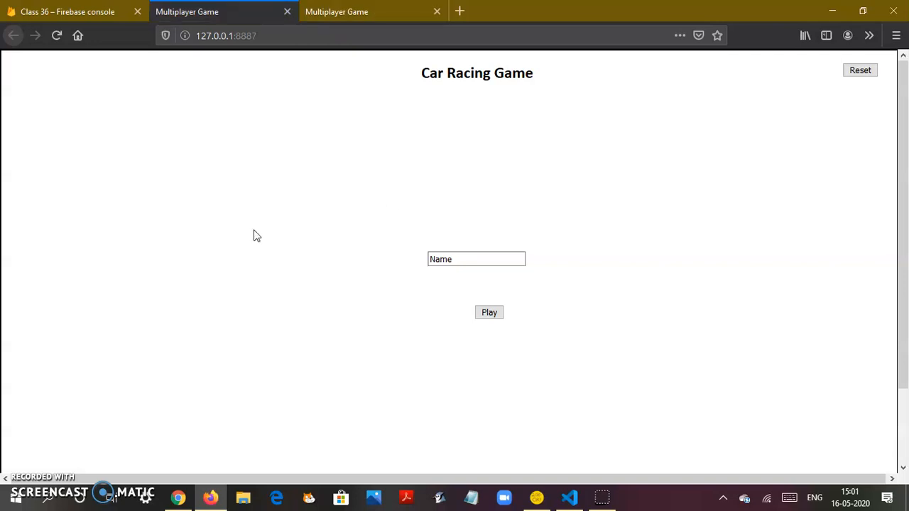
mouse_move(319, 63)
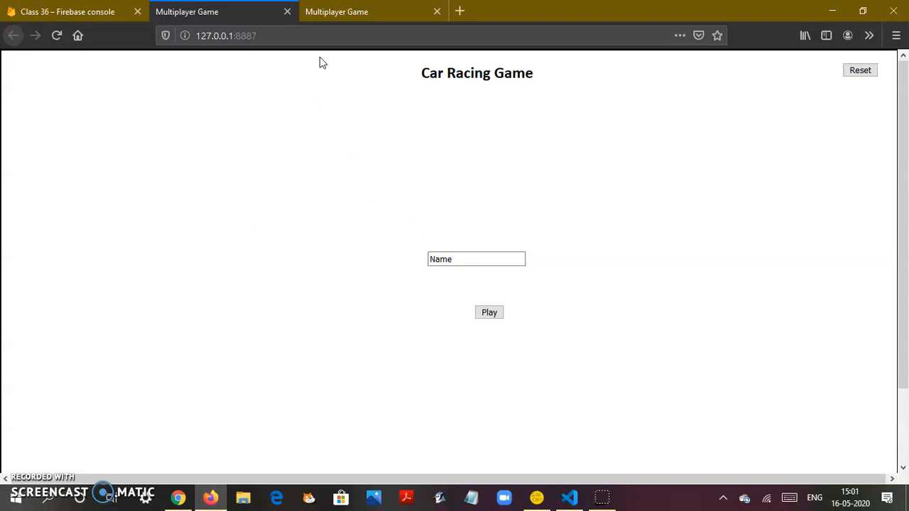
mouse_move(422, 95)
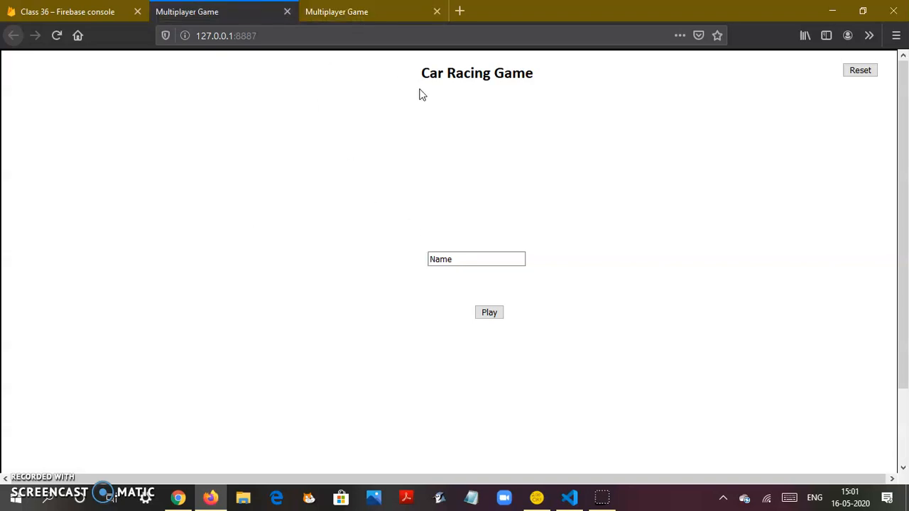
Enter the player name 'Supersonic2' in the second game tab's Name box
left_click(476, 258)
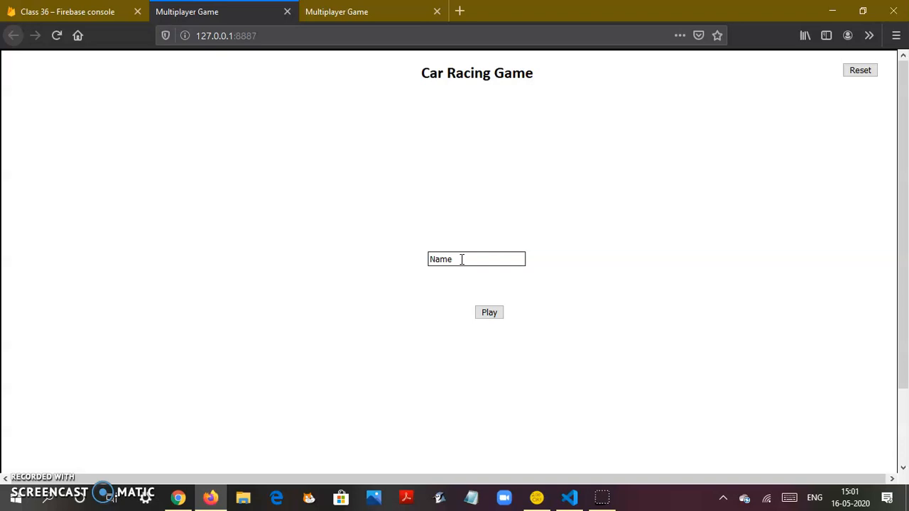
double_click(440, 259)
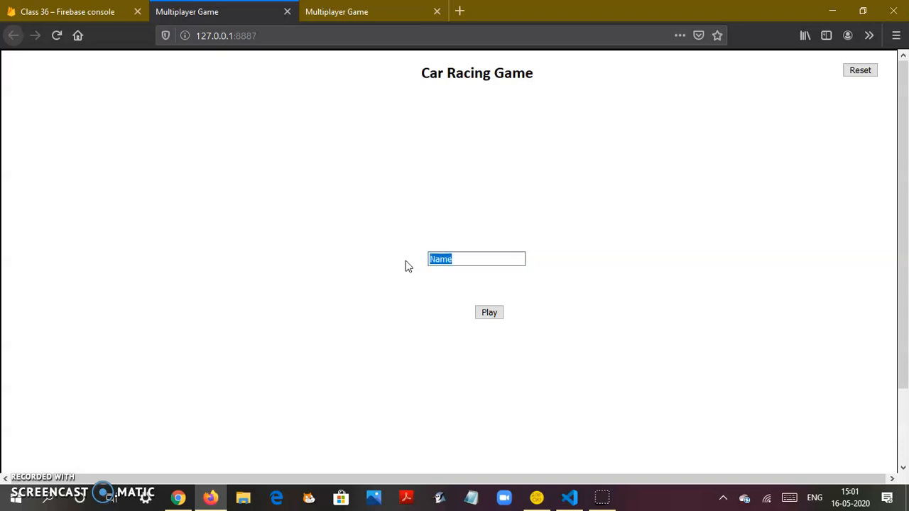
type("Superson")
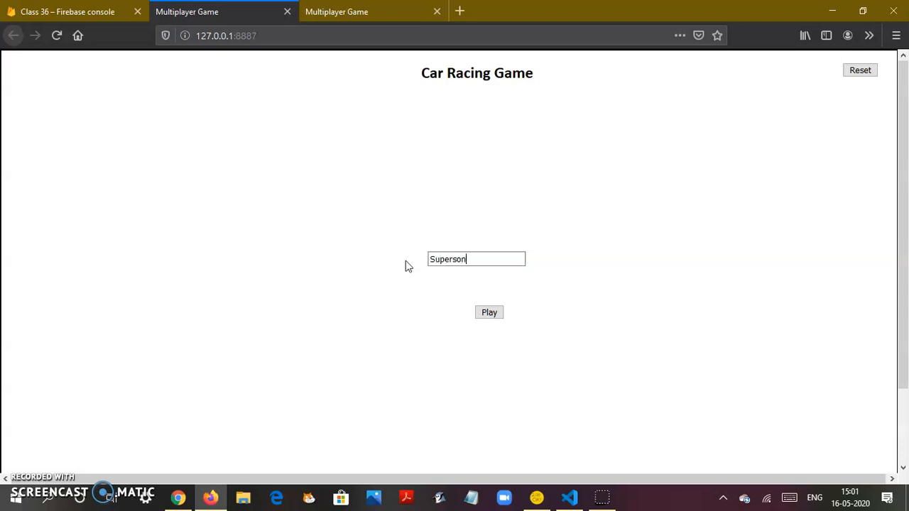
left_click(489, 312)
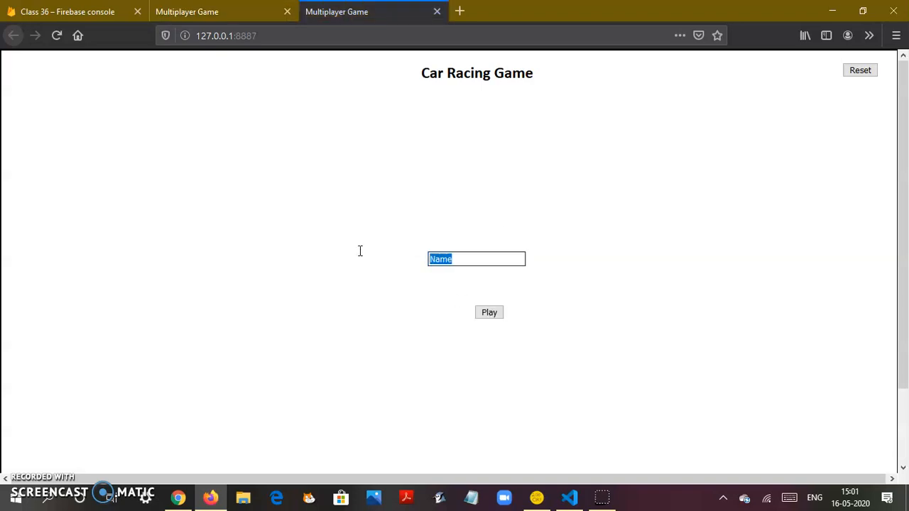
type("Supe")
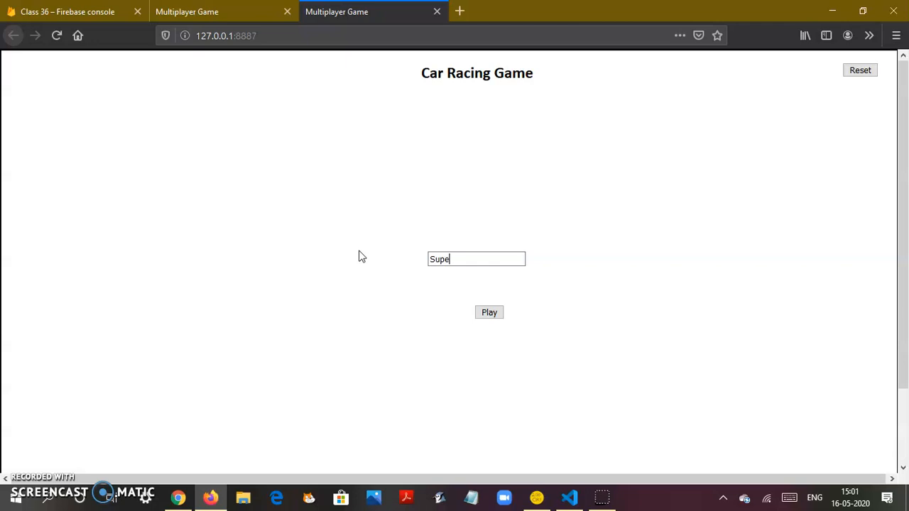
type("rsonic2")
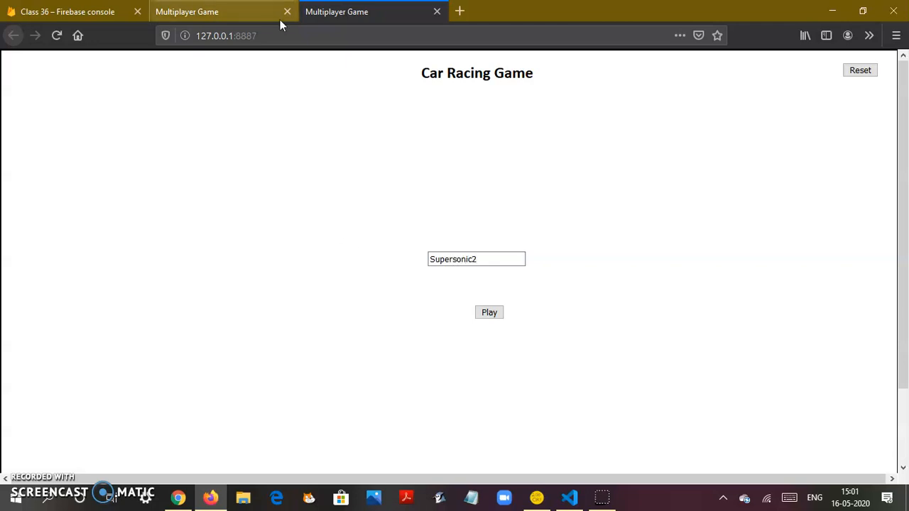
left_click(489, 313)
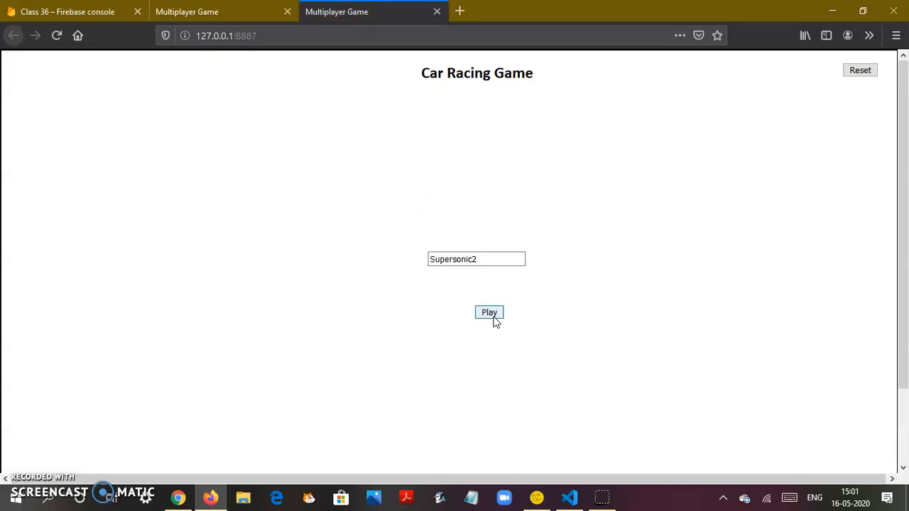
Join the race as Supersonic2 and watch both cars move past the start line
left_click(488, 312)
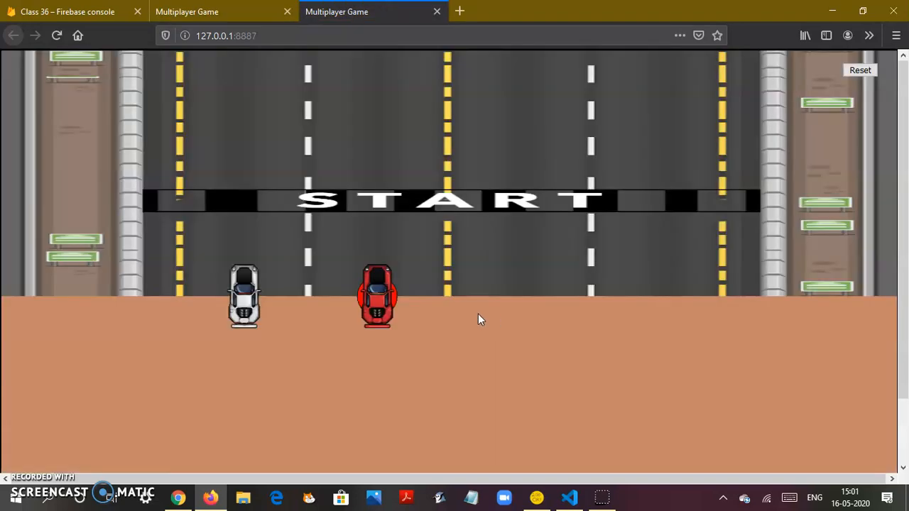
mouse_move(538, 394)
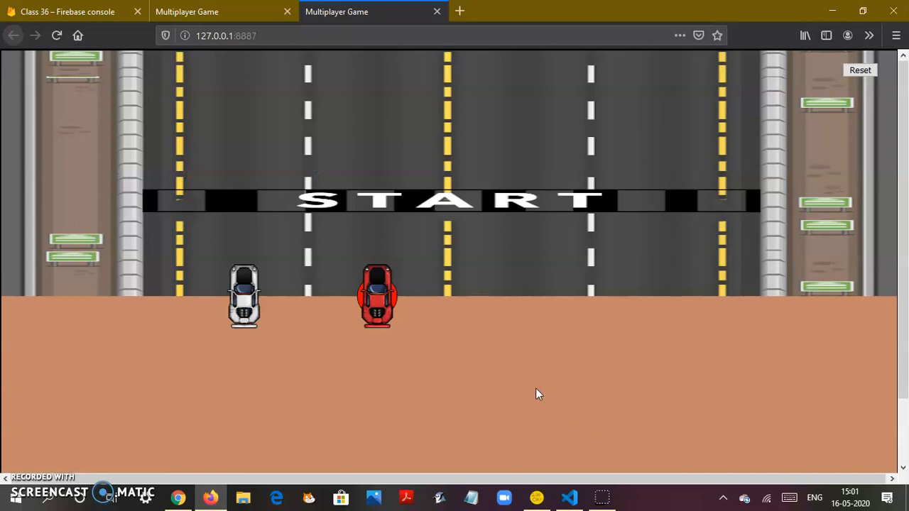
mouse_move(243, 307)
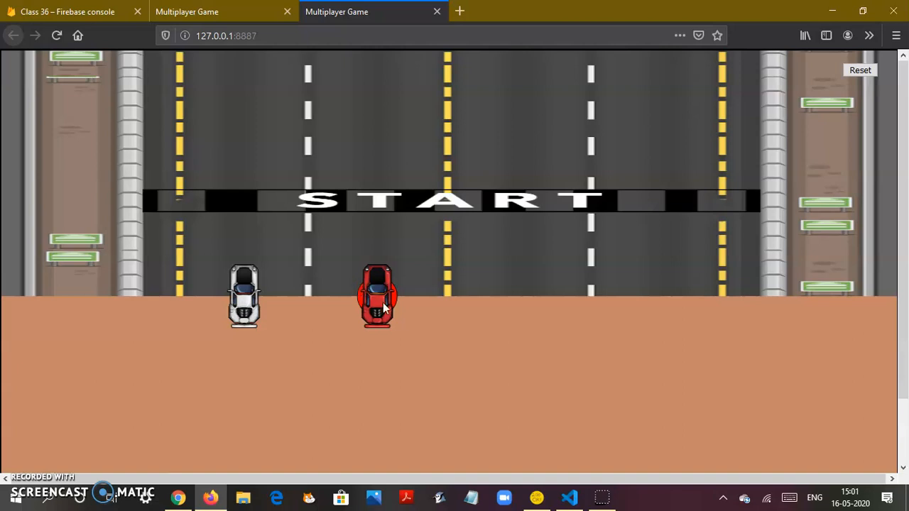
mouse_move(690, 311)
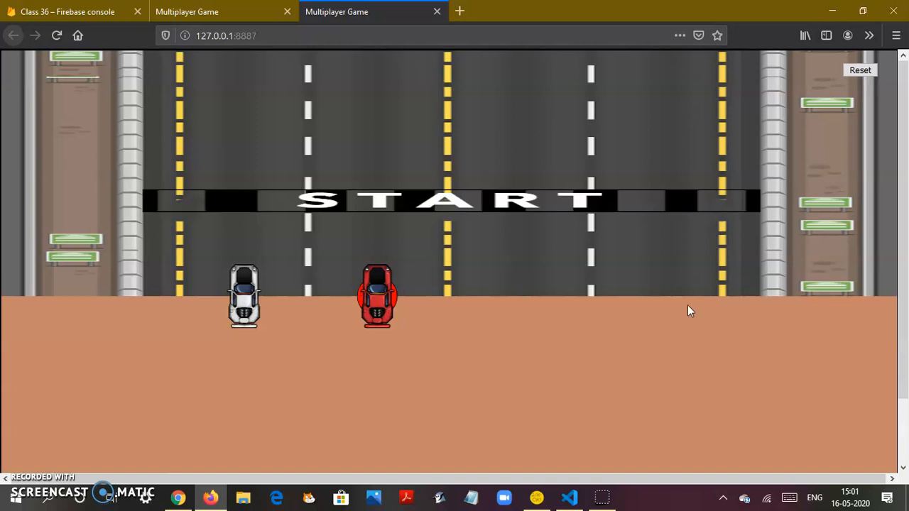
mouse_move(596, 250)
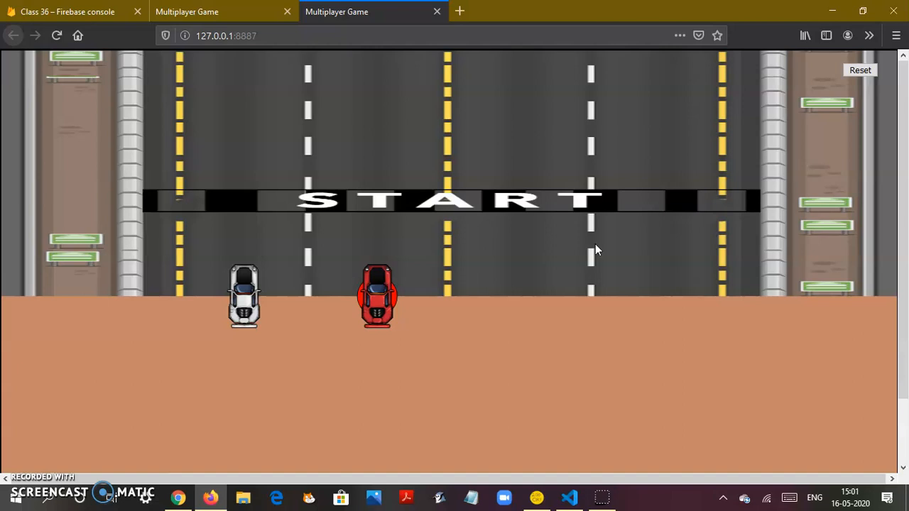
mouse_move(269, 87)
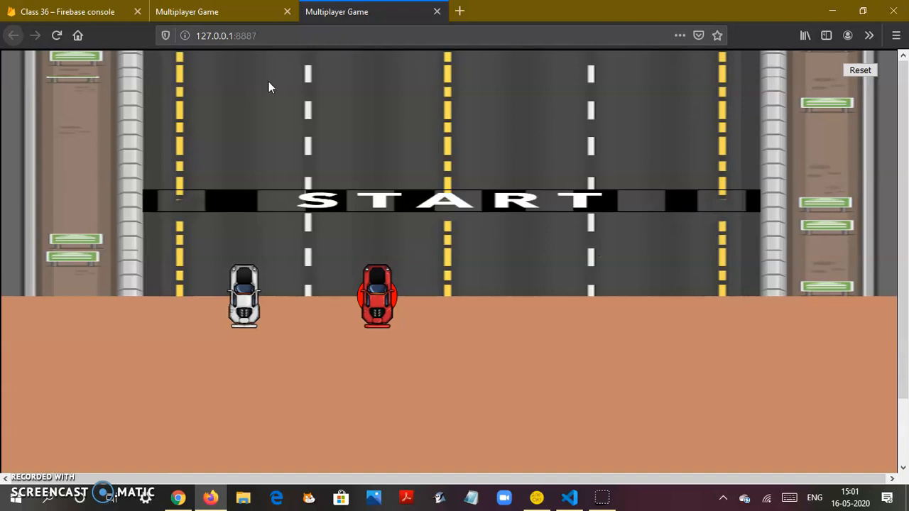
mouse_move(375, 288)
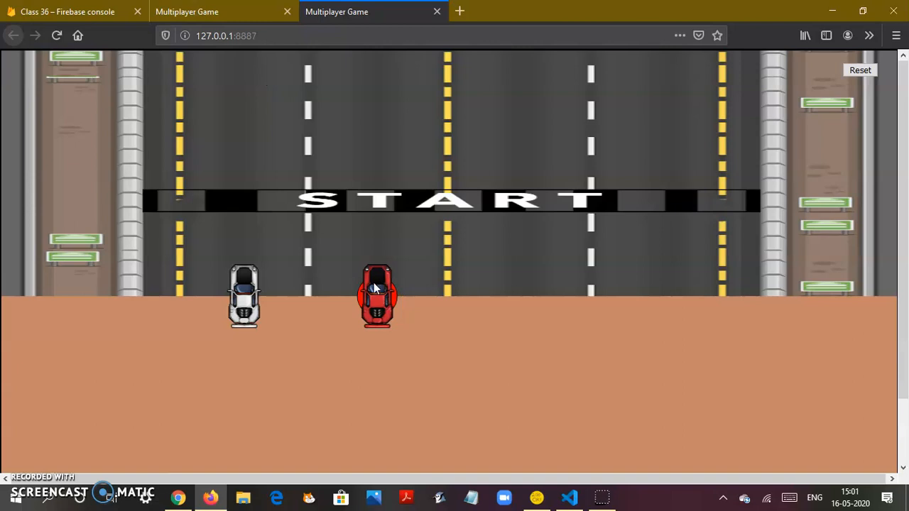
mouse_move(318, 115)
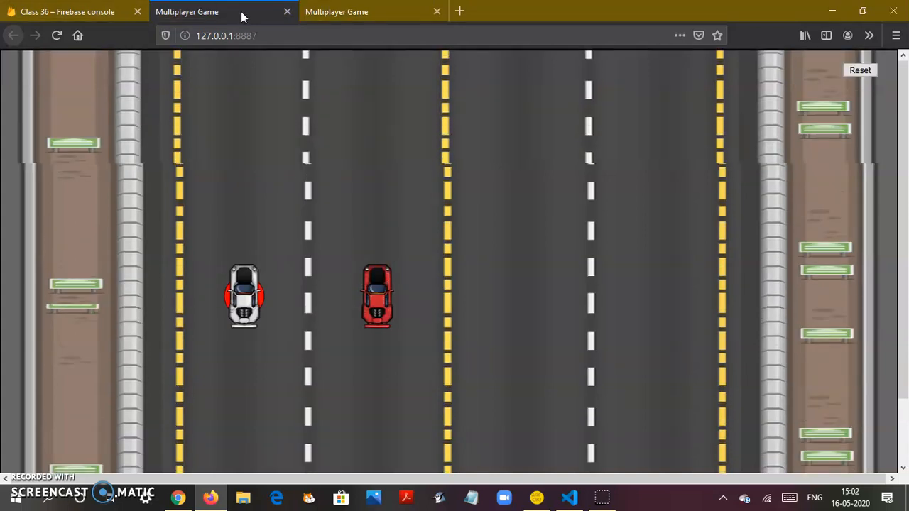
Inspect gameState, playerCount, and both players' distance 1720 and names in the Firebase database
left_click(67, 11)
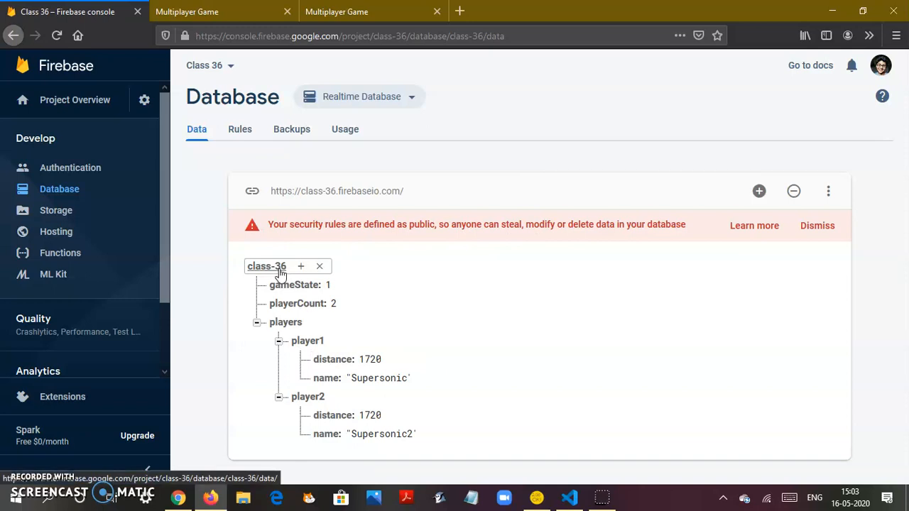
left_click(329, 284)
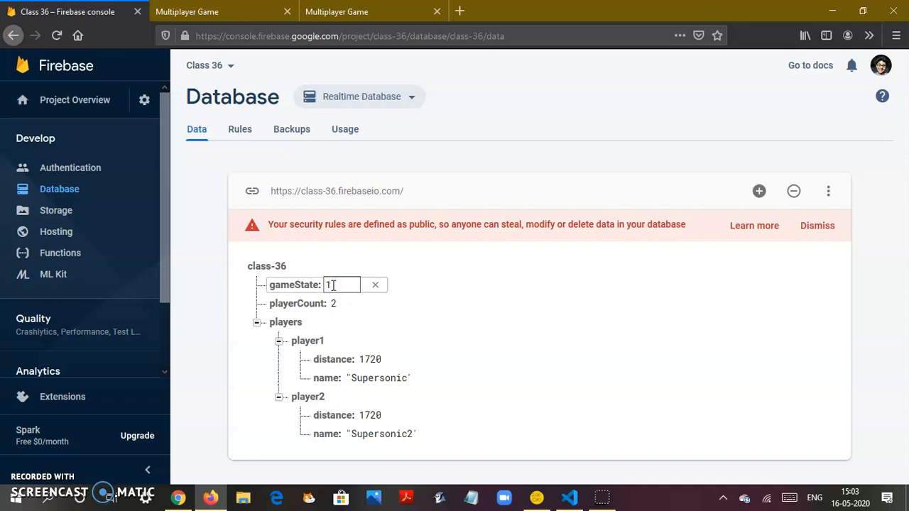
left_click(334, 303)
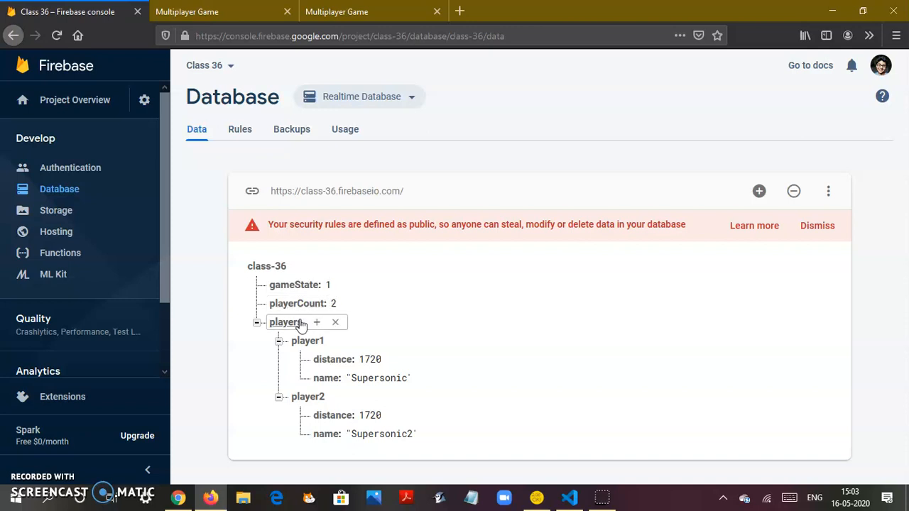
mouse_move(323, 340)
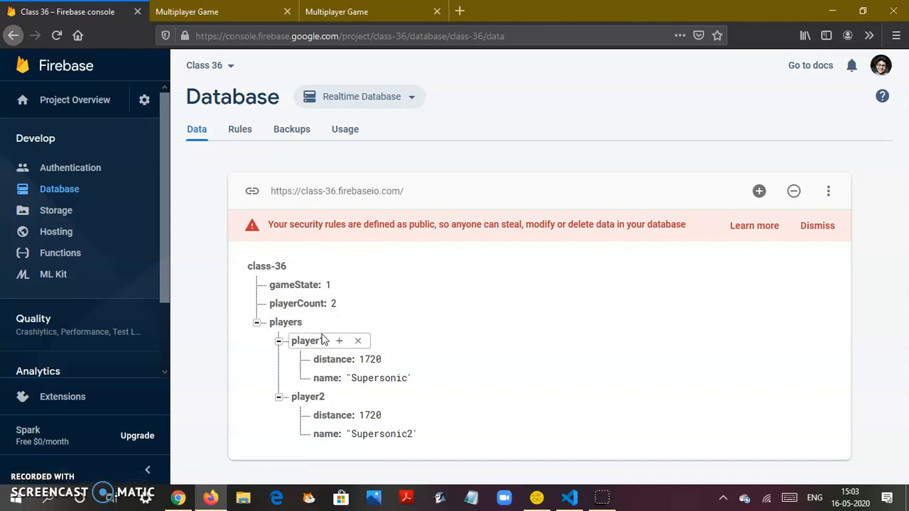
left_click(369, 359)
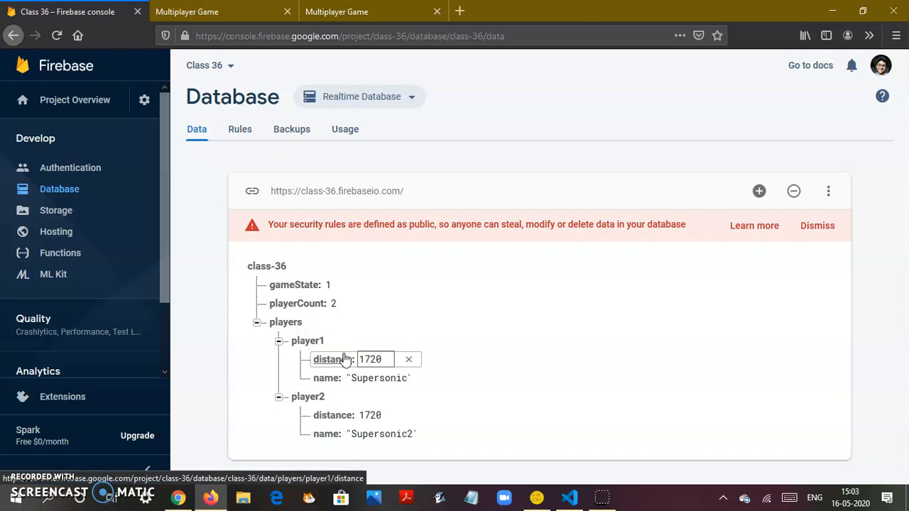
left_click(379, 378)
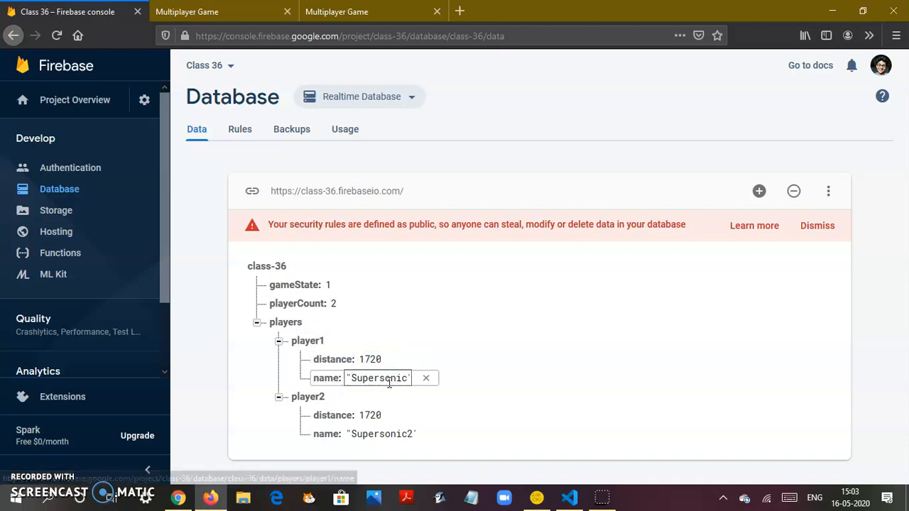
left_click(370, 415)
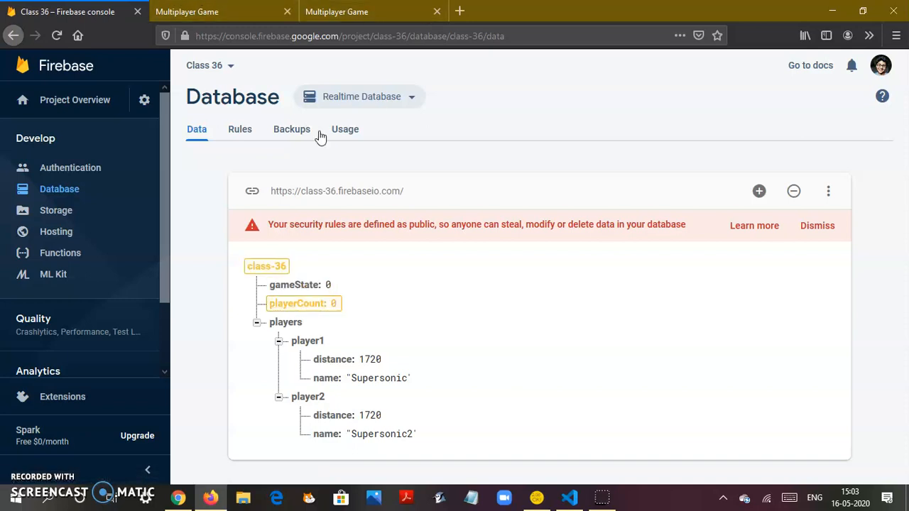
Delete the players node holding player1 and player2 from the Firebase database
double_click(327, 285)
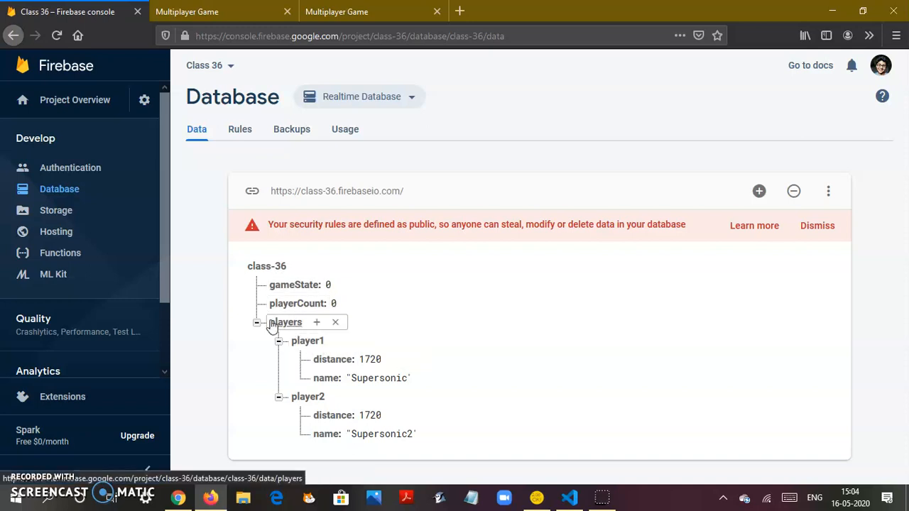
mouse_move(335, 322)
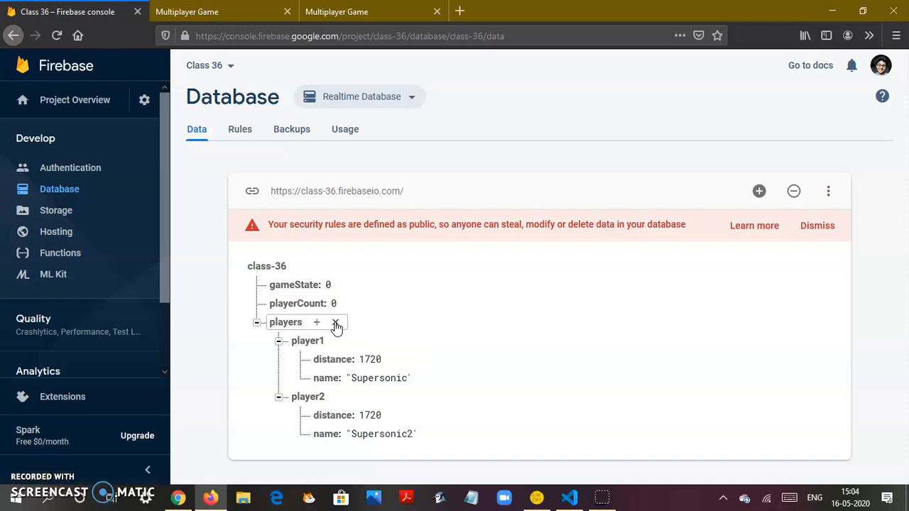
mouse_move(336, 325)
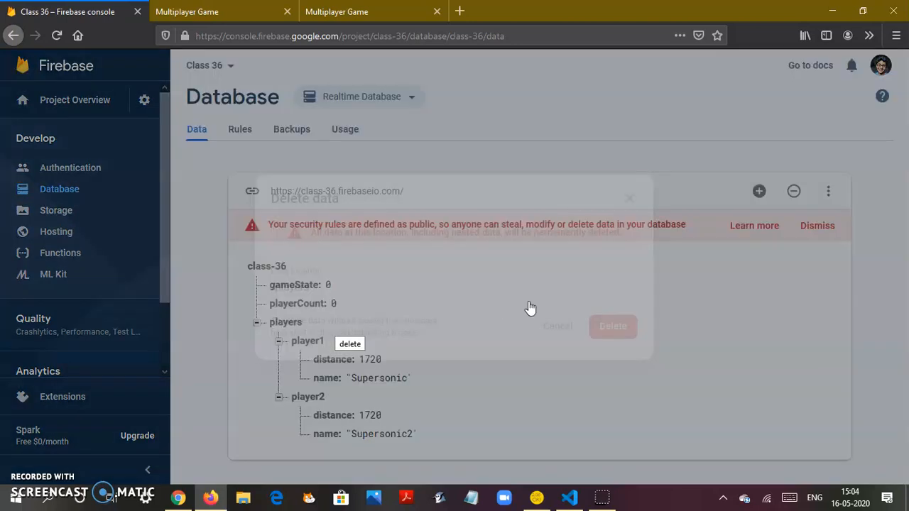
left_click(557, 326)
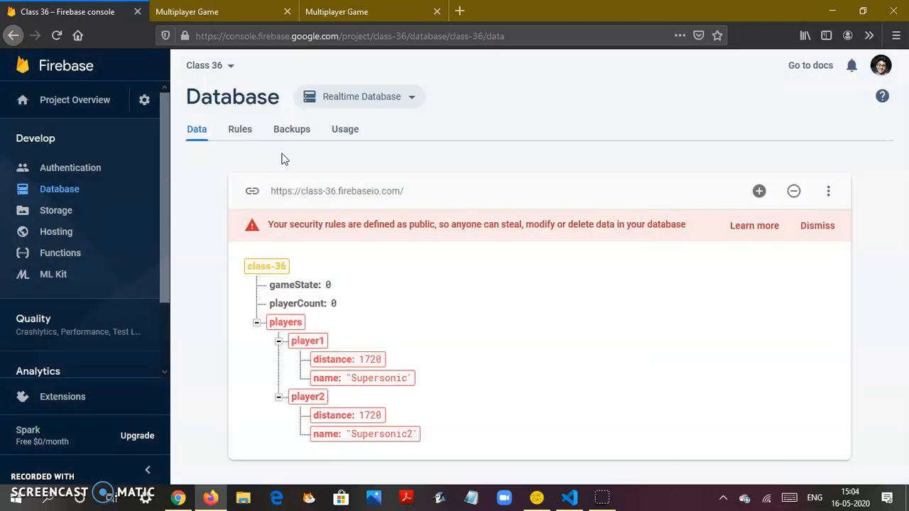
Join the first game tab as 'Supersonic' and confirm player1 with playerCount 1 in Firebase
left_click(187, 11)
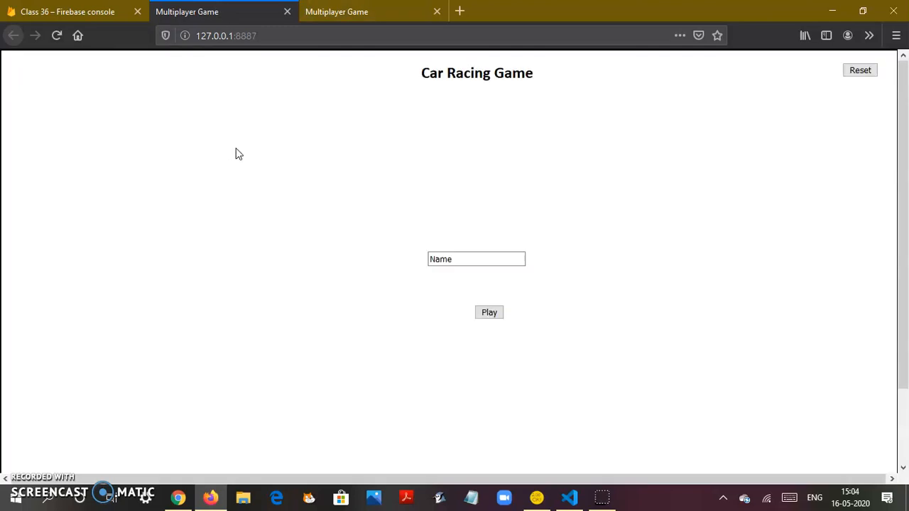
left_click(68, 11)
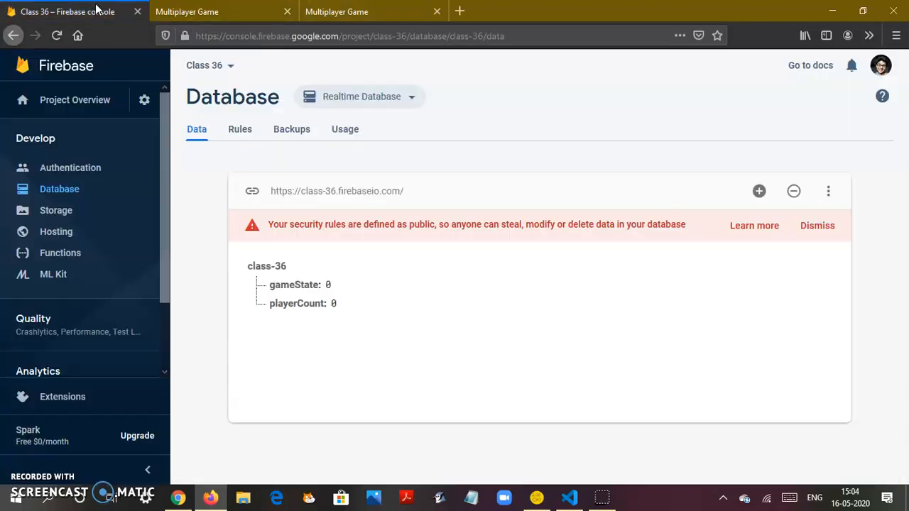
mouse_move(263, 166)
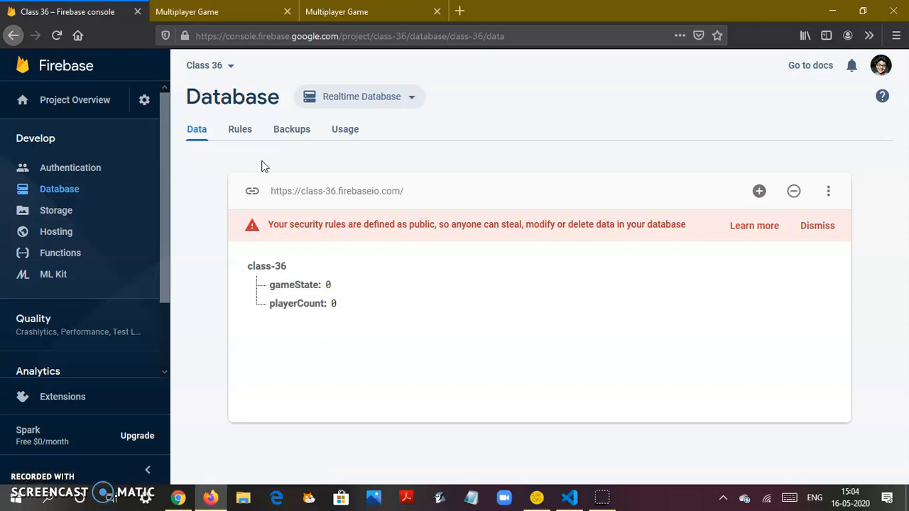
left_click(187, 11)
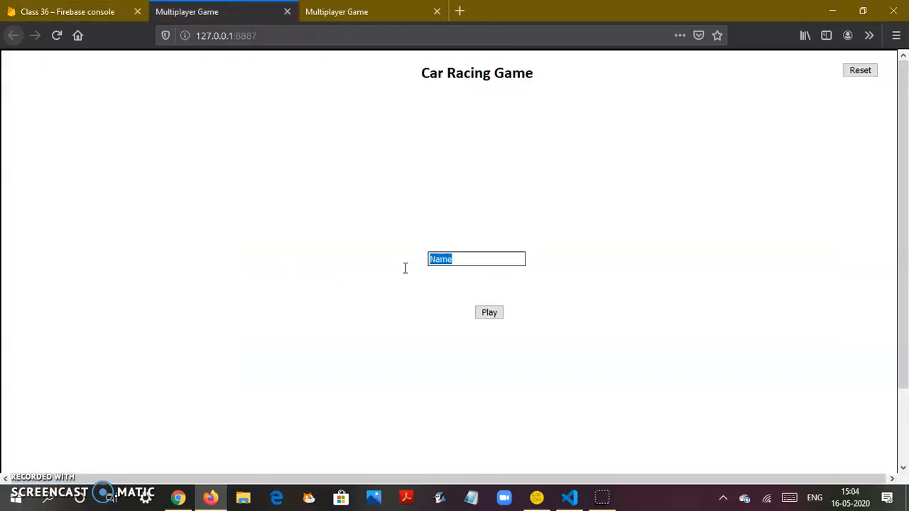
type("s")
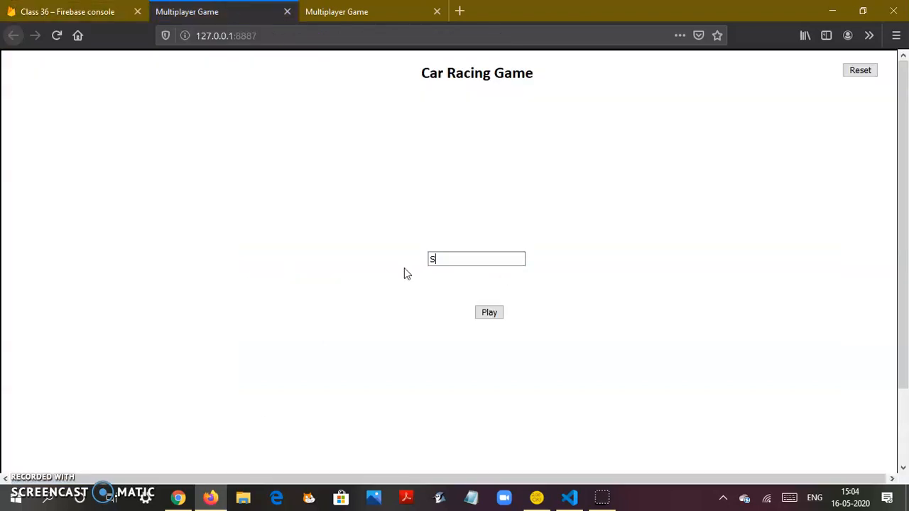
type("upersonic")
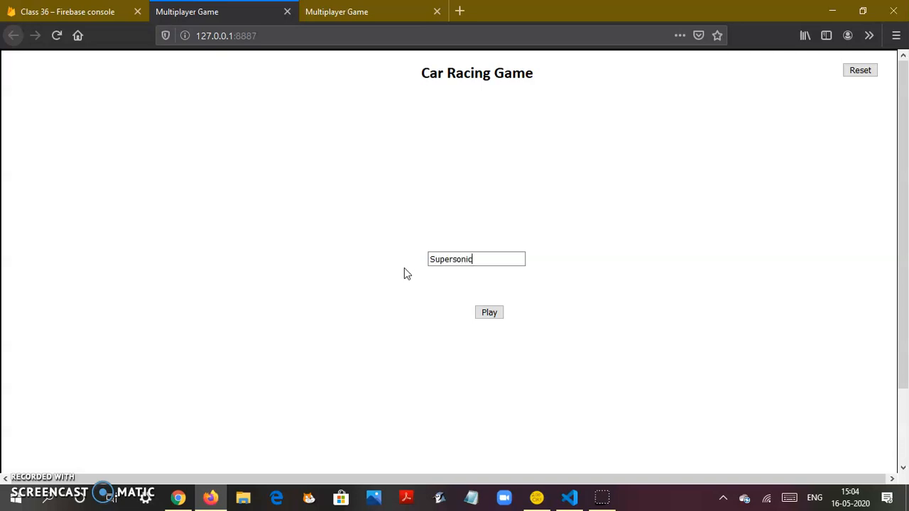
left_click(489, 312)
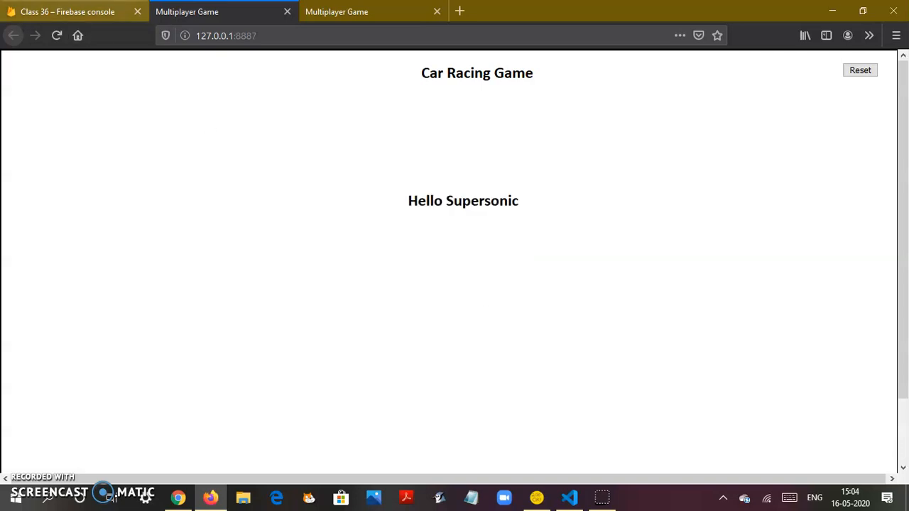
left_click(67, 11)
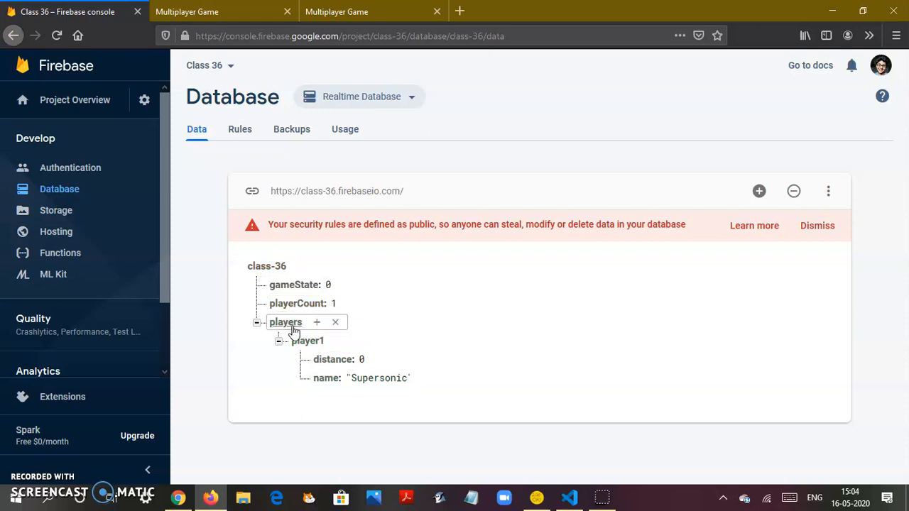
left_click(336, 11)
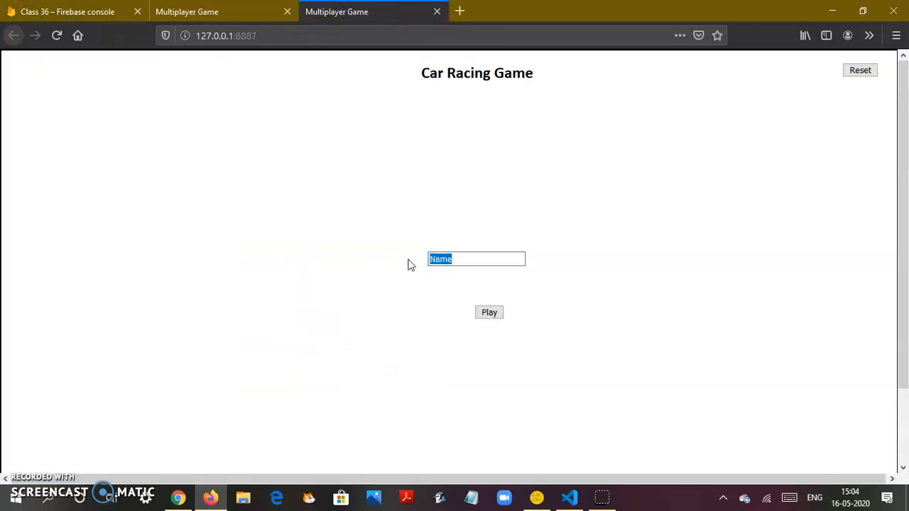
Join as 'Supersonic2' and confirm playerCount 2 and gameState 1 in Firebase
type("Super")
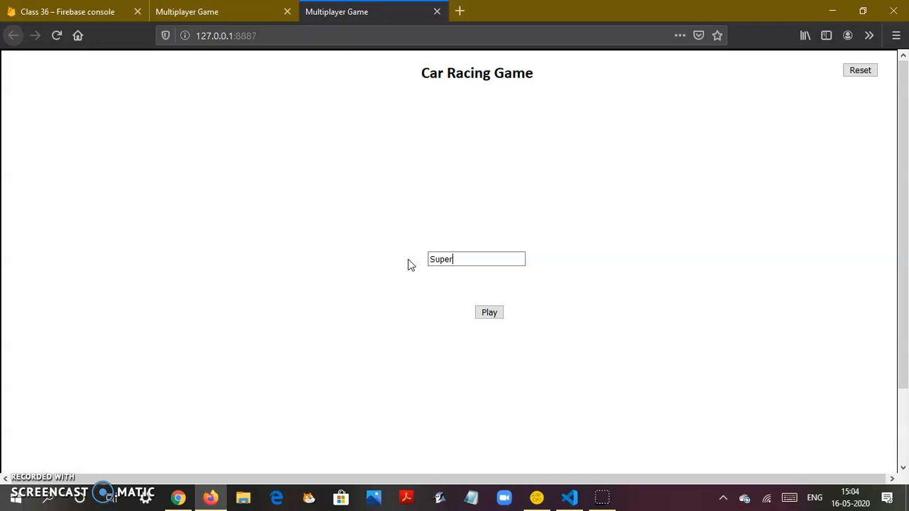
type("sonic2")
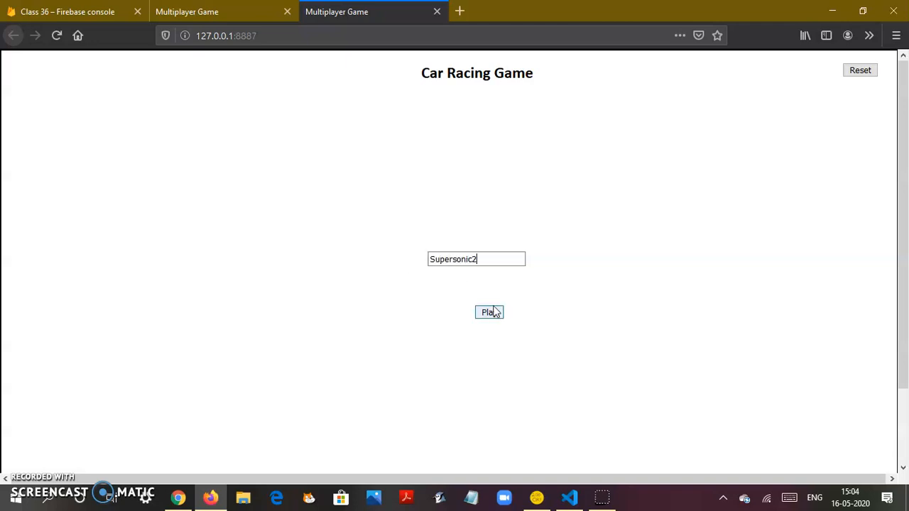
left_click(67, 11)
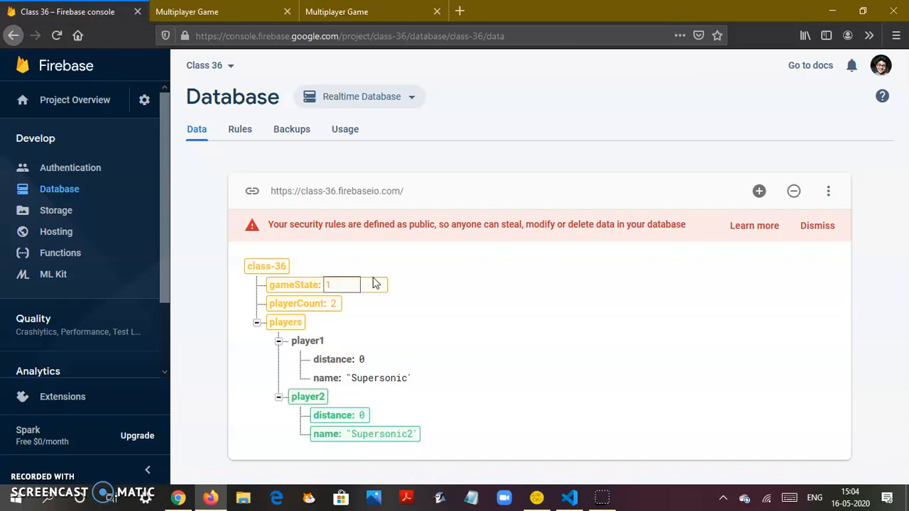
double_click(379, 378)
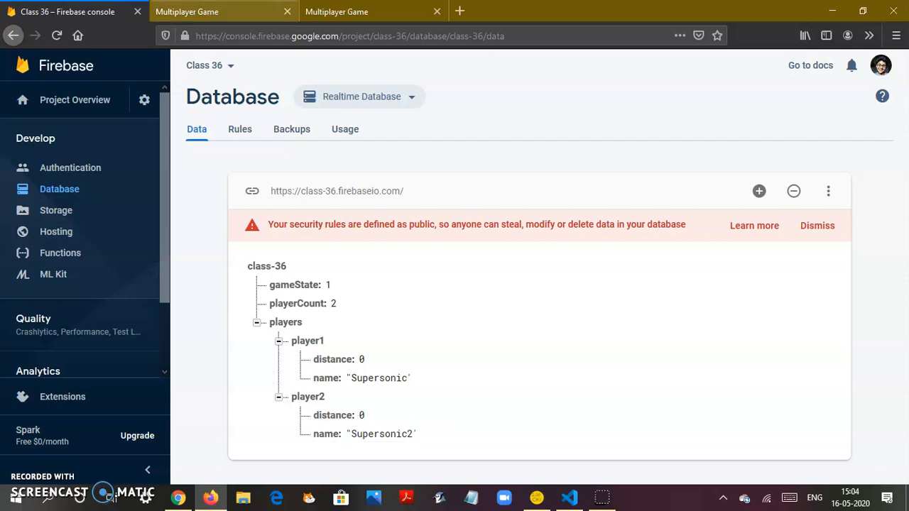
left_click(187, 11)
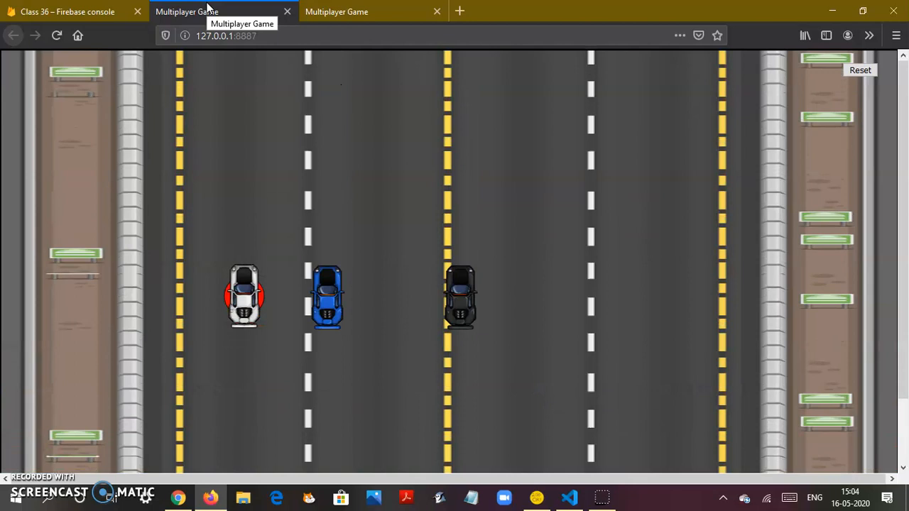
Drive both cars and verify each player reaches distance 570 in Firebase
left_click(67, 11)
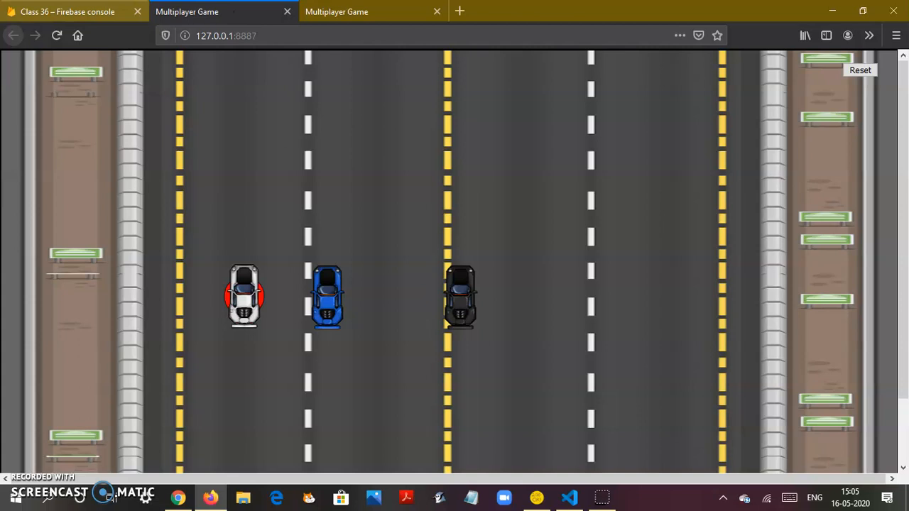
left_click(337, 11)
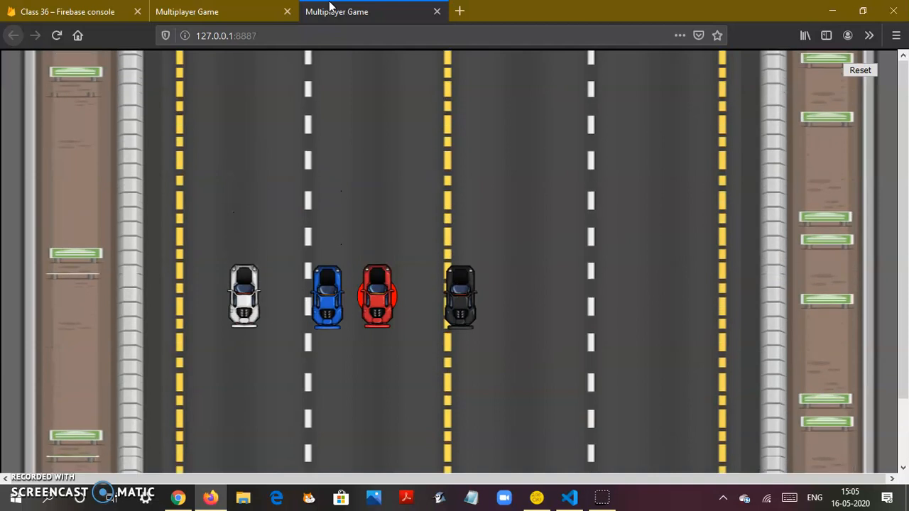
left_click(68, 12)
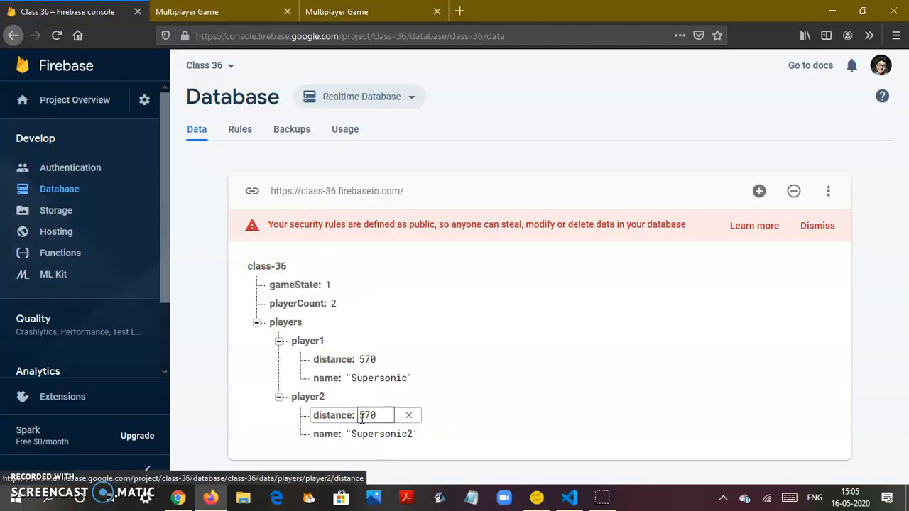
mouse_move(665, 421)
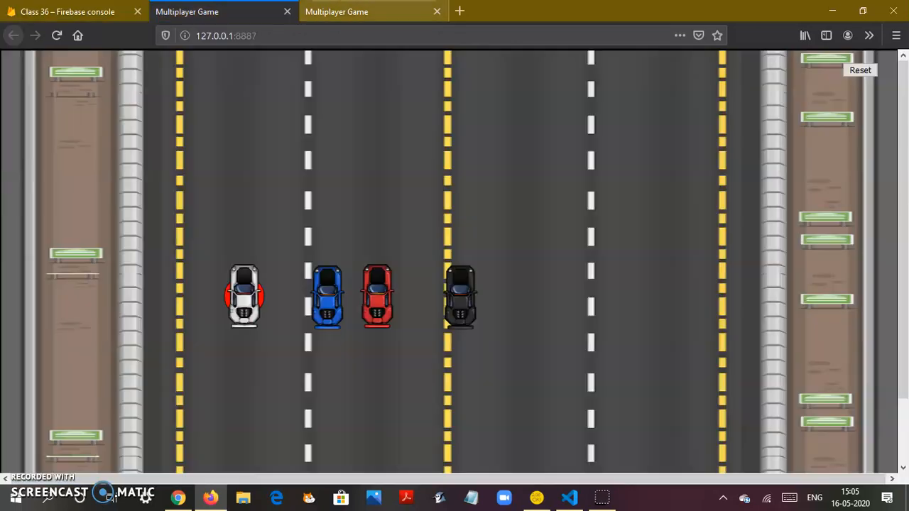
left_click(67, 11)
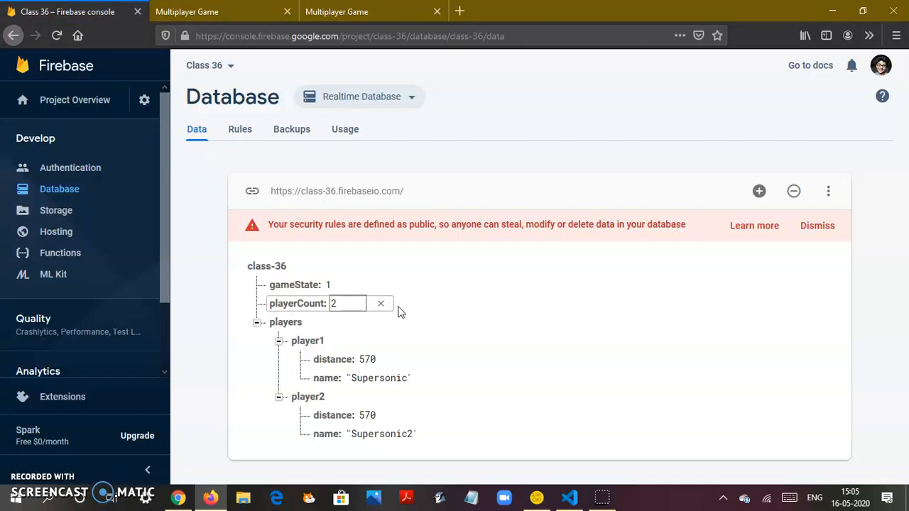
left_click(569, 497)
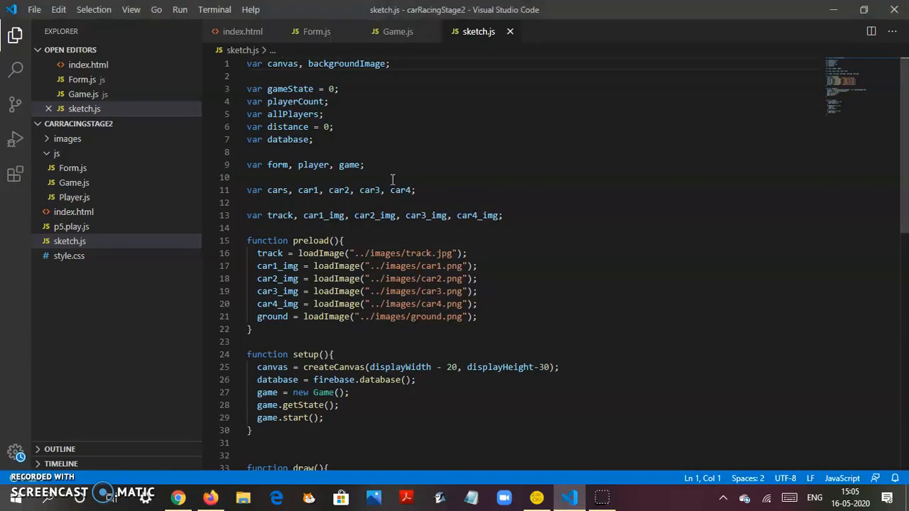
Review sketch.js's preload, setup and draw code, then bring up index.html
scroll("down", 3)
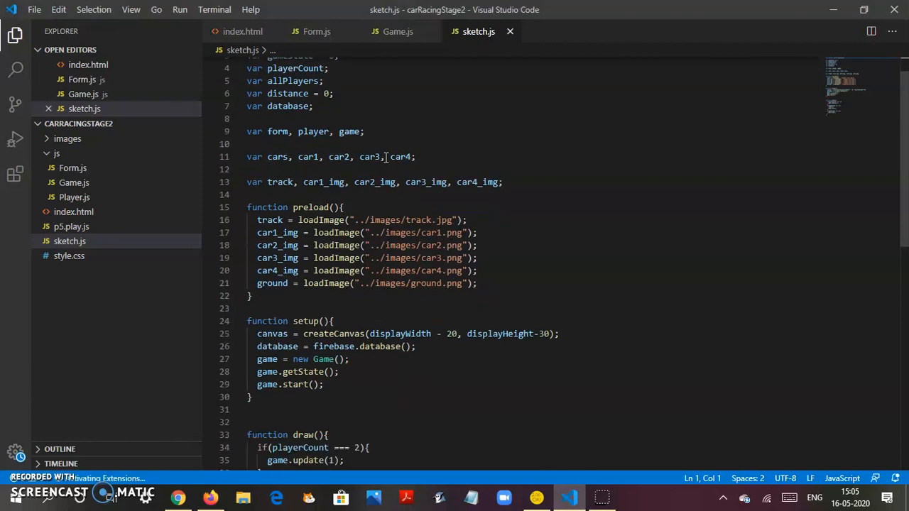
scroll("up", 3)
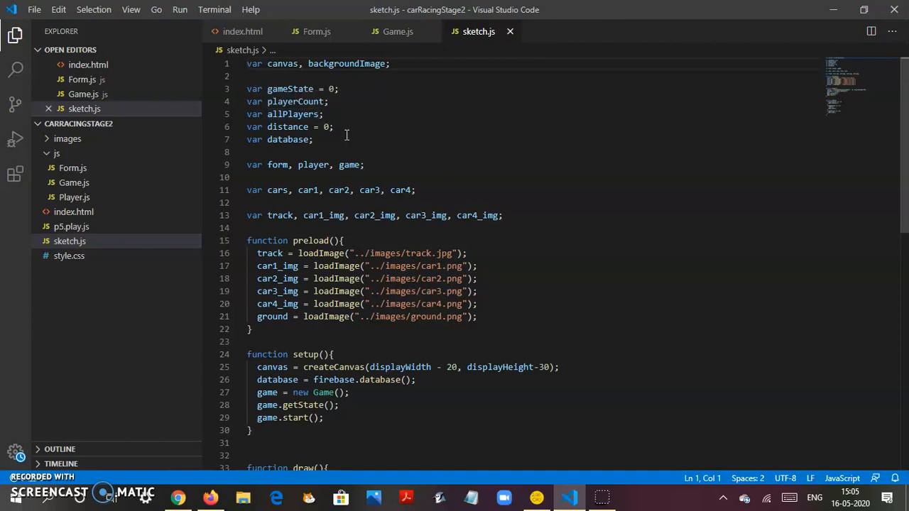
mouse_move(479, 215)
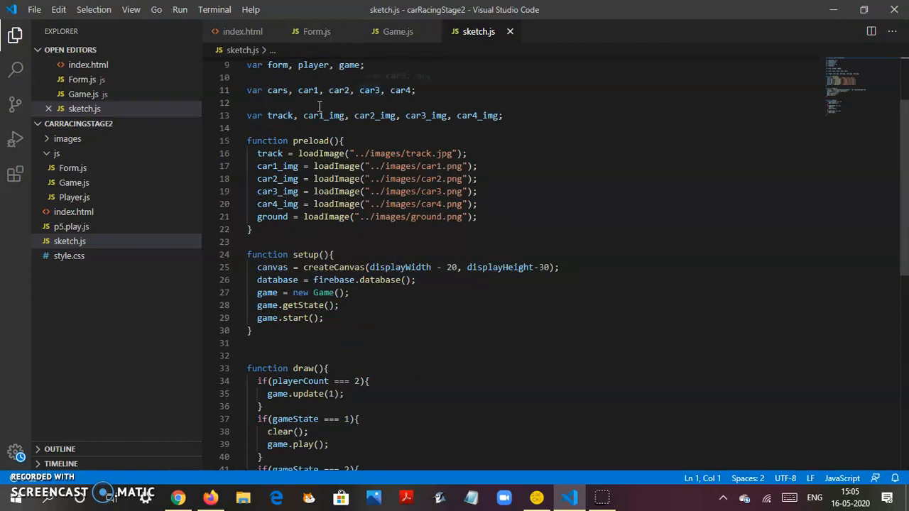
mouse_move(276, 90)
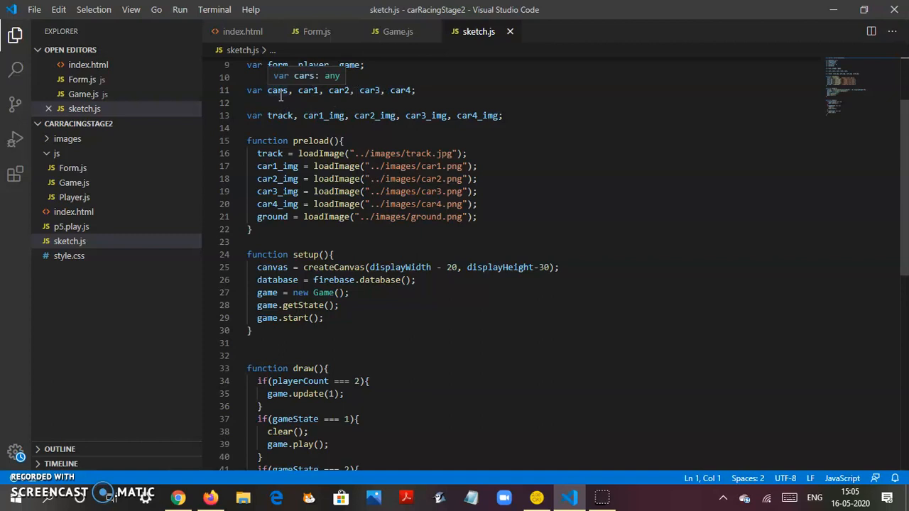
mouse_move(564, 195)
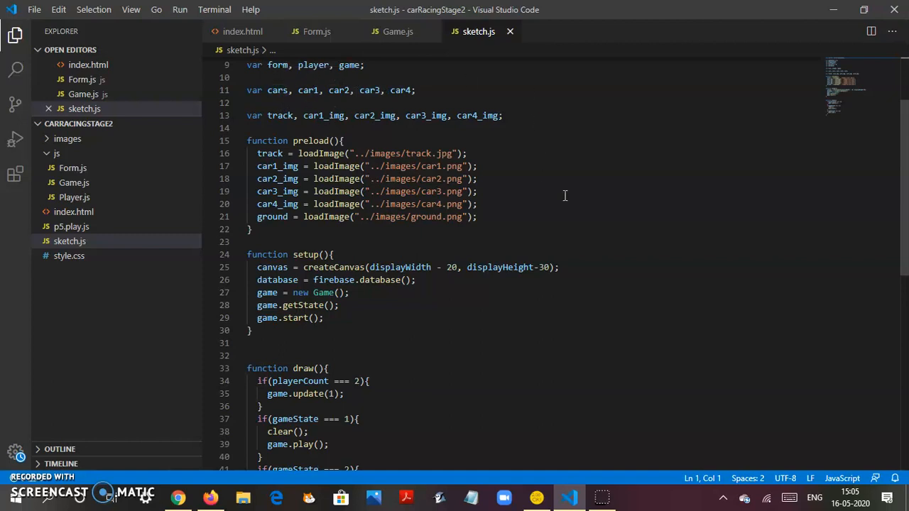
scroll("down", 3)
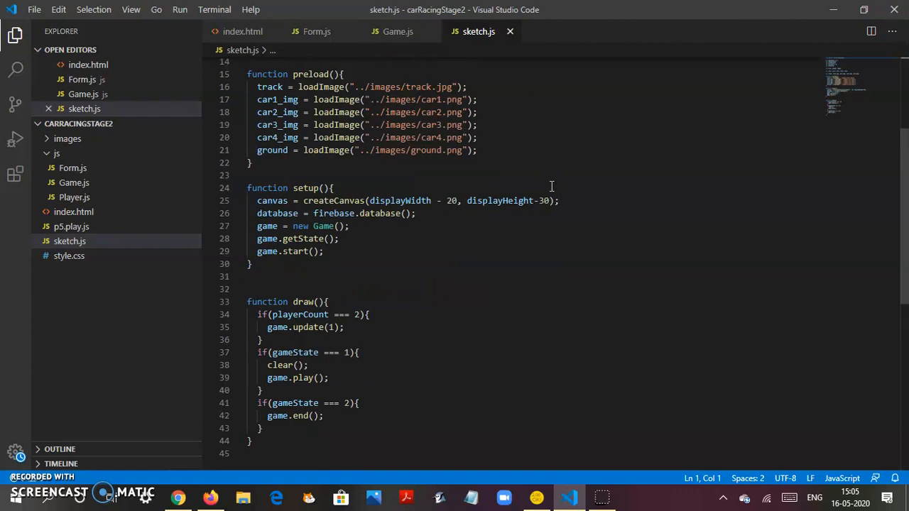
mouse_move(297, 358)
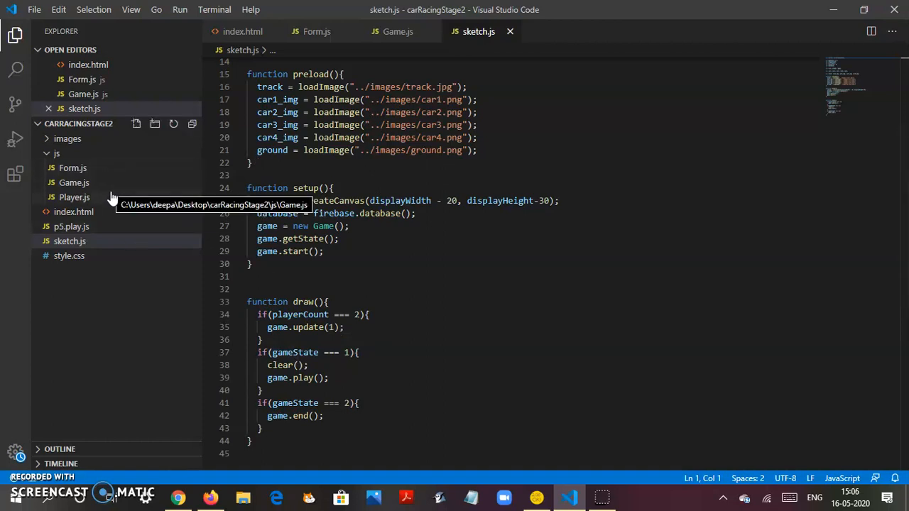
mouse_move(320, 265)
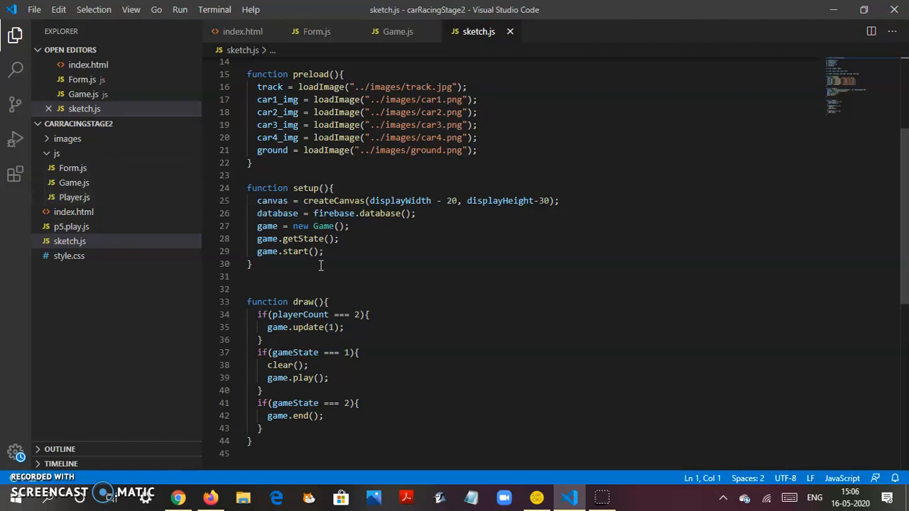
mouse_move(440, 158)
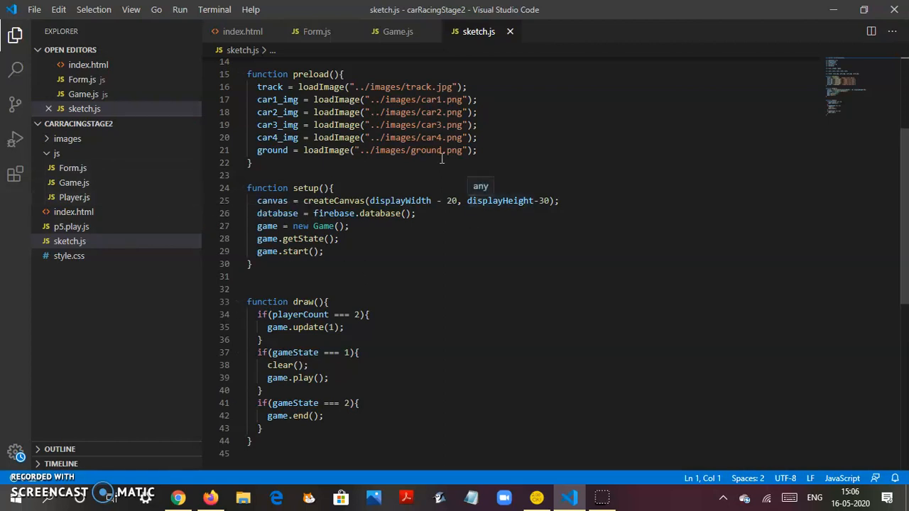
left_click(242, 31)
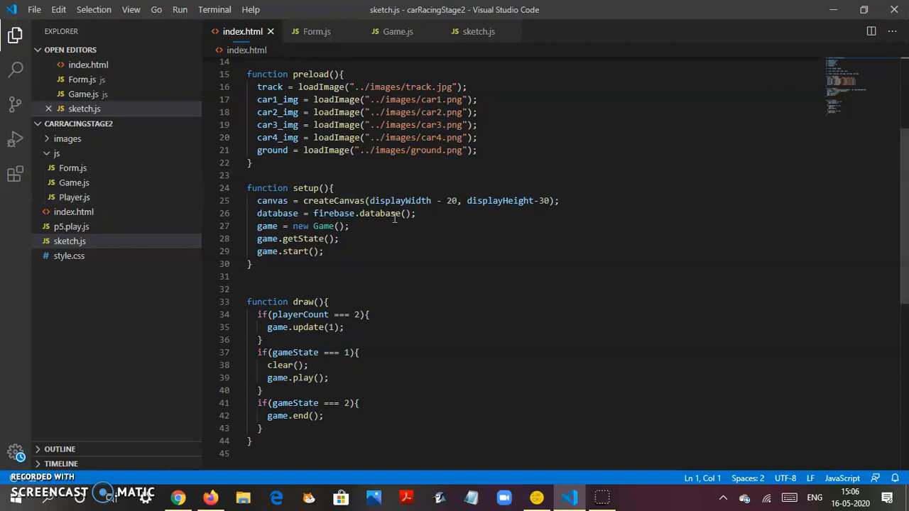
mouse_move(305, 188)
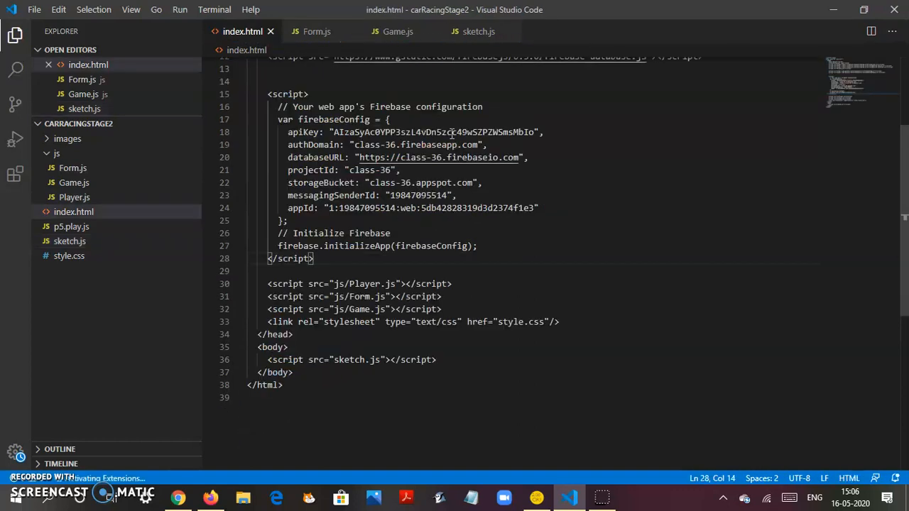
Review index.html's Firebase config and script includes, then bring up Form.js
scroll("down", 3)
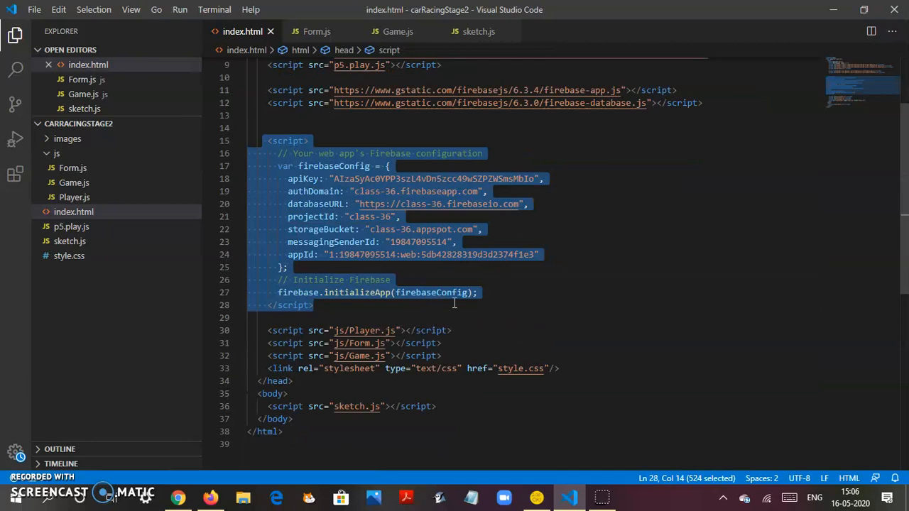
mouse_move(313, 204)
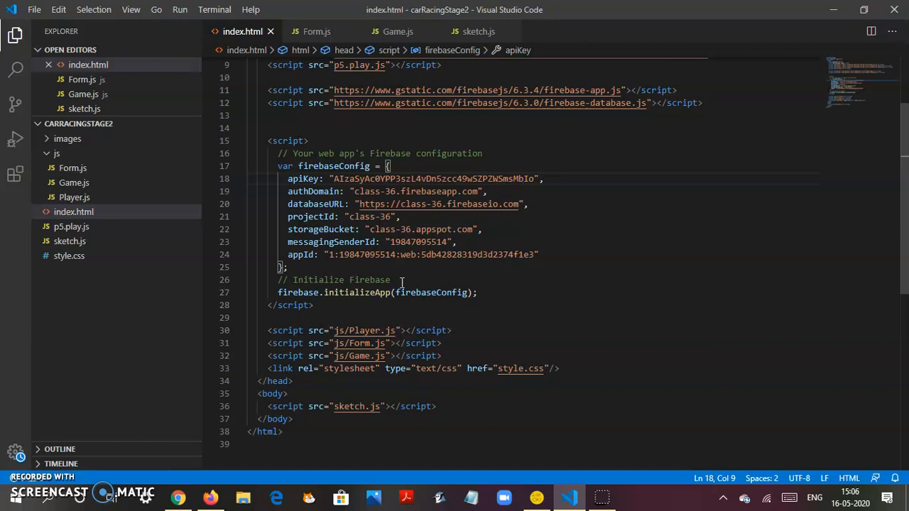
left_click(316, 31)
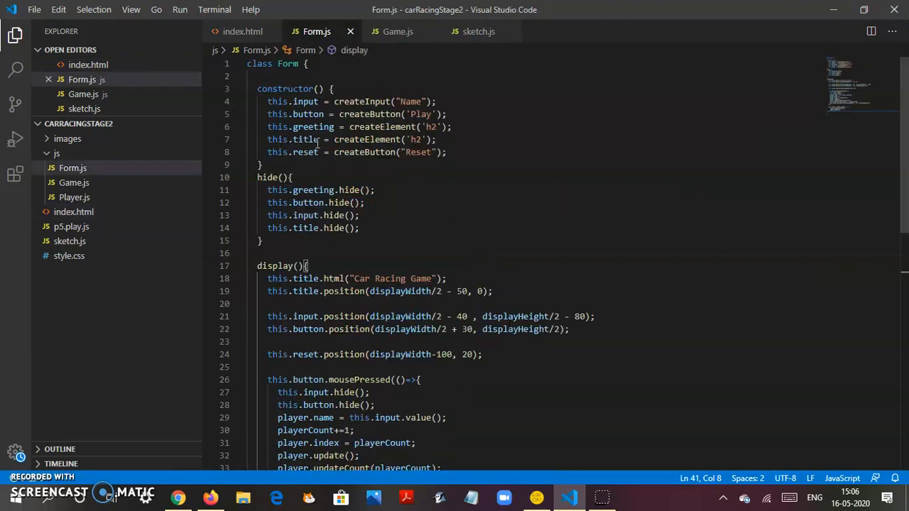
mouse_move(374, 222)
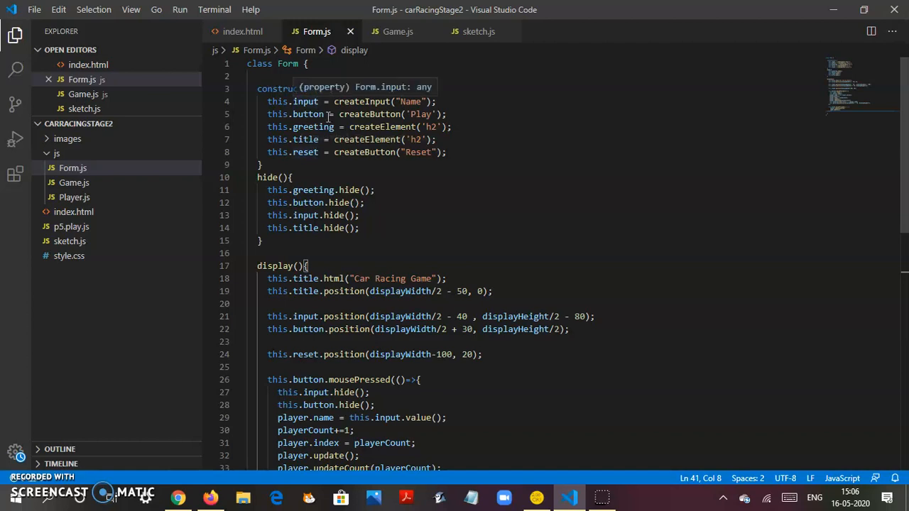
mouse_move(333, 158)
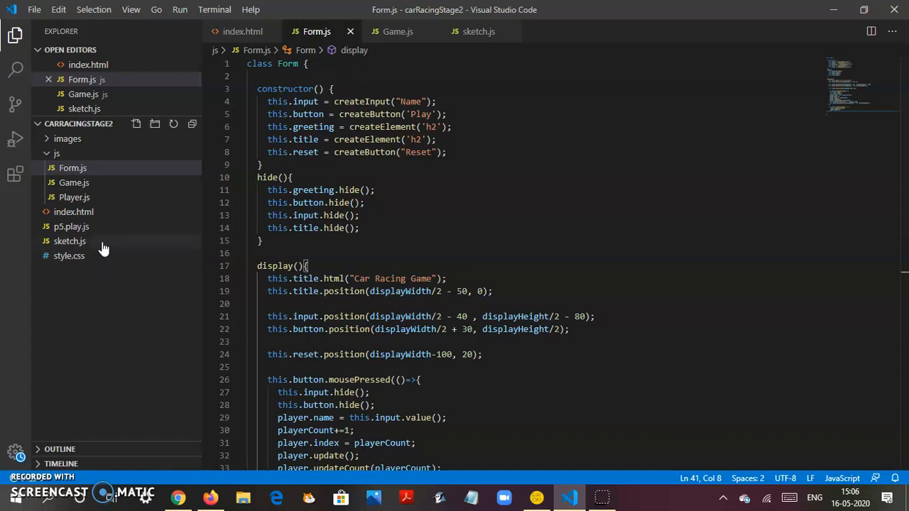
left_click(69, 240)
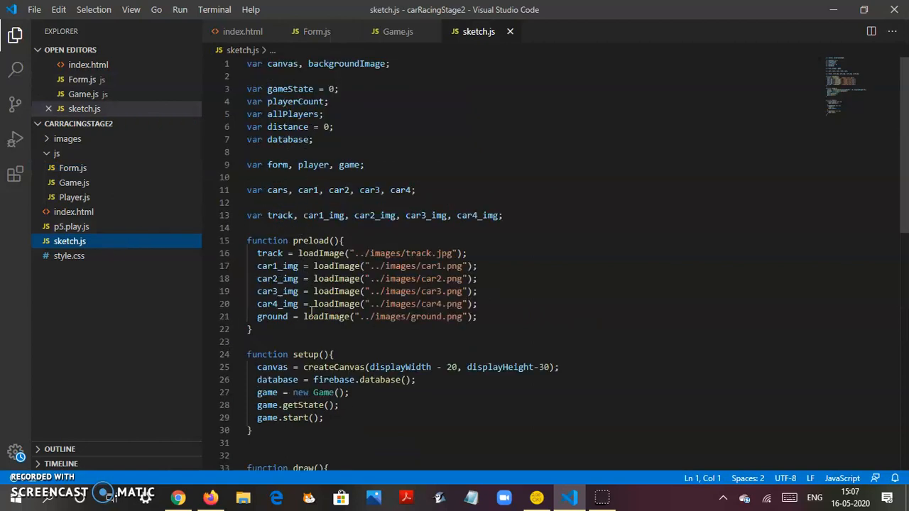
scroll("down", 3)
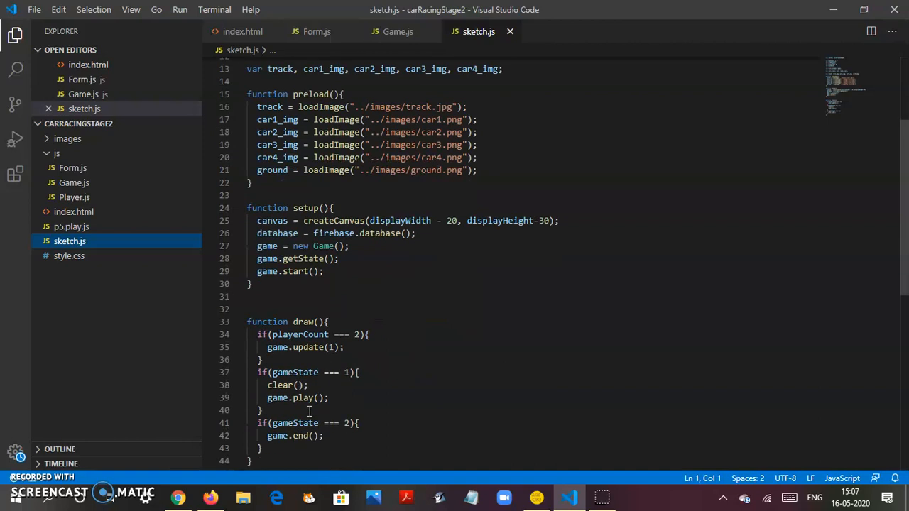
scroll("up", 3)
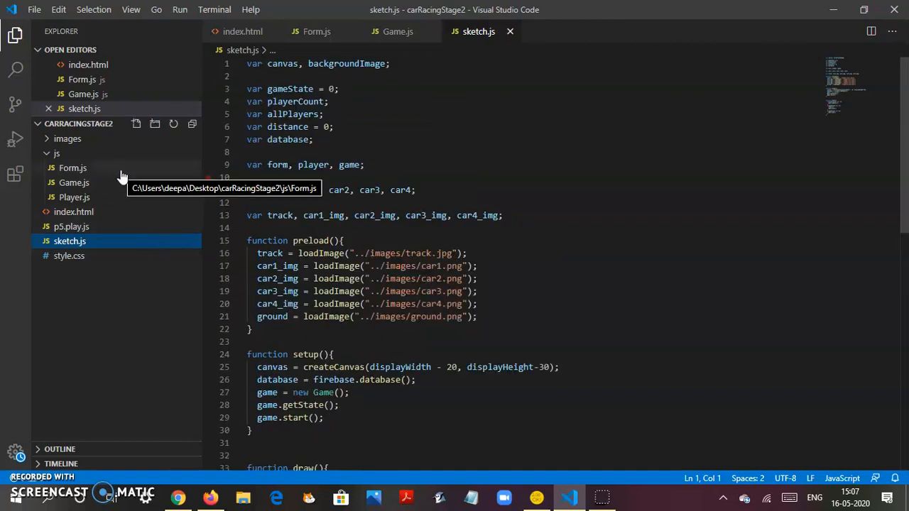
left_click(72, 167)
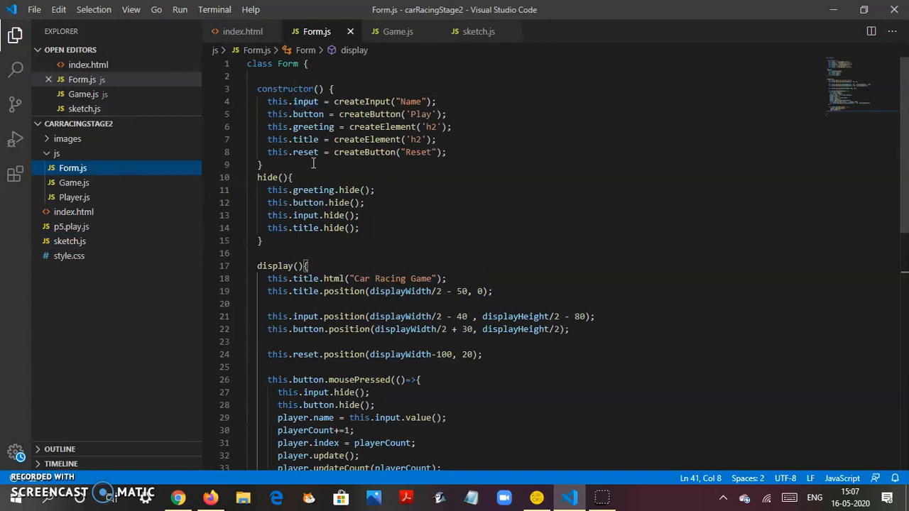
scroll("down", 3)
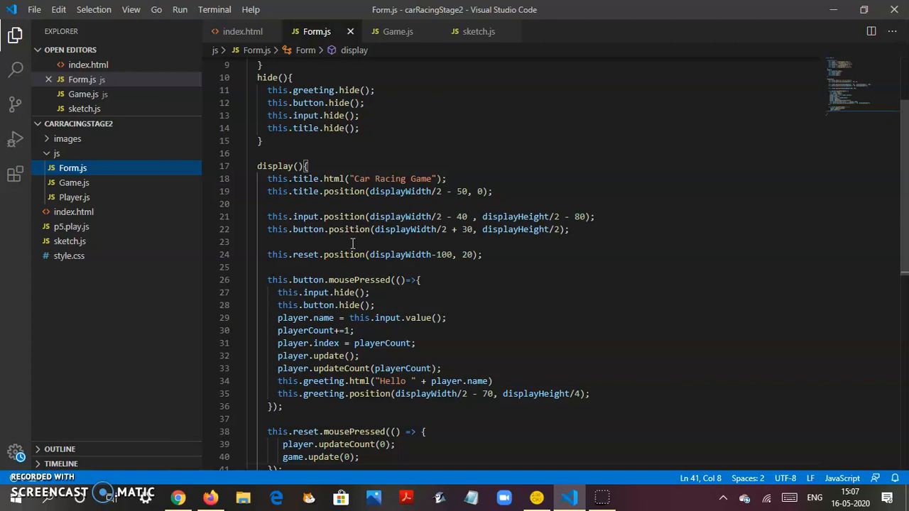
scroll("up", 3)
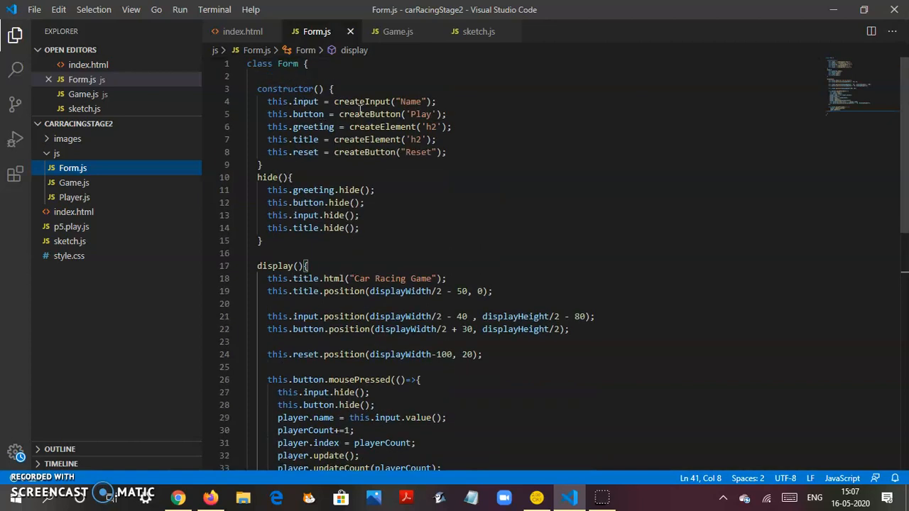
mouse_move(442, 255)
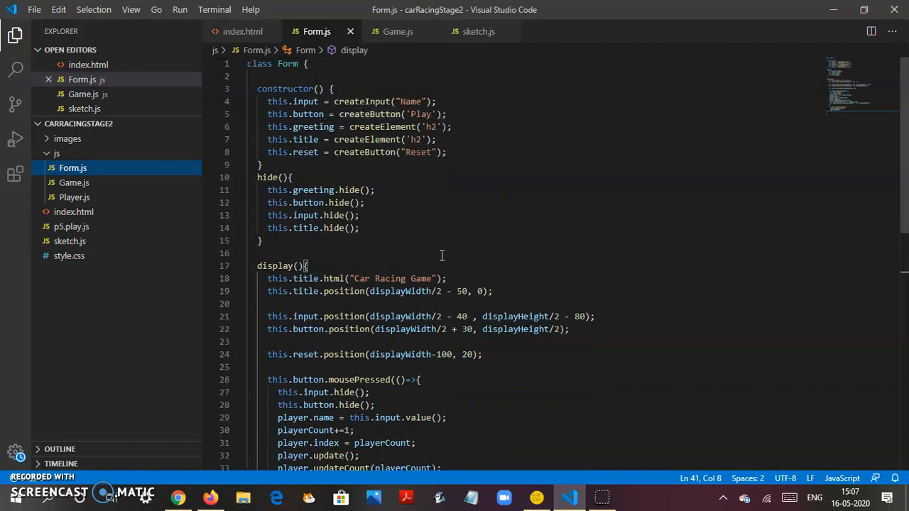
scroll("down", 3)
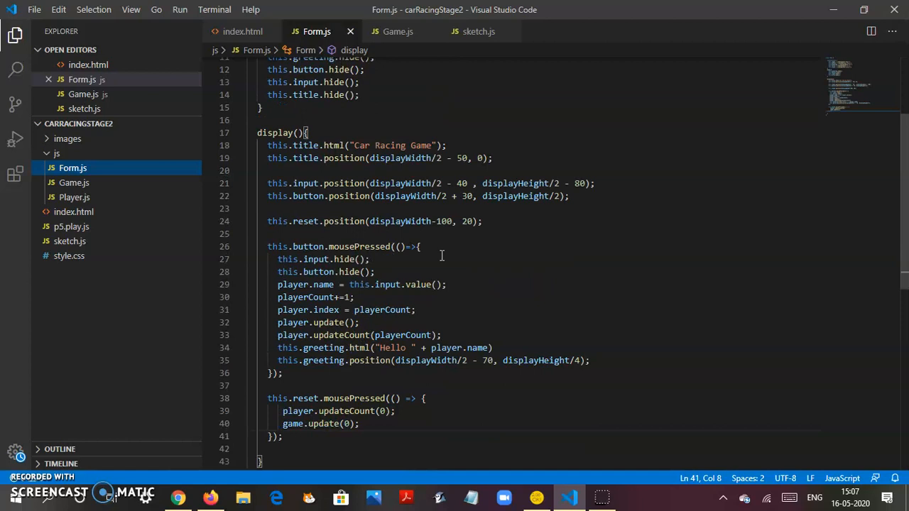
mouse_move(434, 275)
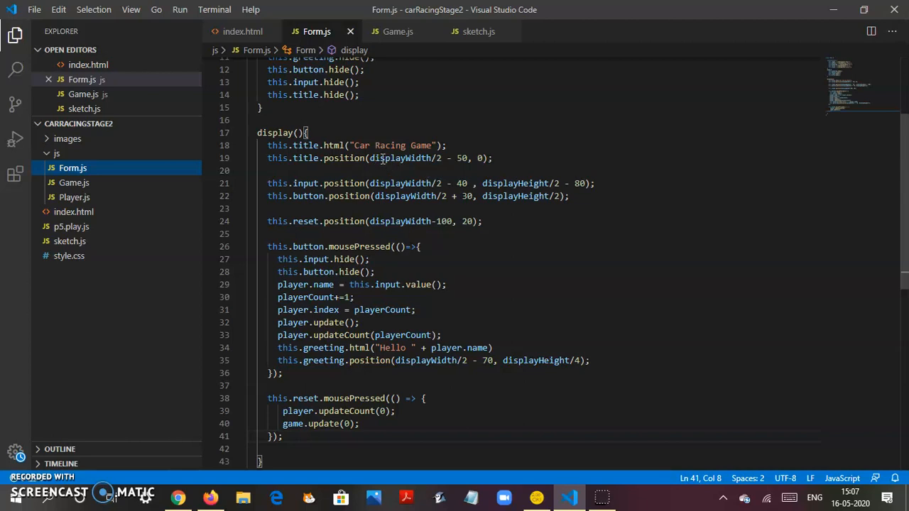
mouse_move(574, 306)
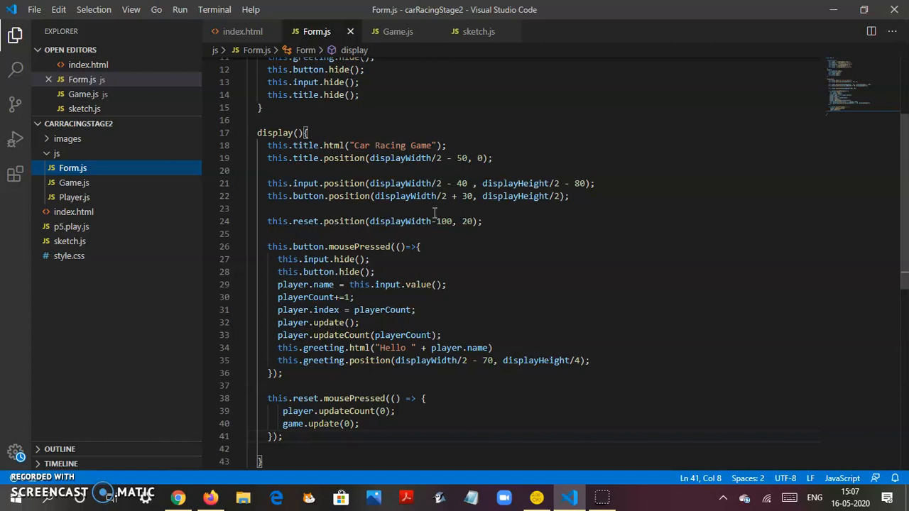
mouse_move(413, 164)
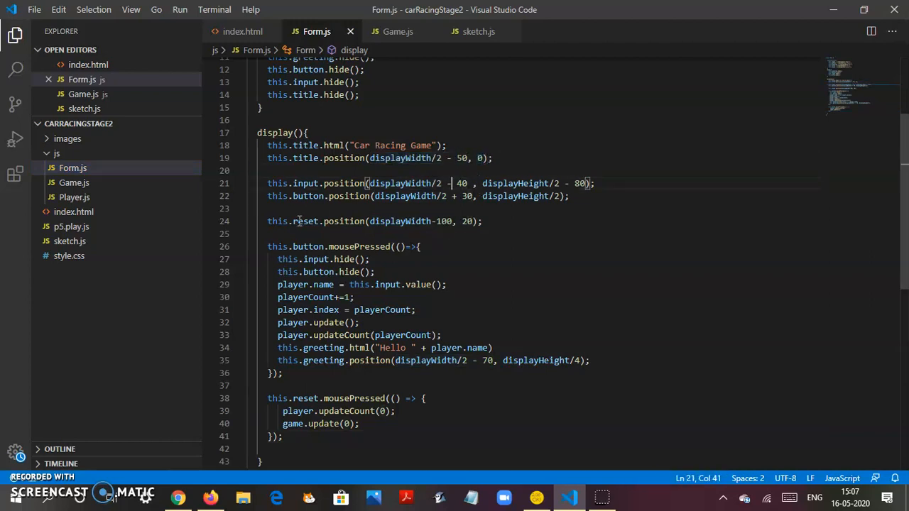
mouse_move(304, 184)
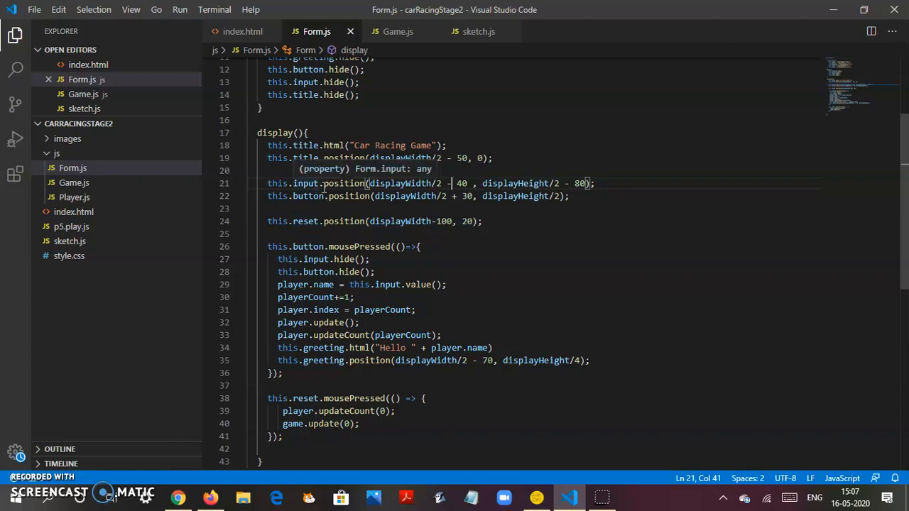
mouse_move(506, 172)
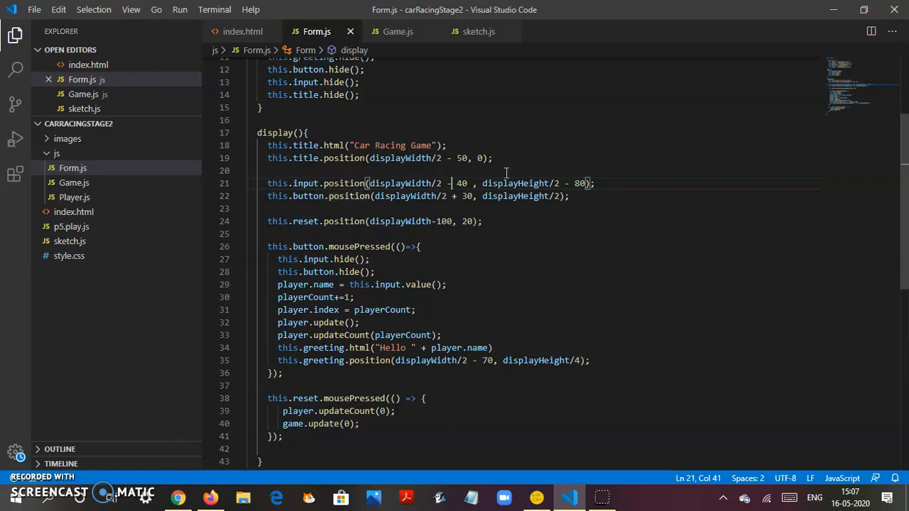
scroll("up", 3)
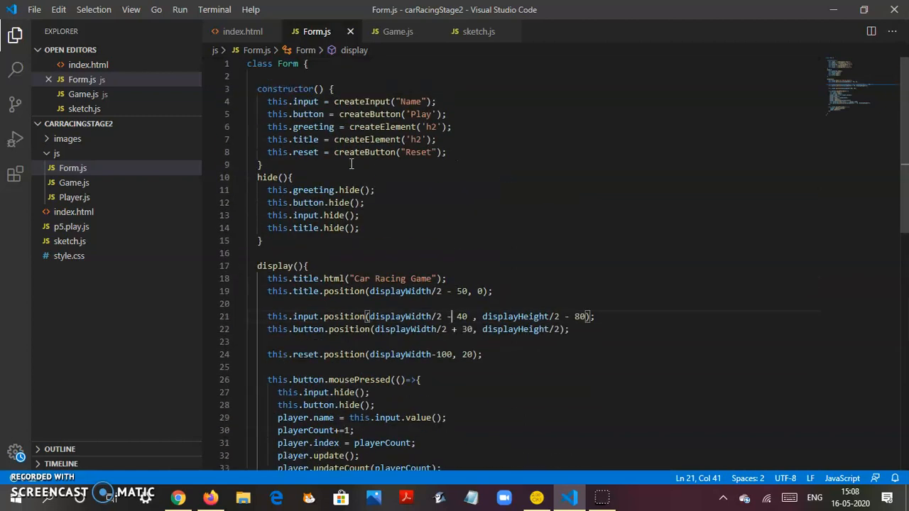
scroll("down", 3)
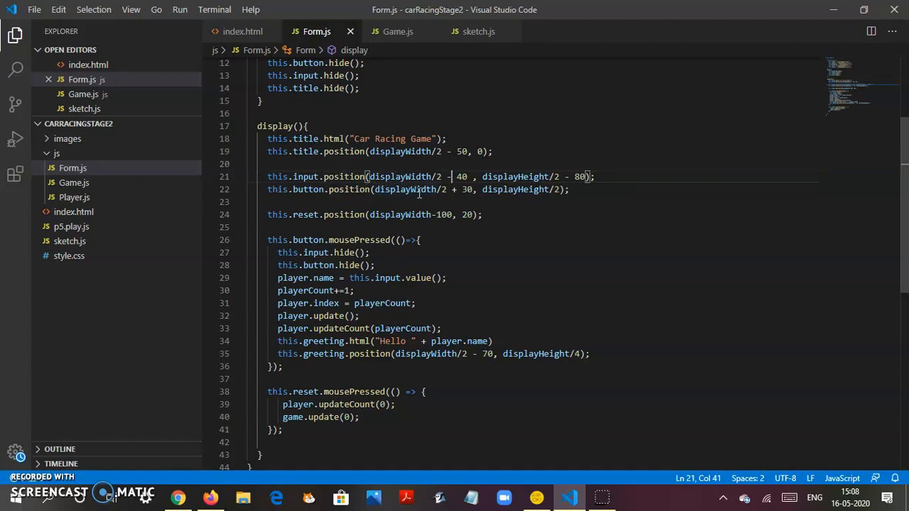
Save Form.js with the play button labelled 'Play!!!!' and return to Firefox
scroll("up", 3)
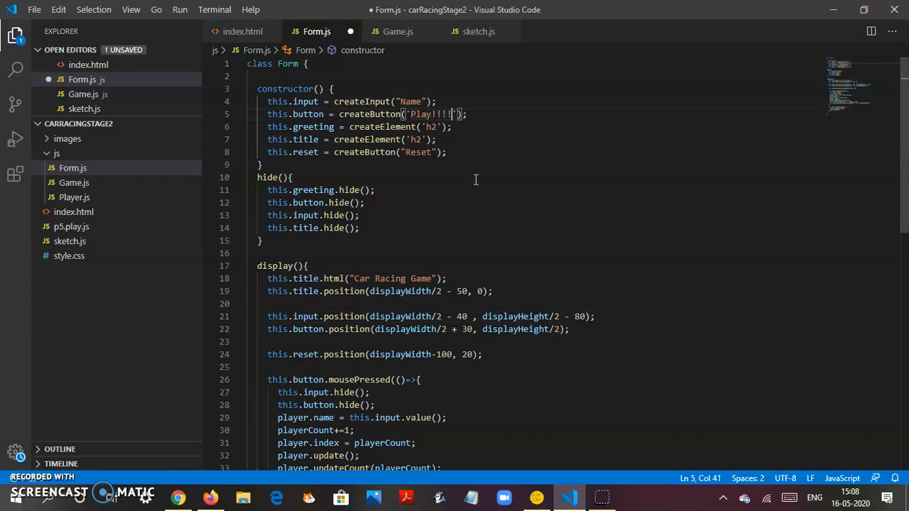
key("ctrl+s")
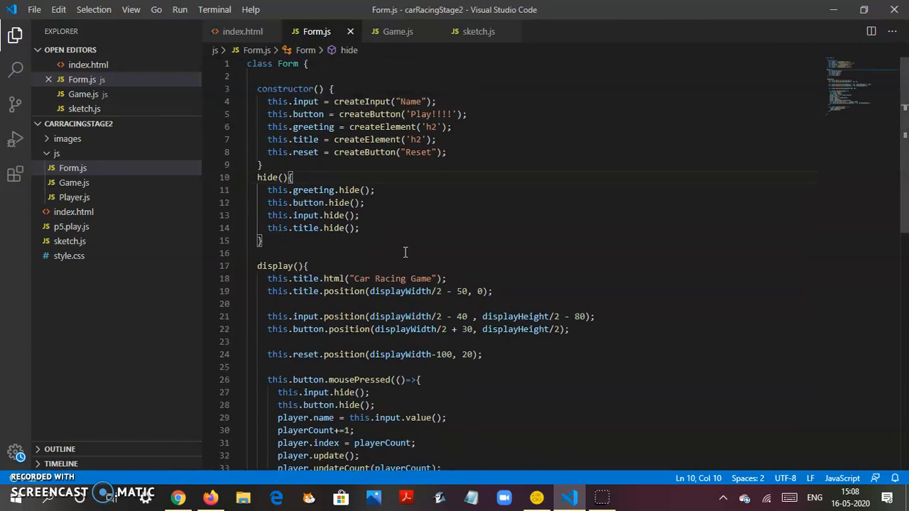
mouse_move(317, 31)
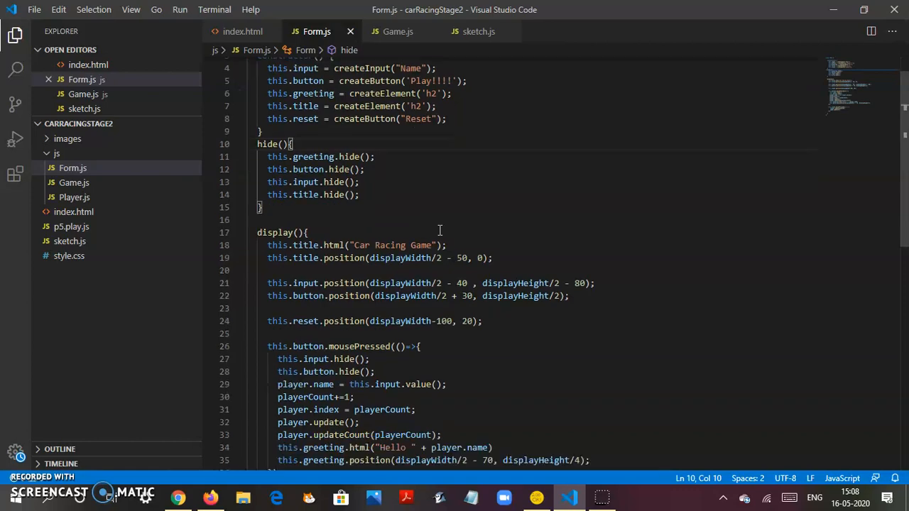
scroll("down", 3)
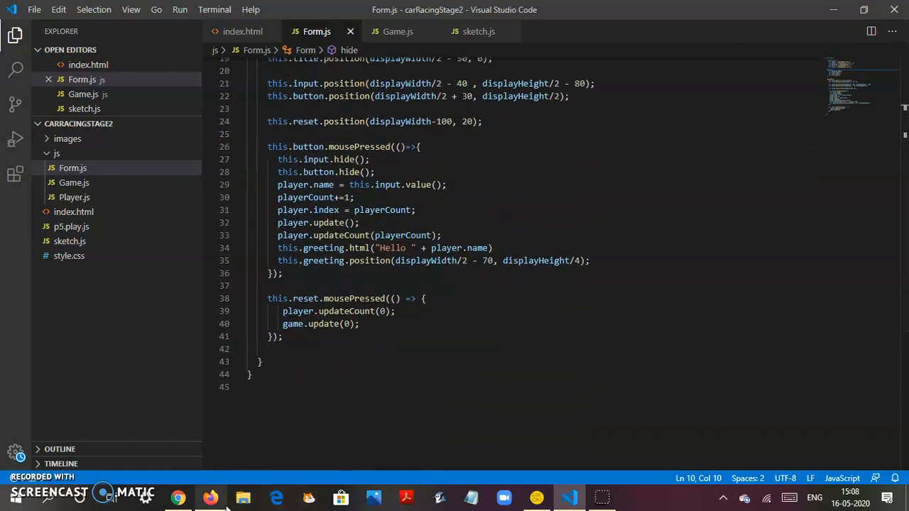
left_click(210, 497)
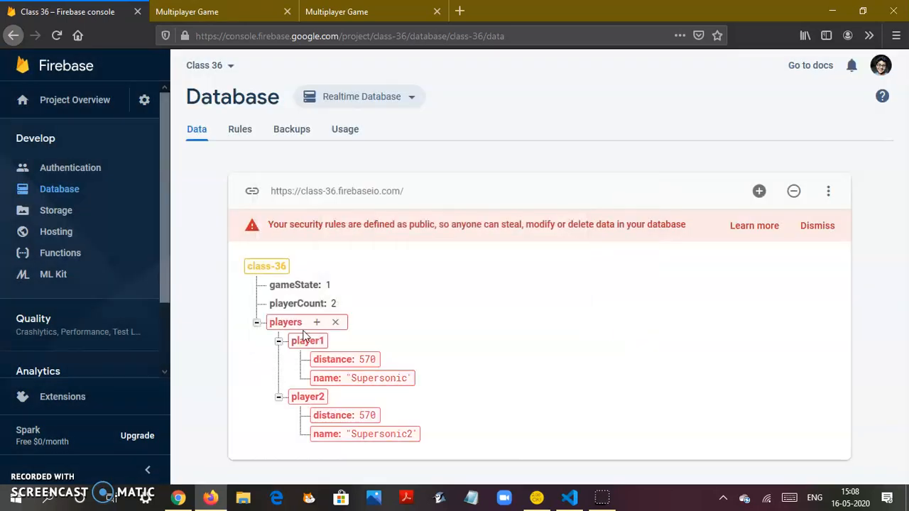
View the Car Racing Game page's Play!!!! button, then return to Form.js in VS Code
left_click(297, 303)
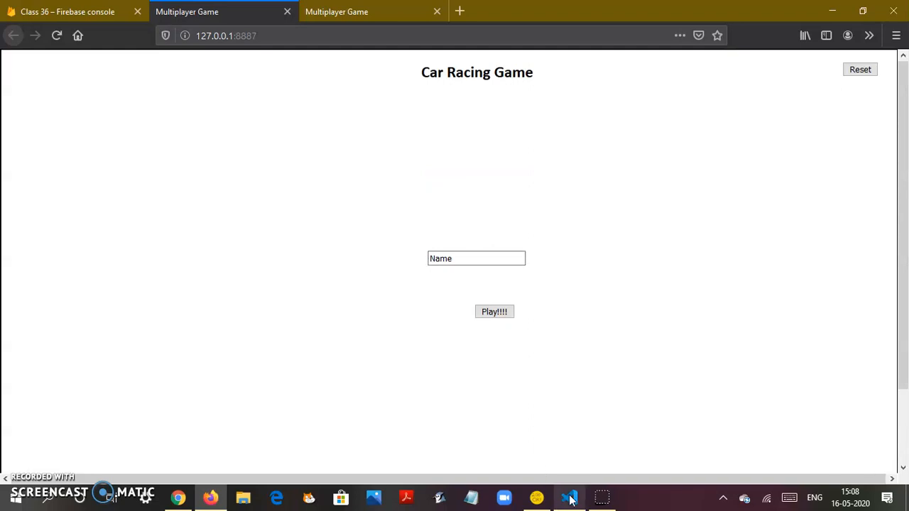
left_click(570, 497)
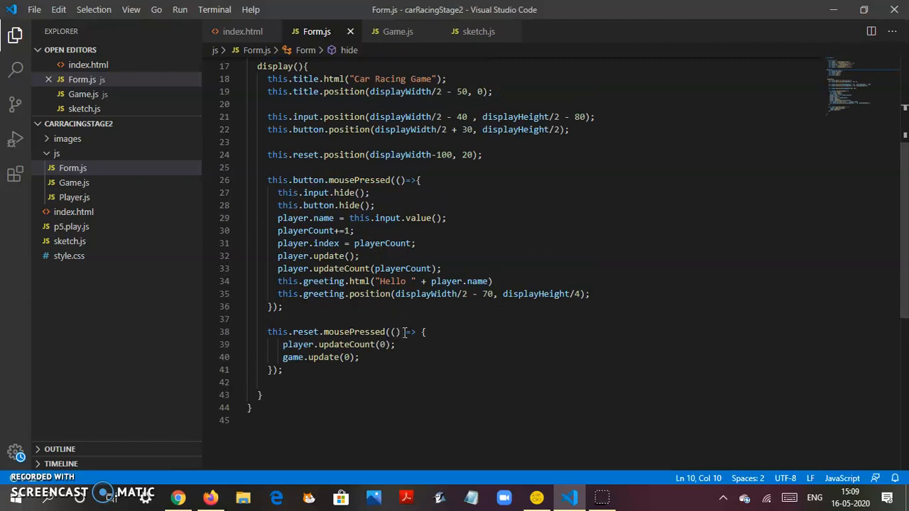
Retype the => in Form.js's reset.mousePressed callback, save the file, and bring up Game.js
double_click(409, 331)
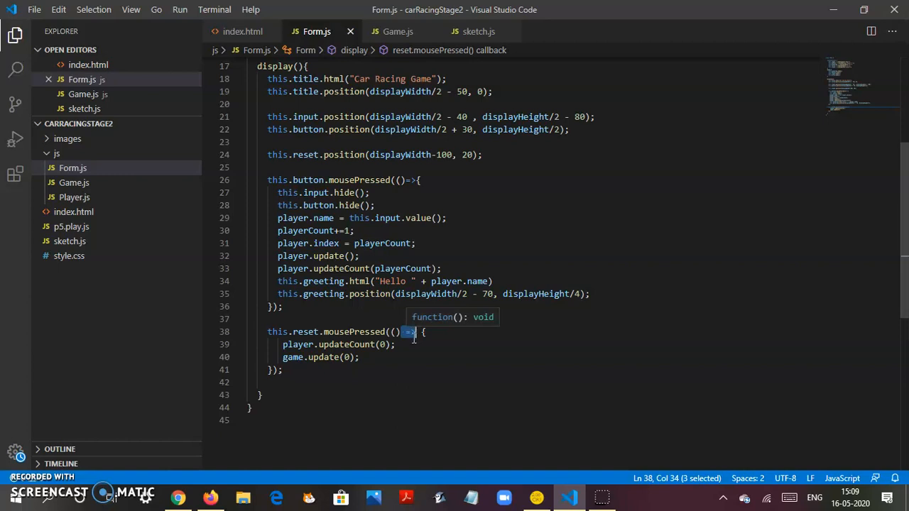
mouse_move(444, 345)
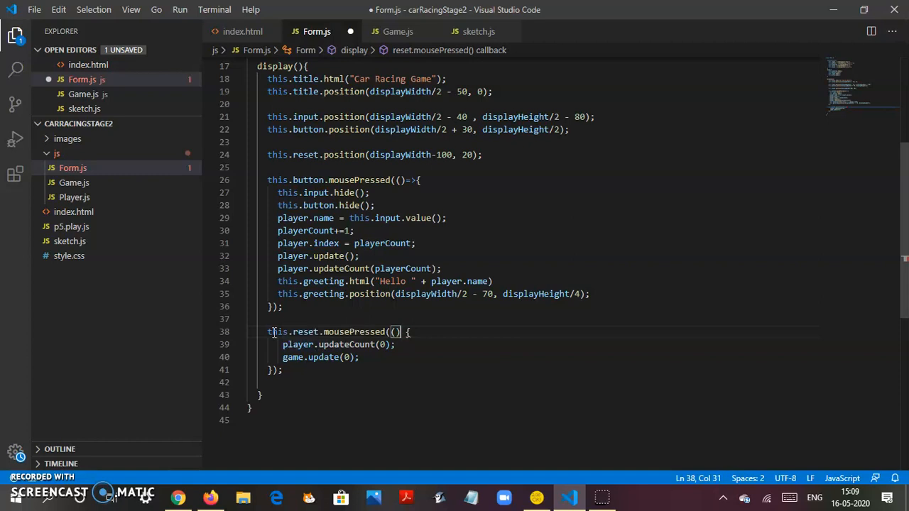
mouse_move(355, 331)
type("=> ")
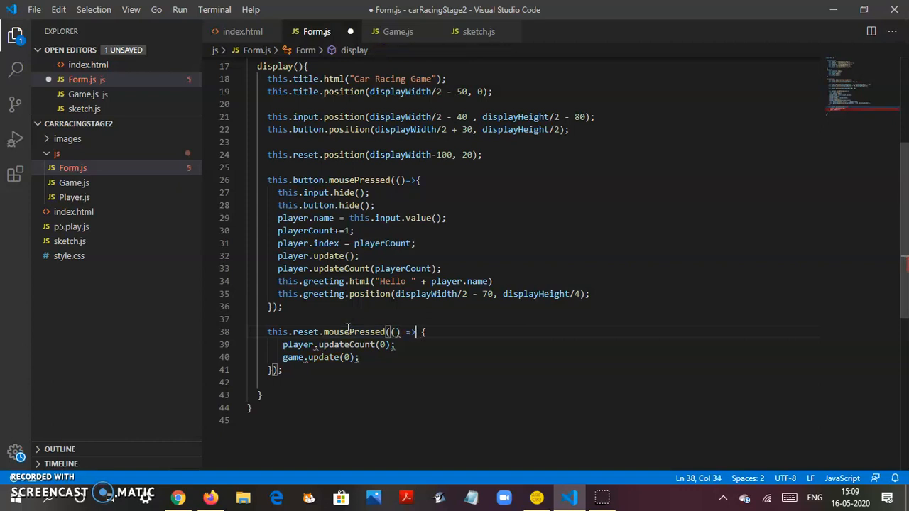
key("ctrl+s")
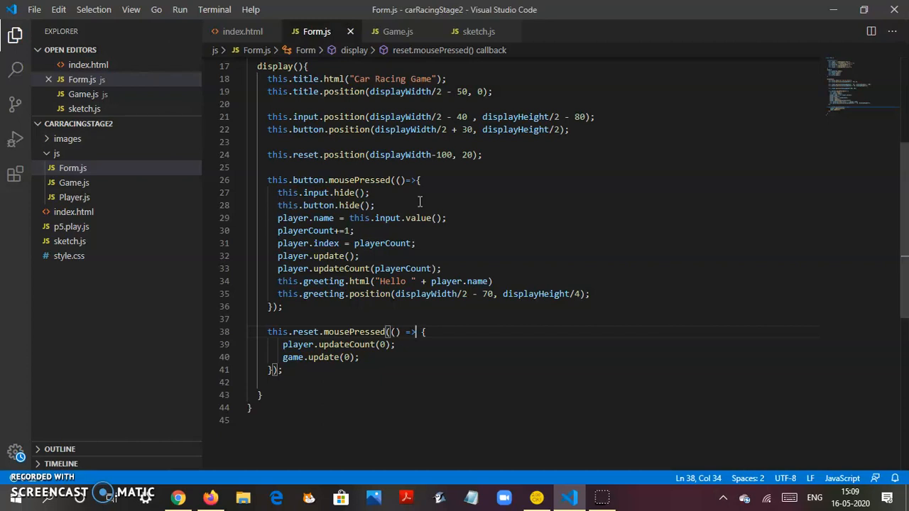
scroll("up", 3)
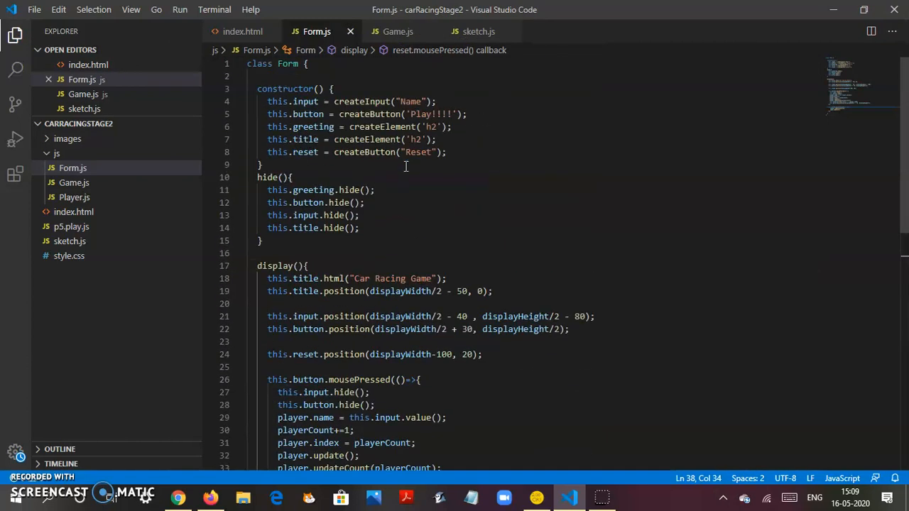
left_click(398, 31)
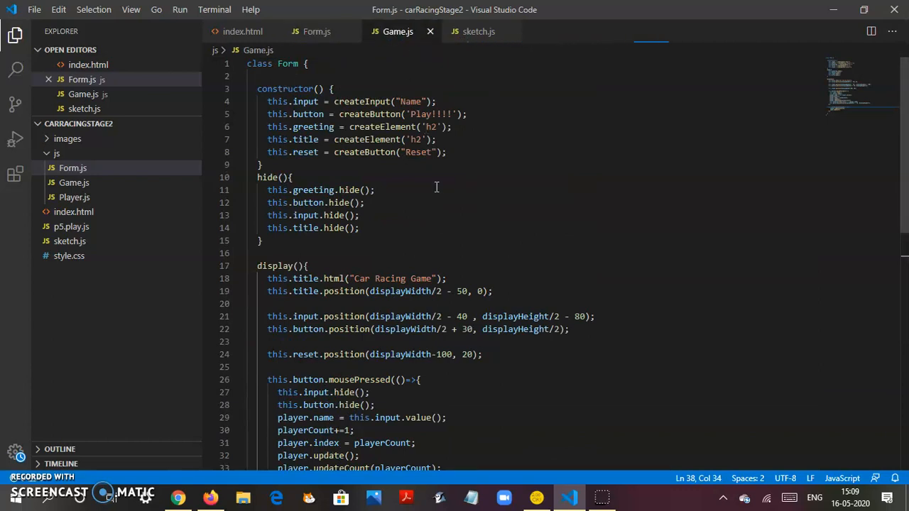
Scroll Game.js past getState and update to start() and select gameState
scroll("down", 3)
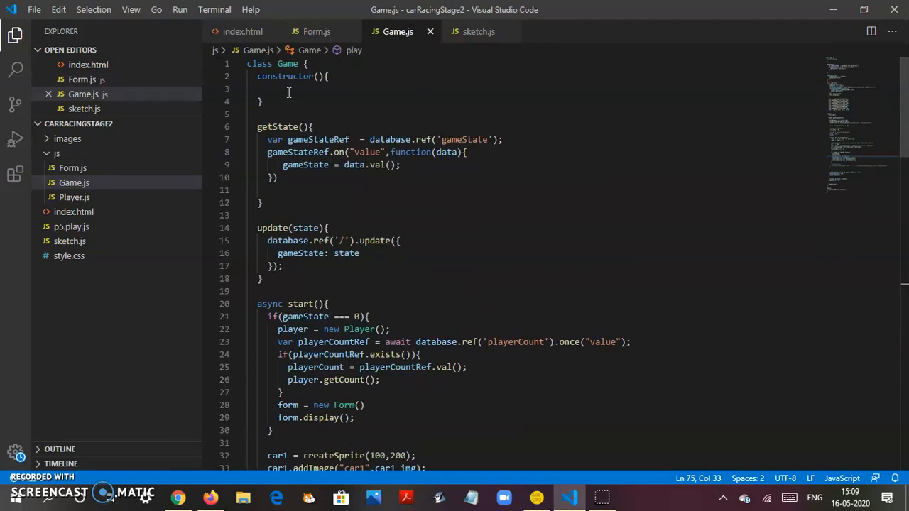
mouse_move(313, 139)
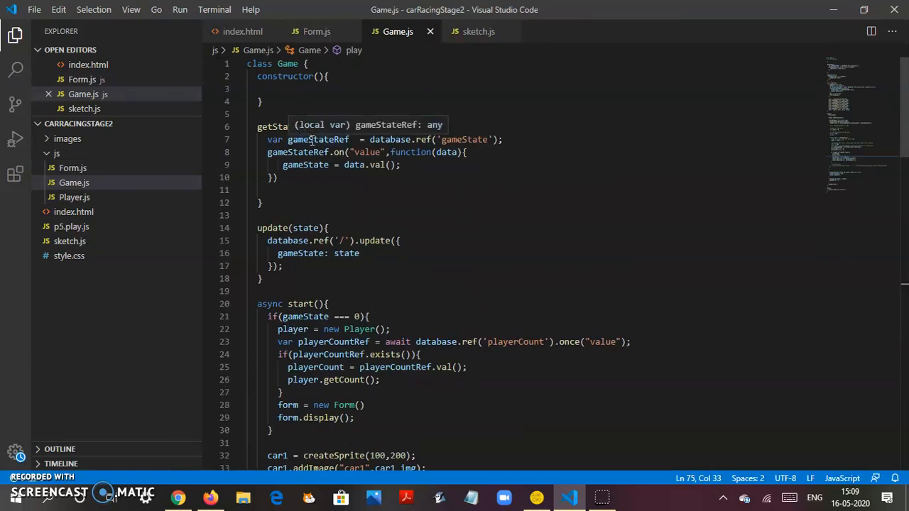
scroll("down", 3)
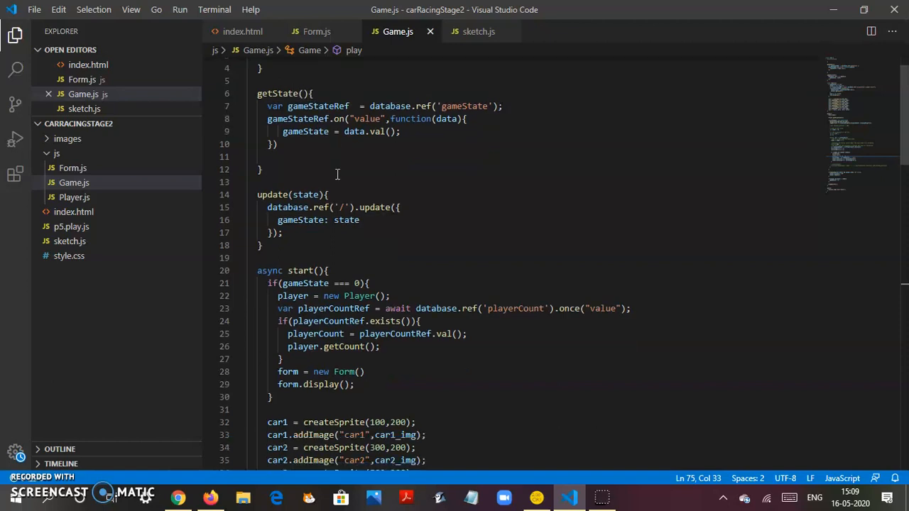
mouse_move(280, 93)
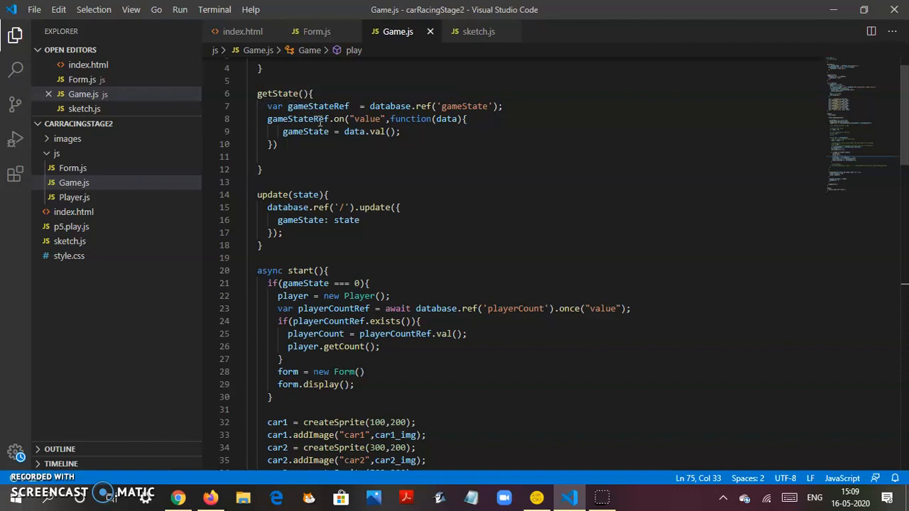
mouse_move(560, 217)
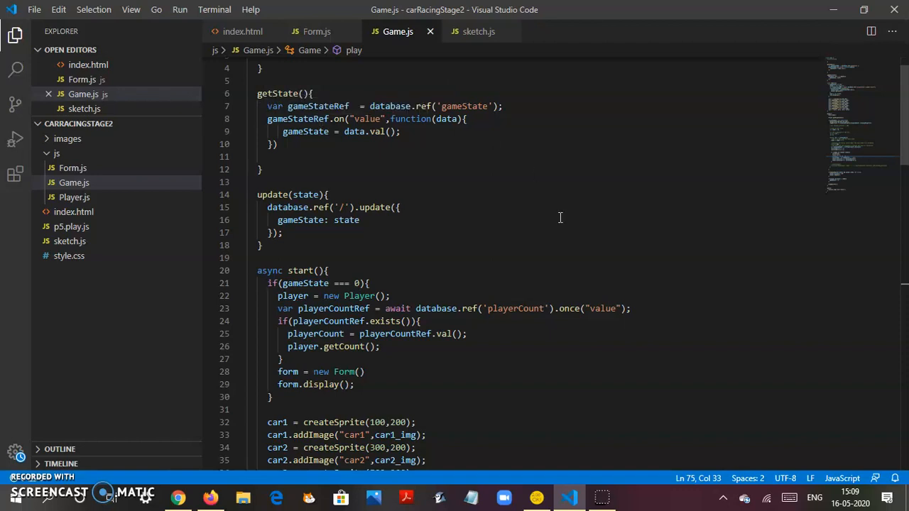
mouse_move(269, 158)
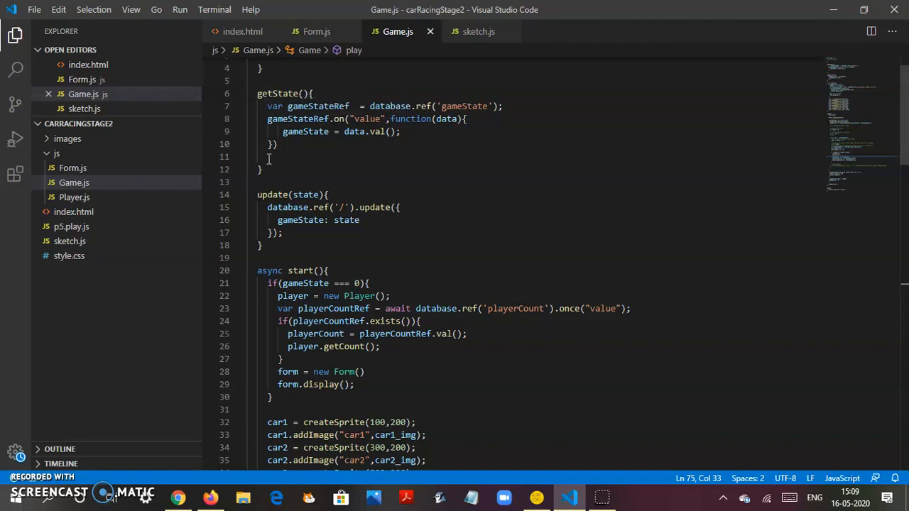
mouse_move(629, 219)
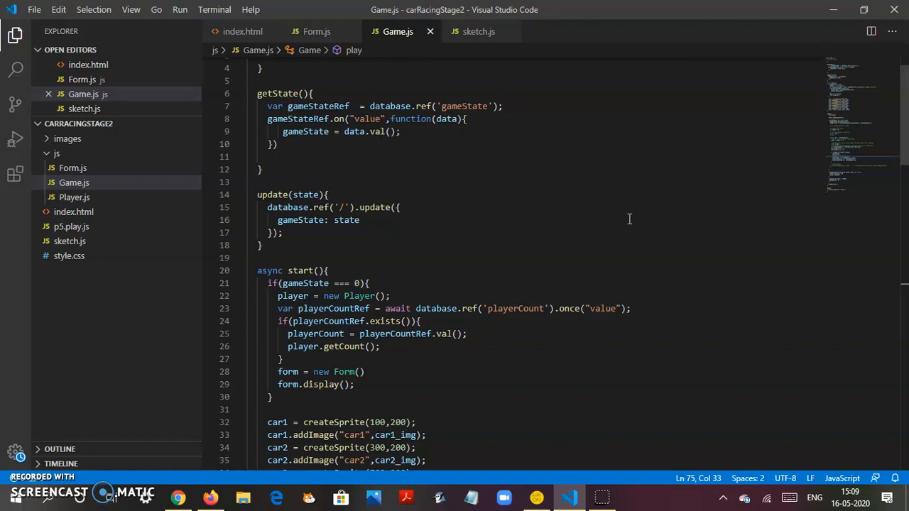
scroll("down", 3)
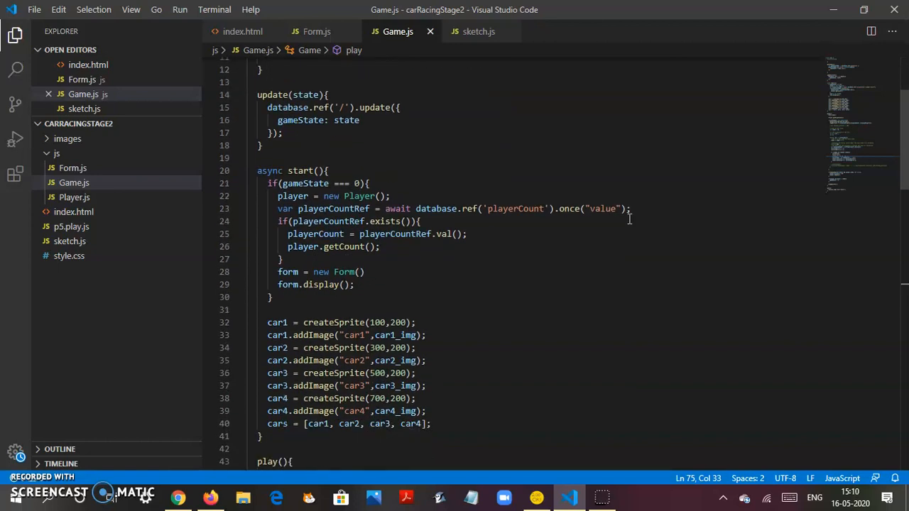
mouse_move(458, 148)
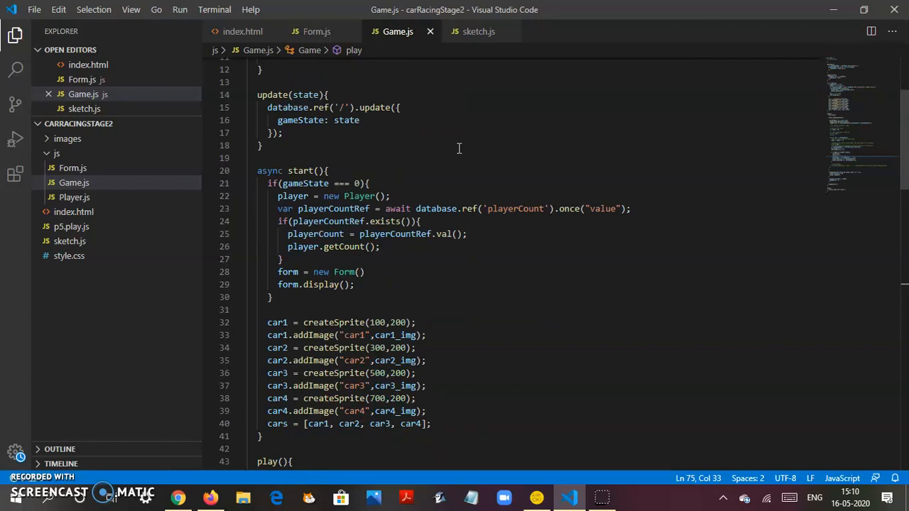
scroll("down", 3)
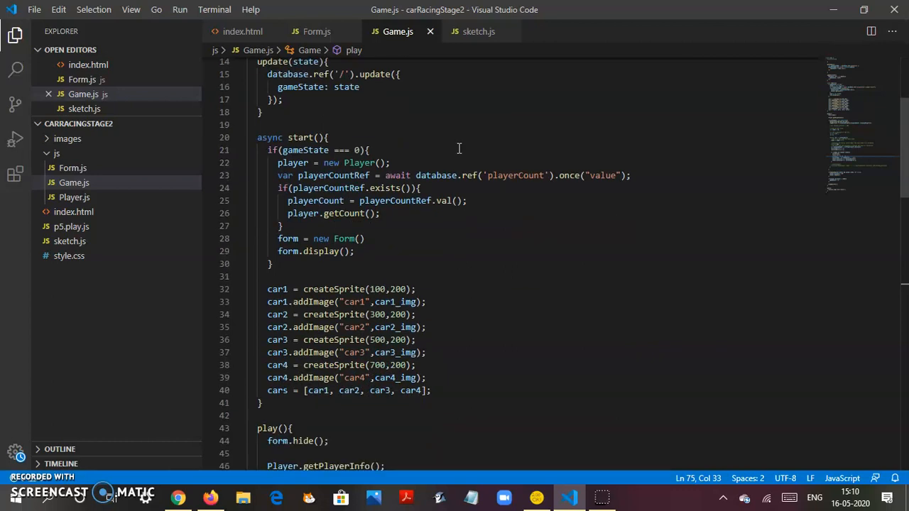
double_click(268, 137)
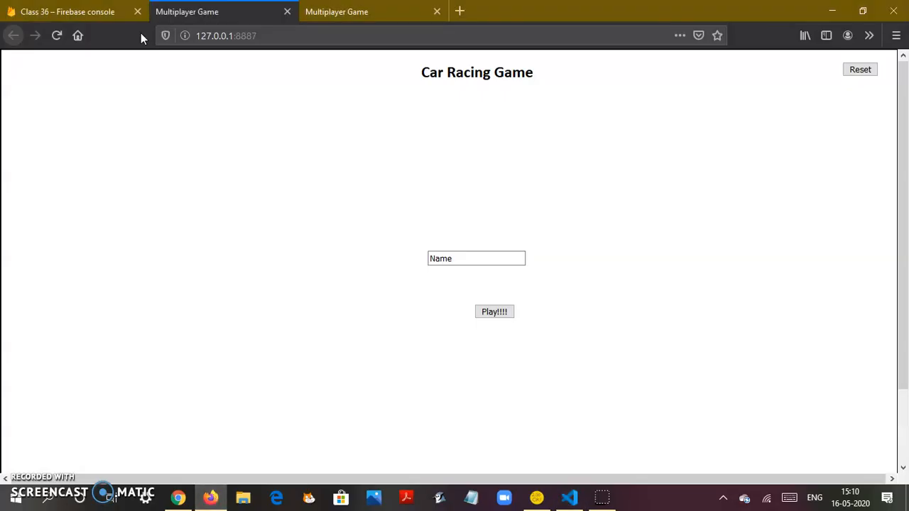
Confirm Firebase holds gameState 0 and playerCount 0 with no players, then return to Game.js
left_click(67, 12)
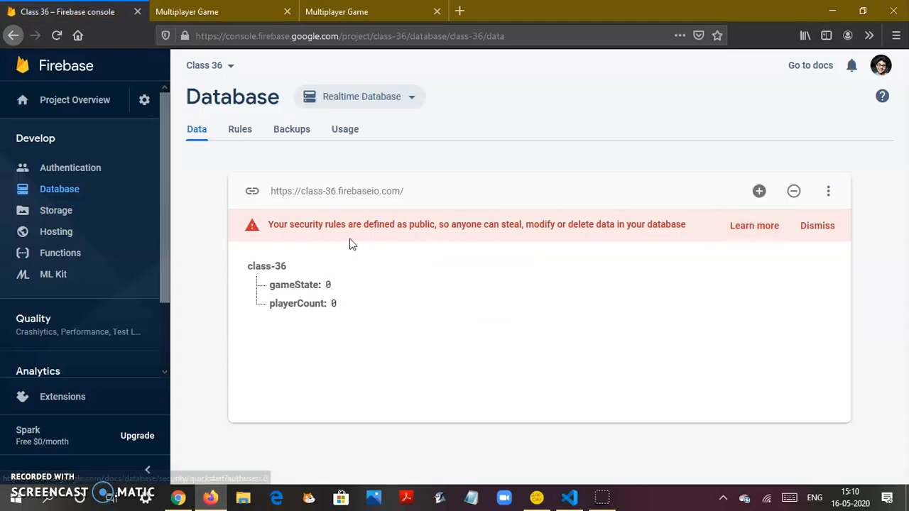
mouse_move(552, 343)
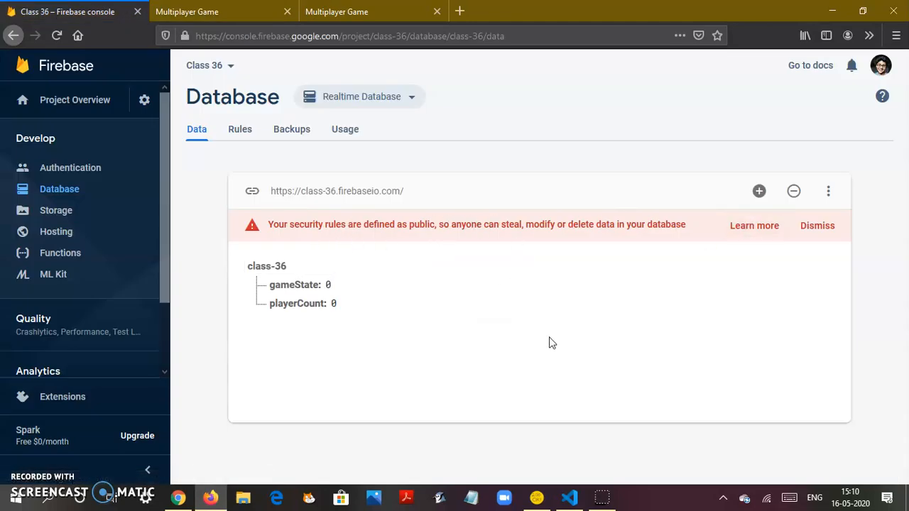
left_click(568, 497)
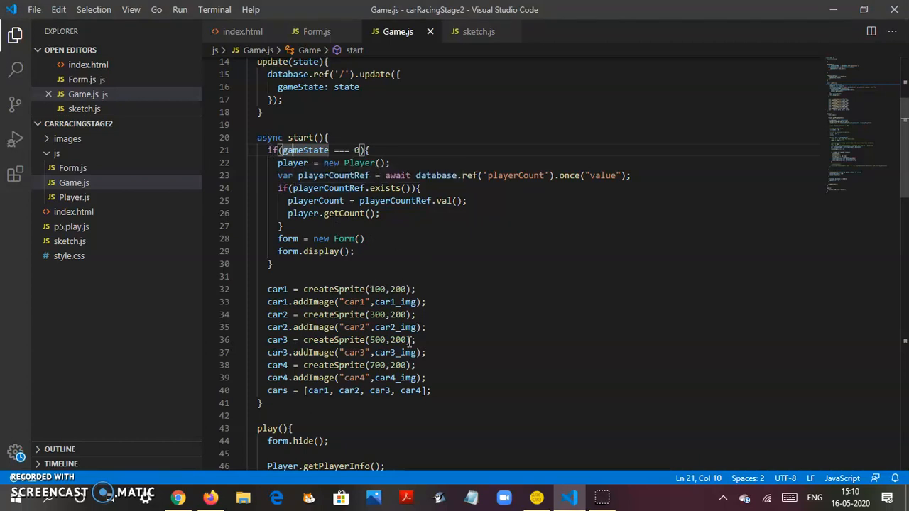
scroll("down", 3)
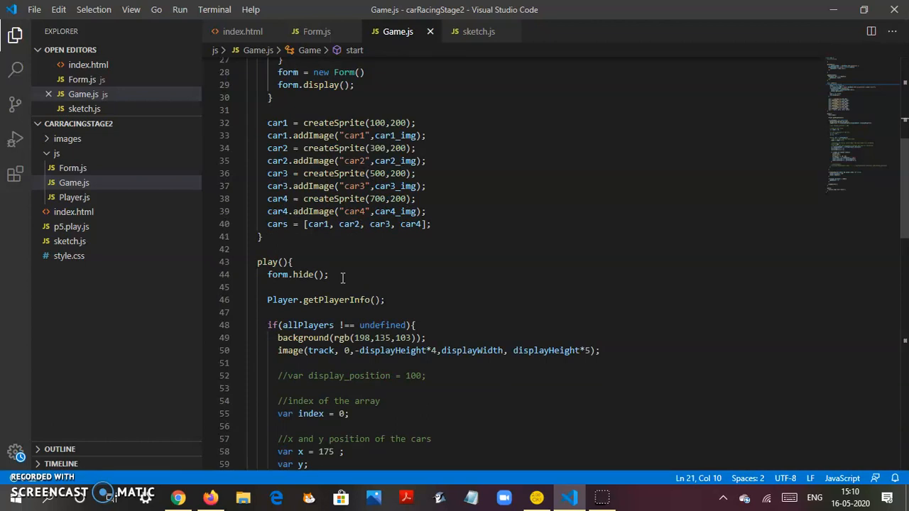
mouse_move(397, 121)
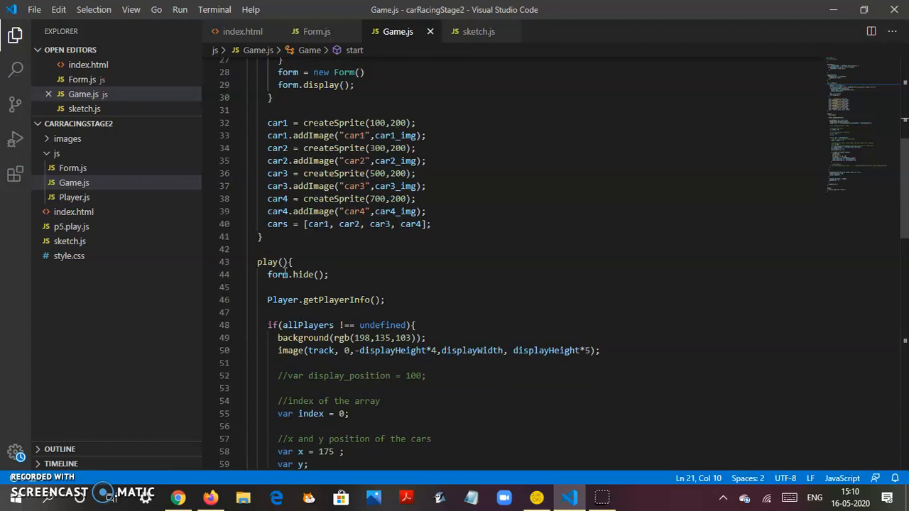
scroll("down", 3)
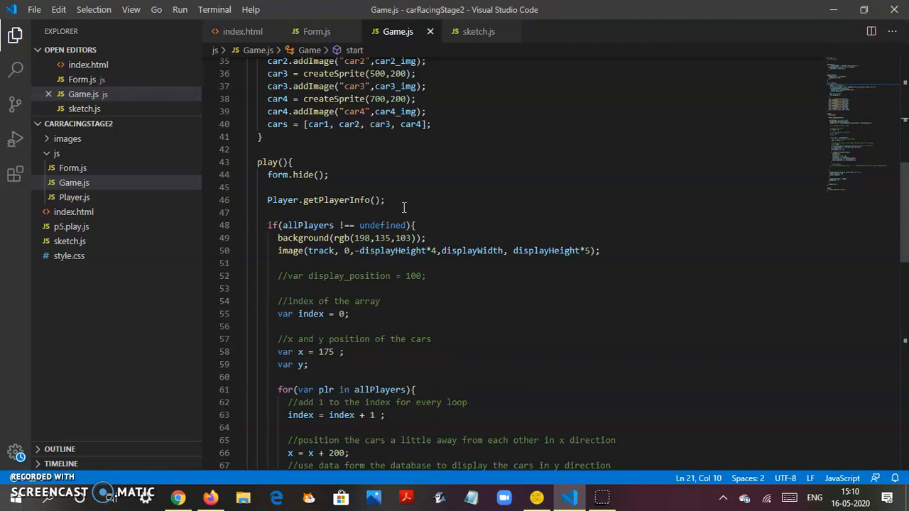
scroll("down", 3)
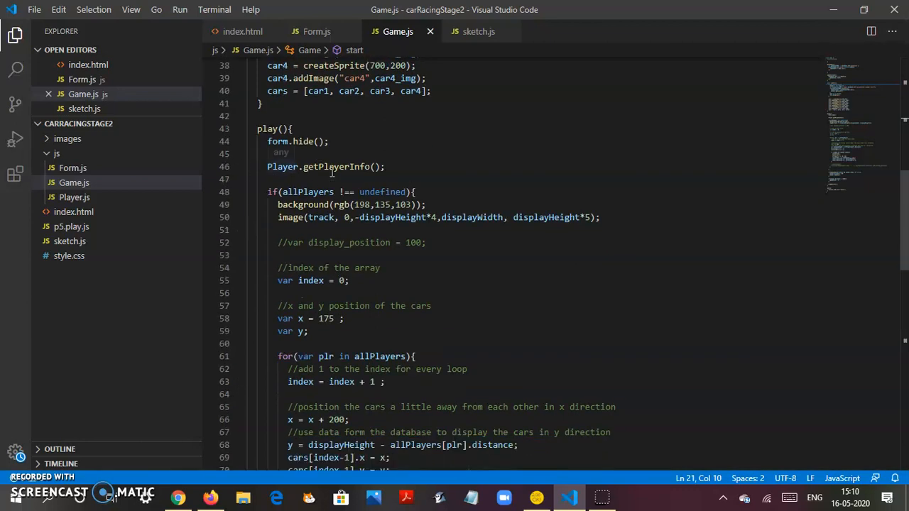
scroll("down", 3)
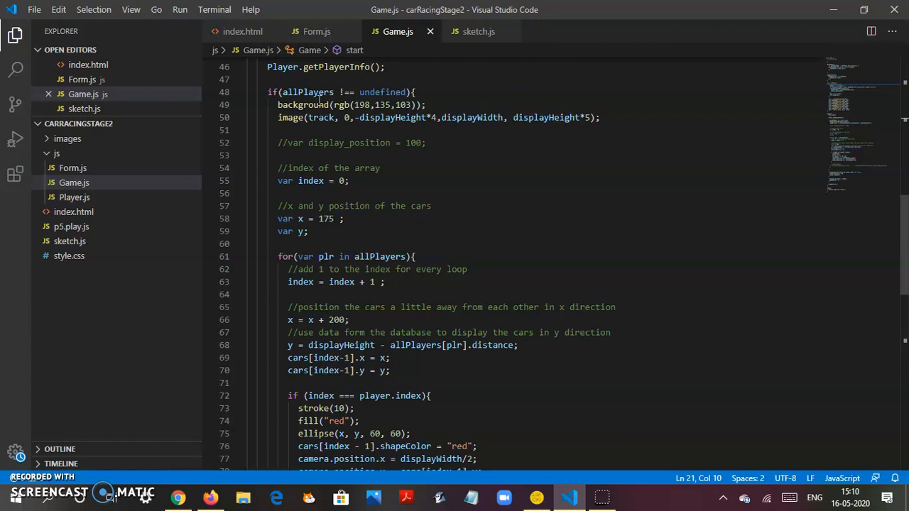
mouse_move(383, 93)
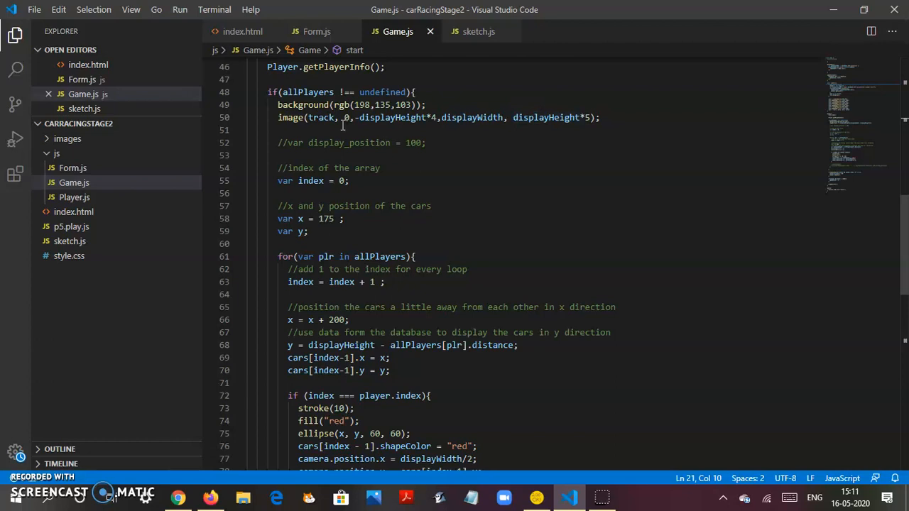
scroll("up", 3)
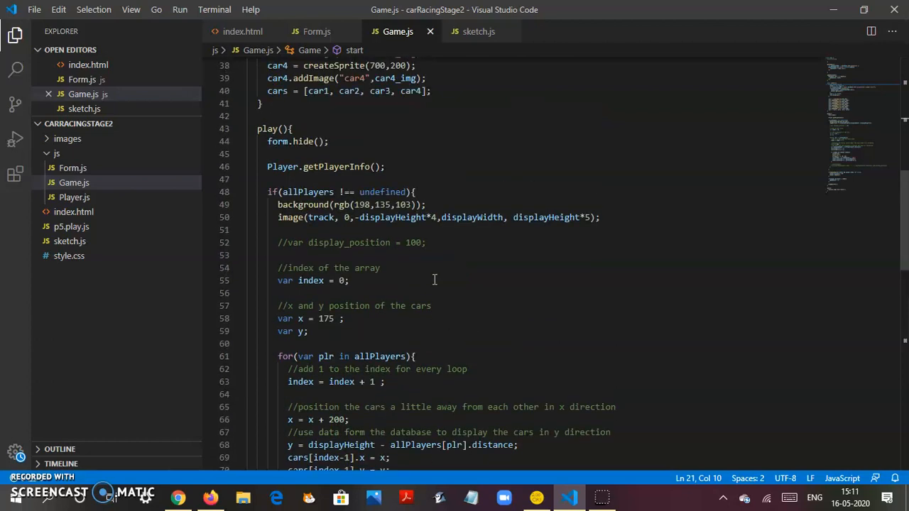
scroll("down", 3)
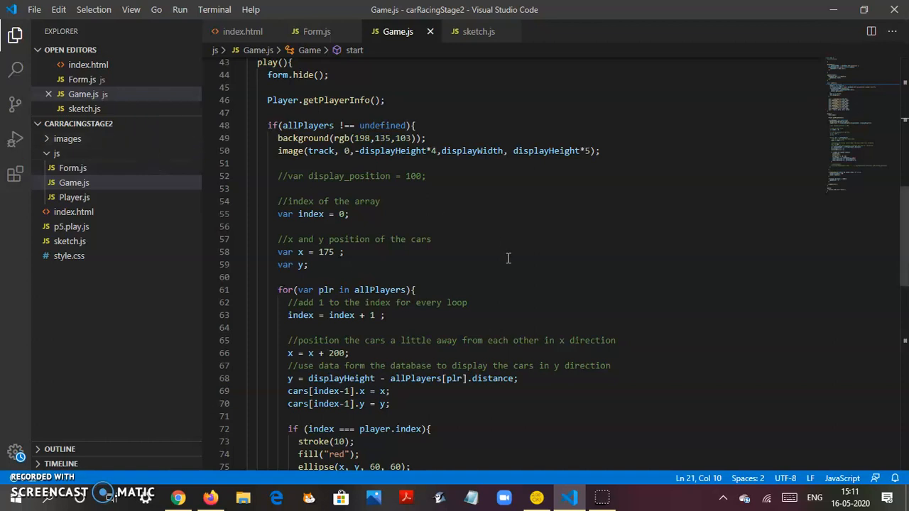
mouse_move(436, 230)
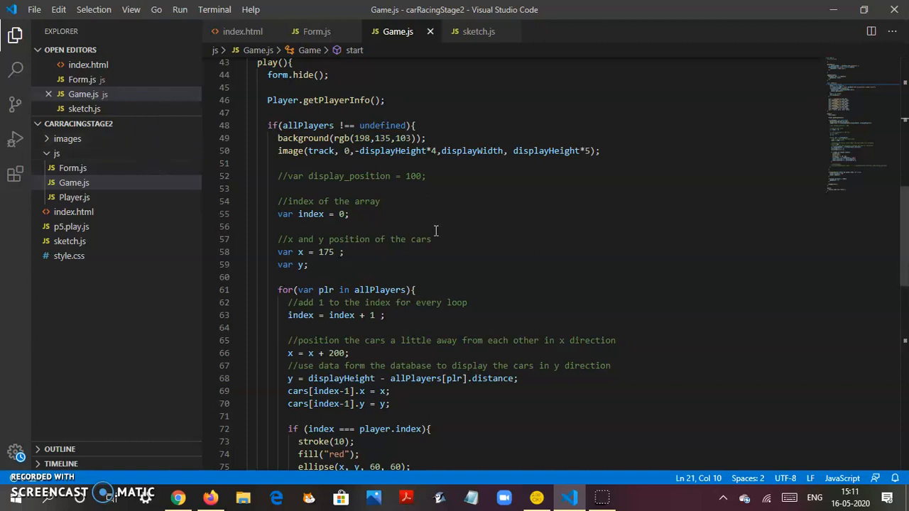
scroll("down", 3)
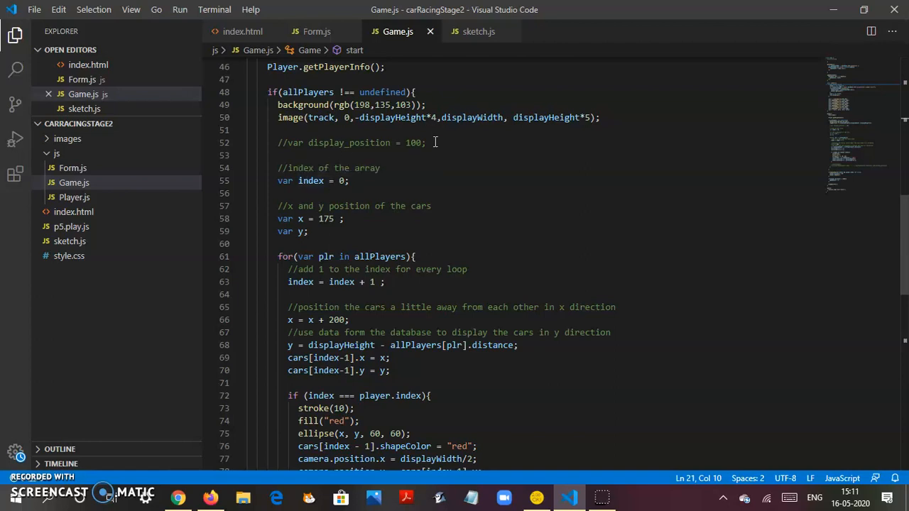
scroll("up", 3)
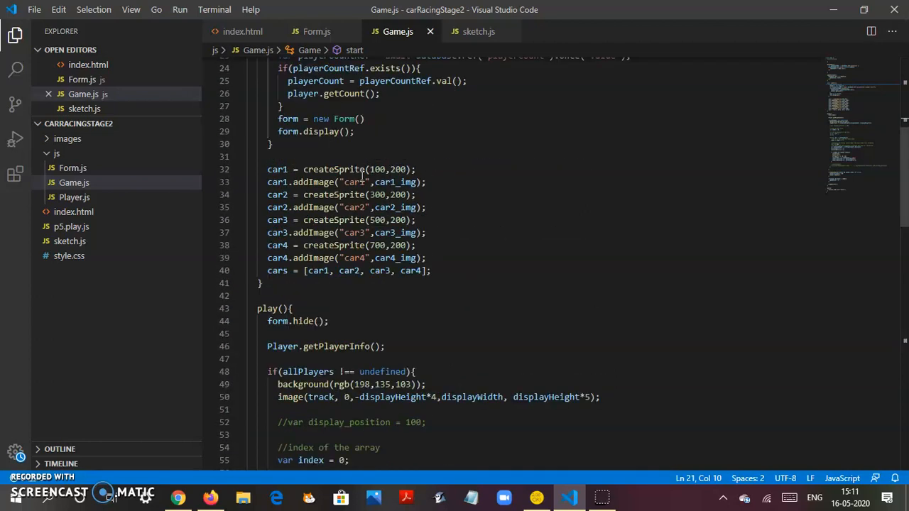
scroll("down", 3)
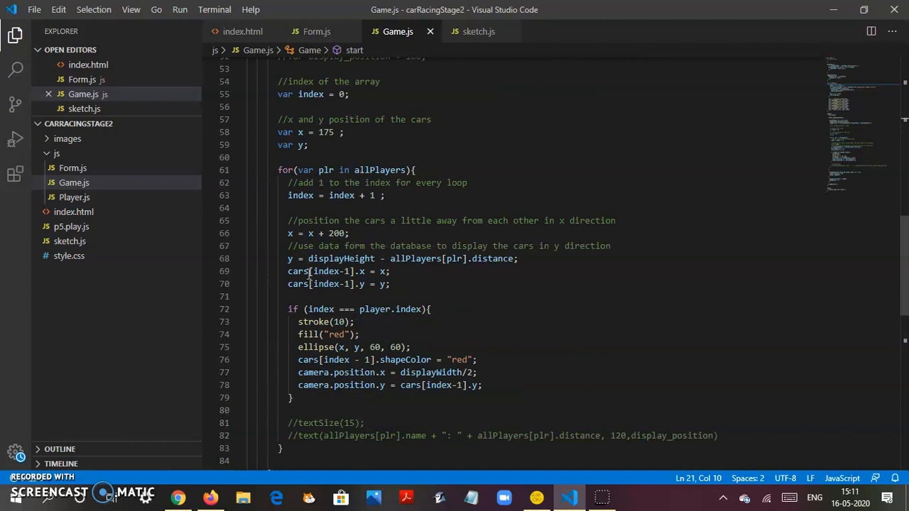
left_click(343, 170)
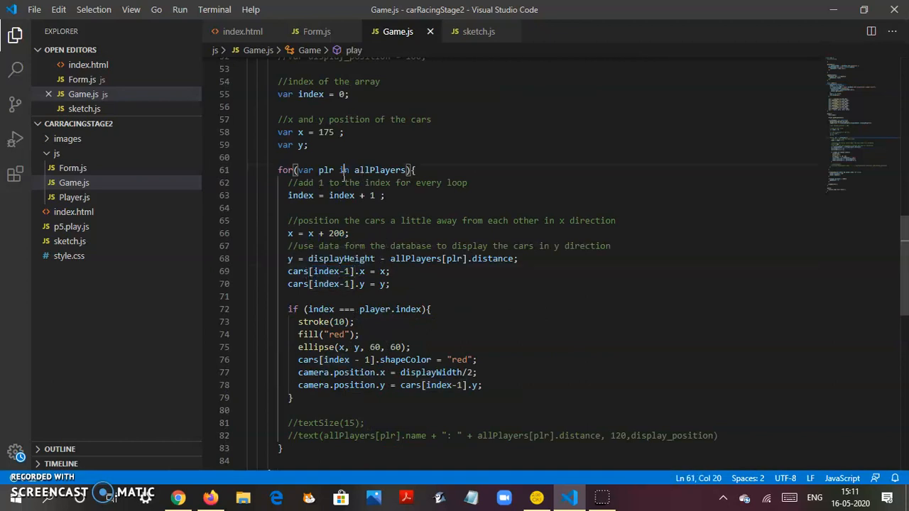
scroll("up", 3)
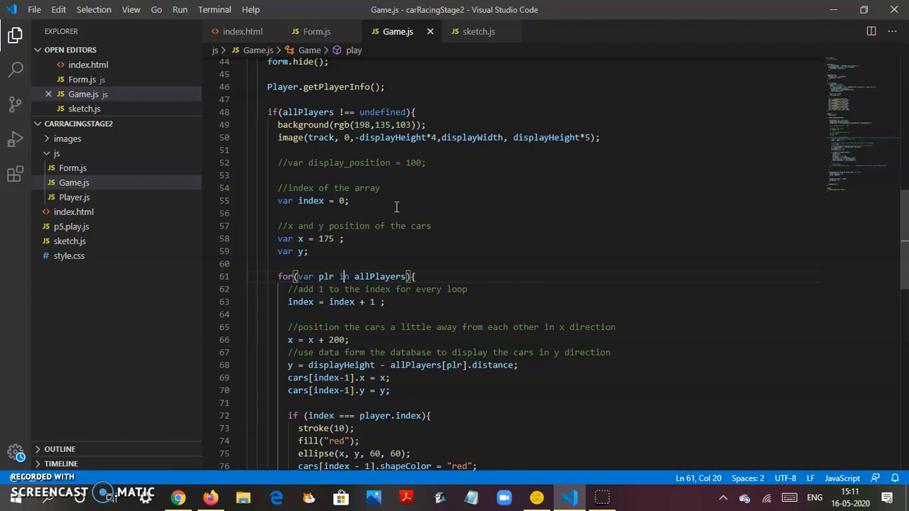
scroll("down", 3)
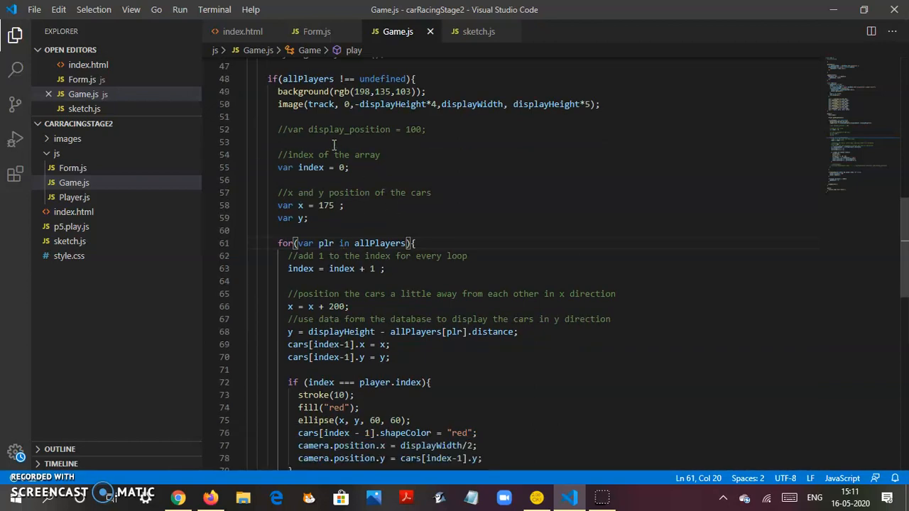
scroll("down", 3)
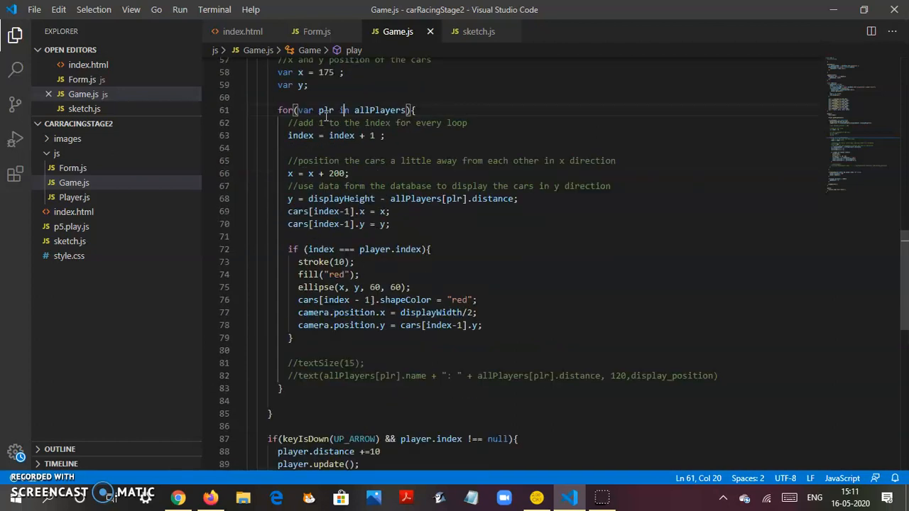
scroll("down", 3)
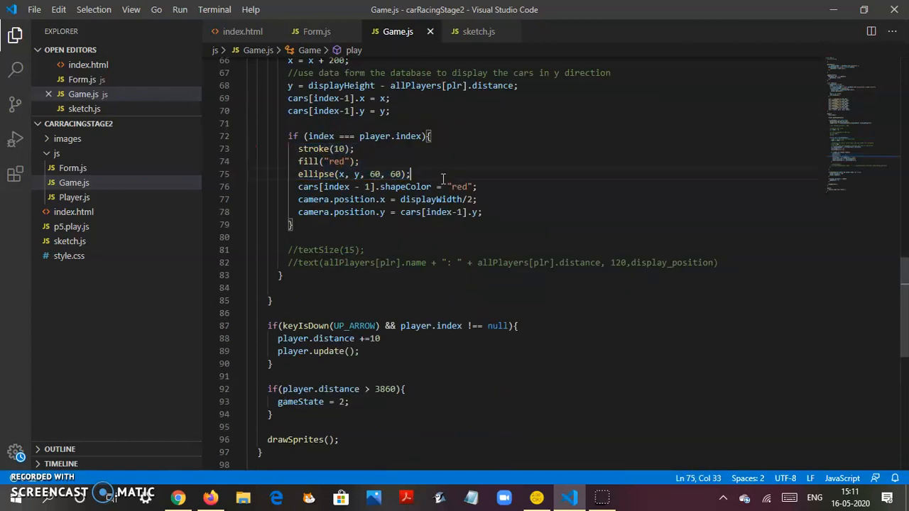
scroll("up", 3)
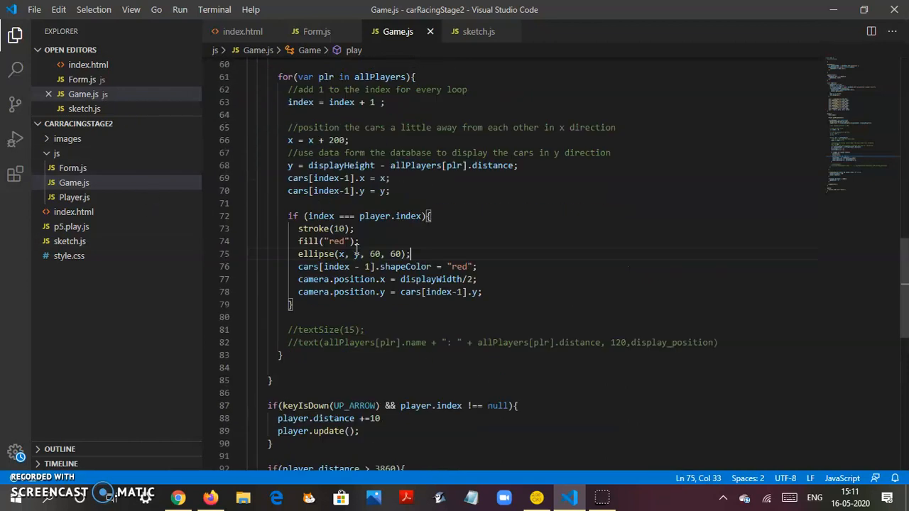
scroll("down", 3)
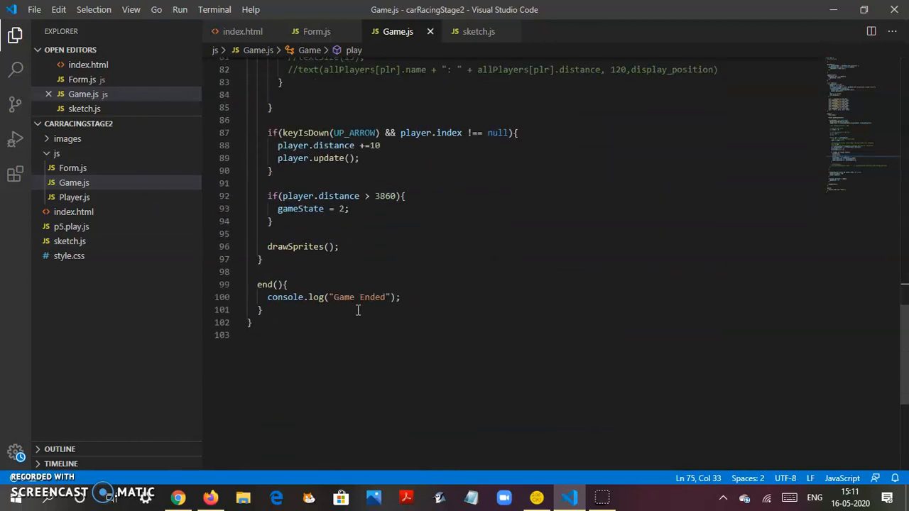
double_click(294, 246)
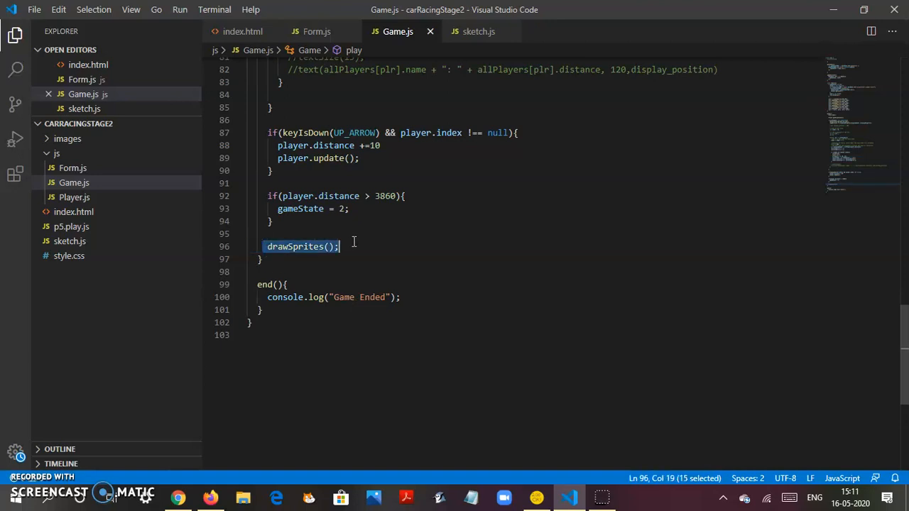
left_click(358, 247)
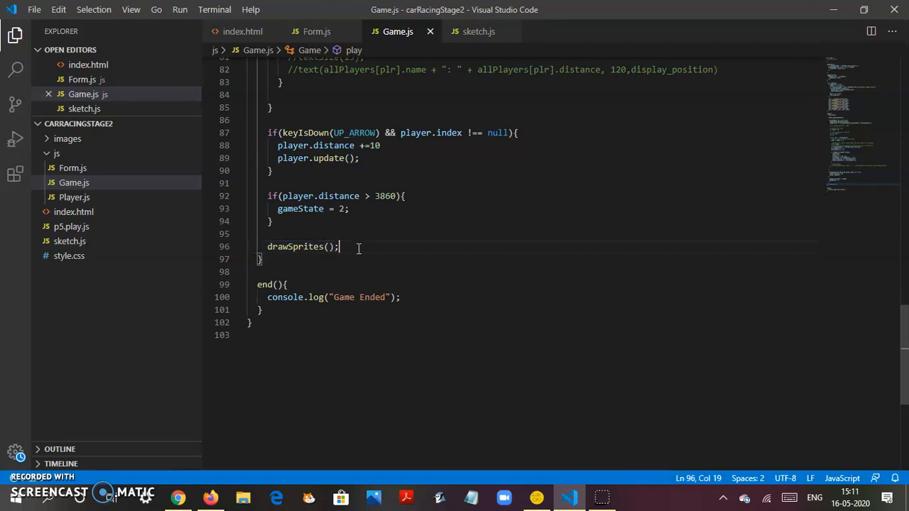
mouse_move(450, 342)
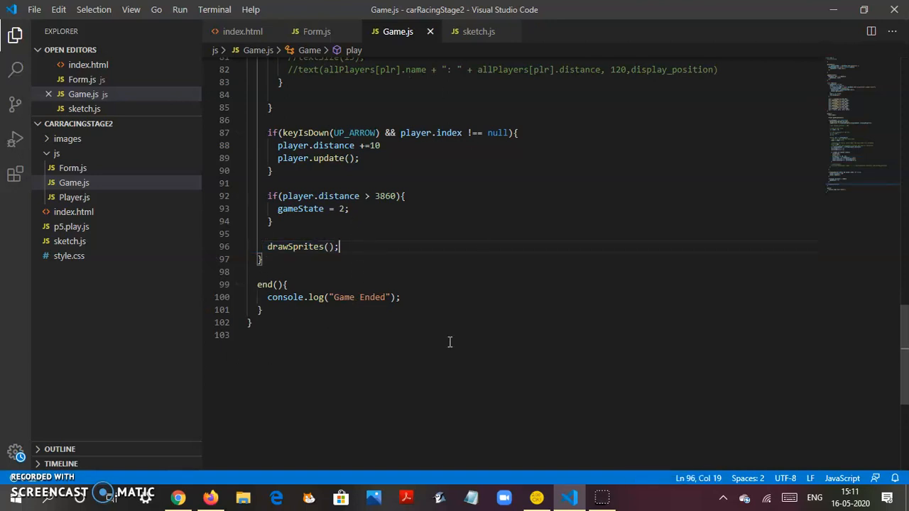
mouse_move(71, 226)
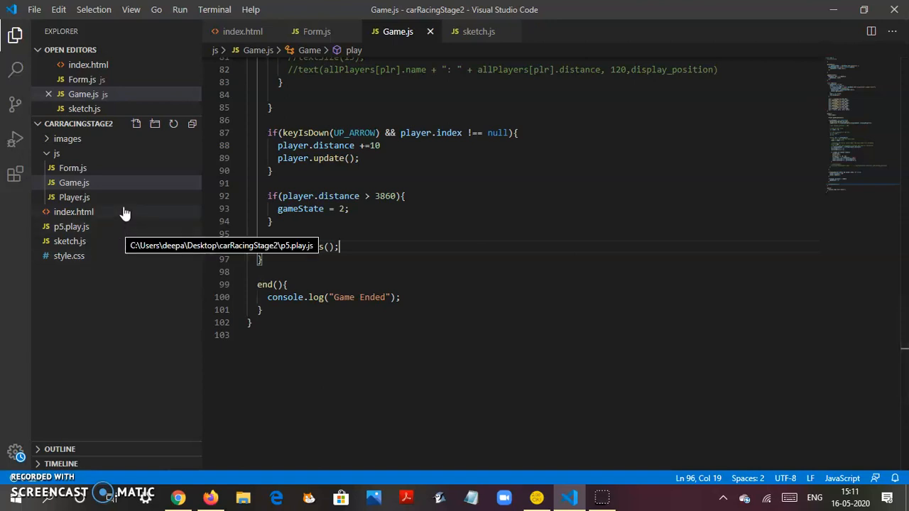
left_click(73, 212)
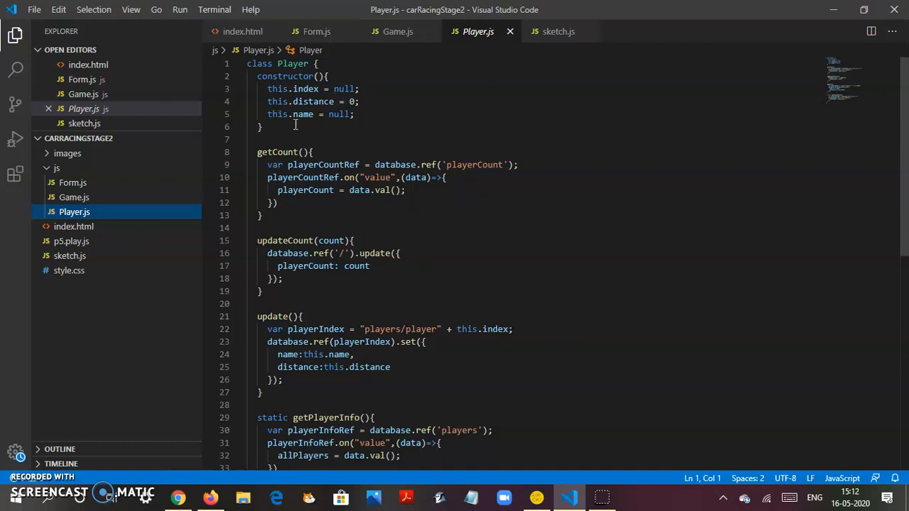
mouse_move(373, 169)
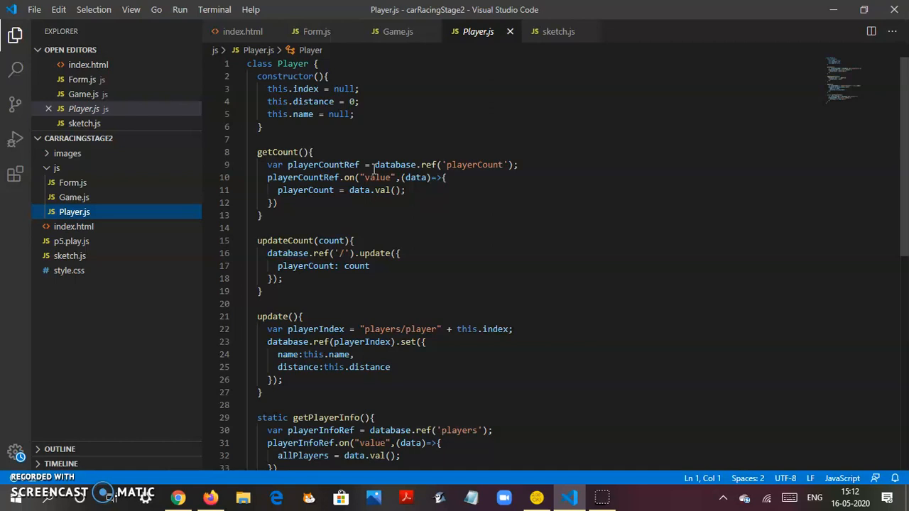
scroll("down", 3)
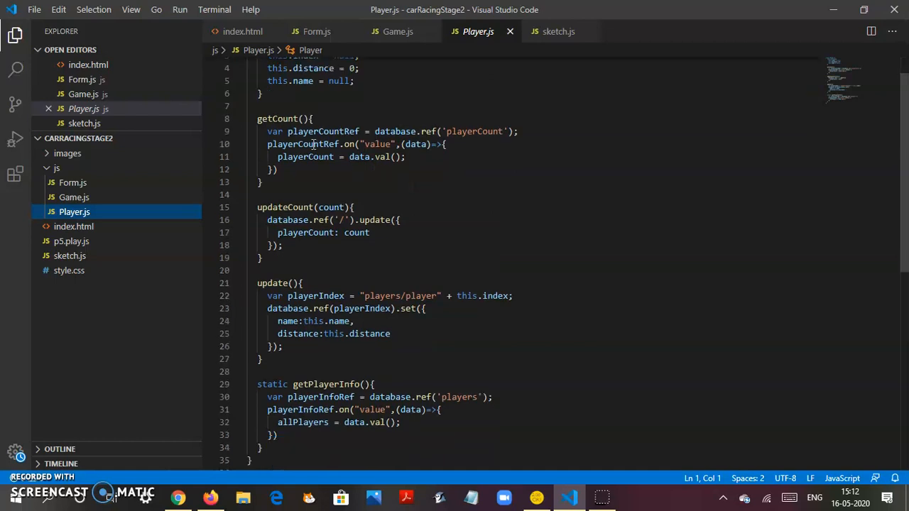
mouse_move(589, 245)
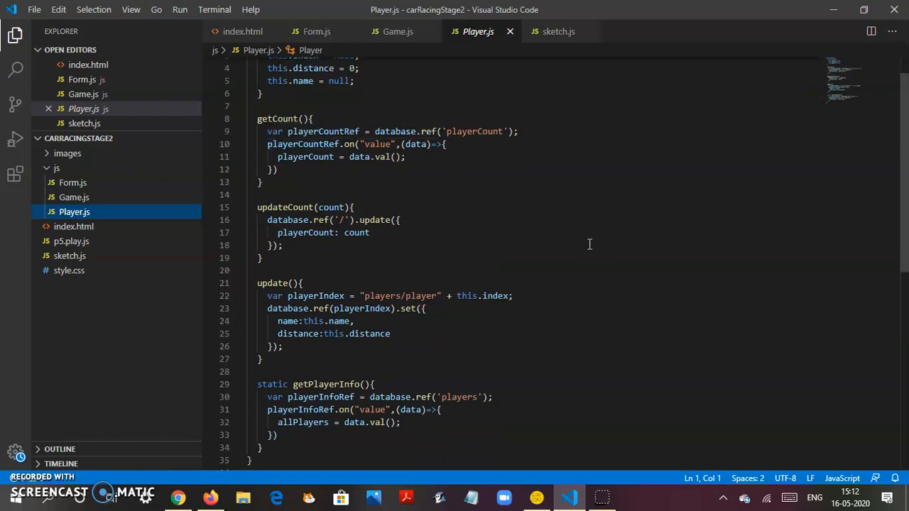
scroll("down", 3)
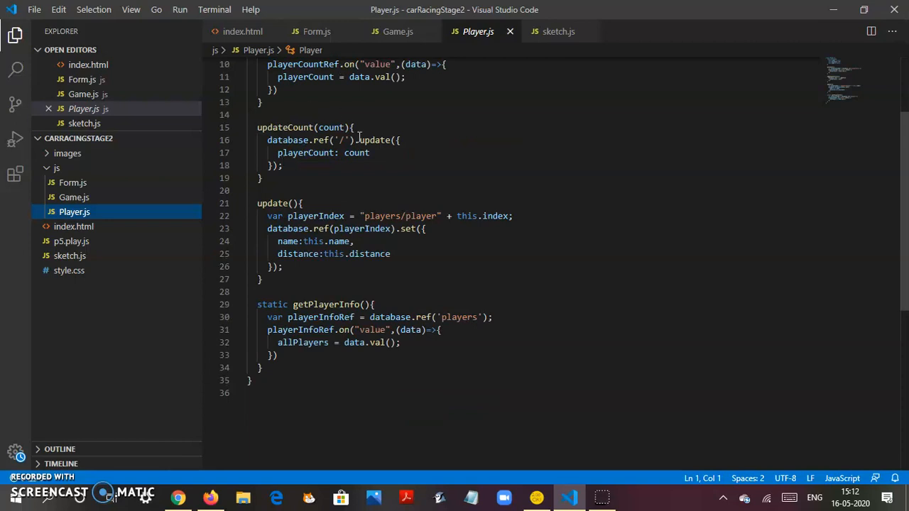
mouse_move(355, 168)
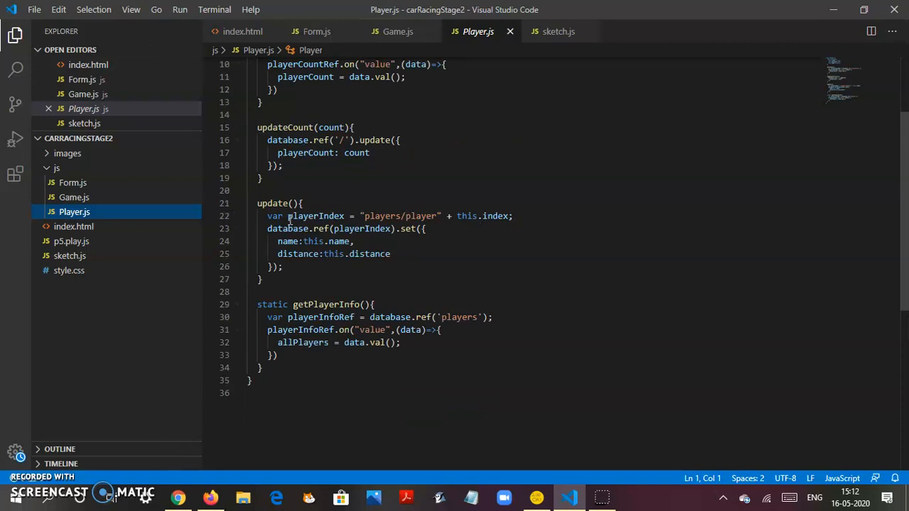
mouse_move(450, 256)
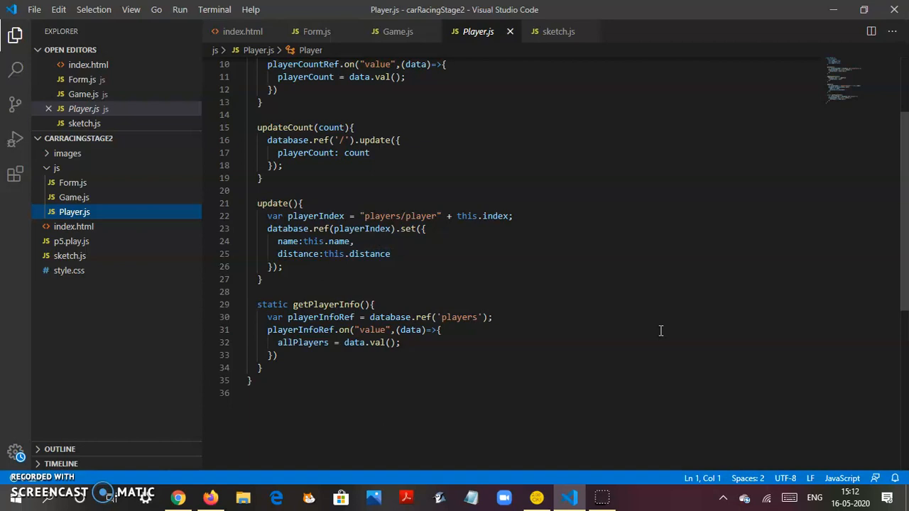
mouse_move(517, 321)
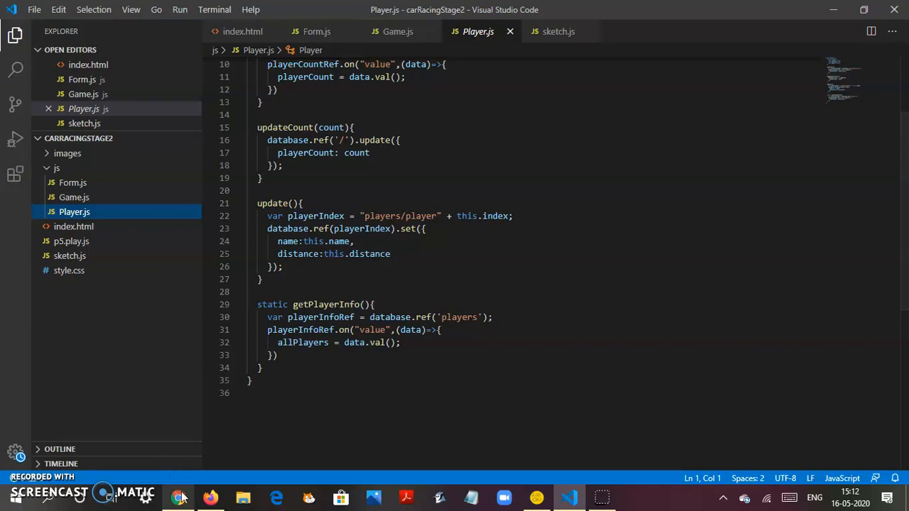
Check the class-36 database still shows gameState and playerCount 0, then select playerInfoRef in Player.js
left_click(178, 497)
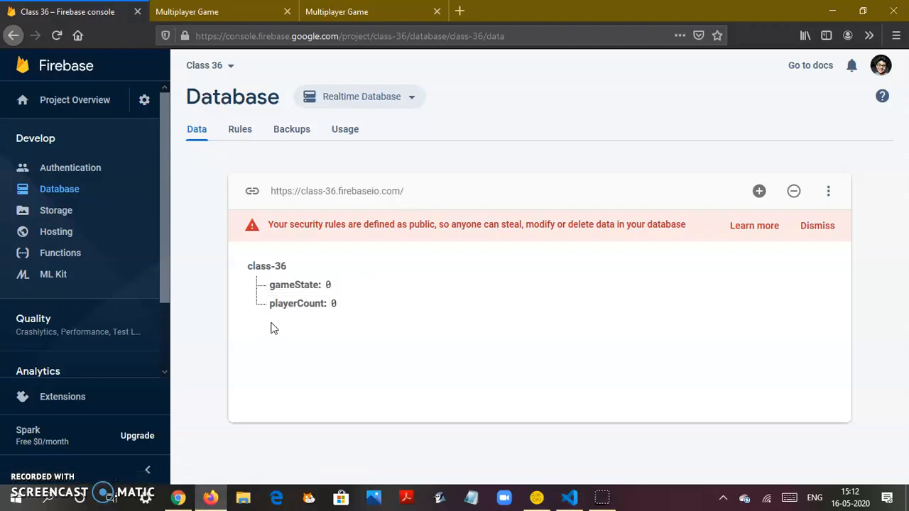
mouse_move(294, 345)
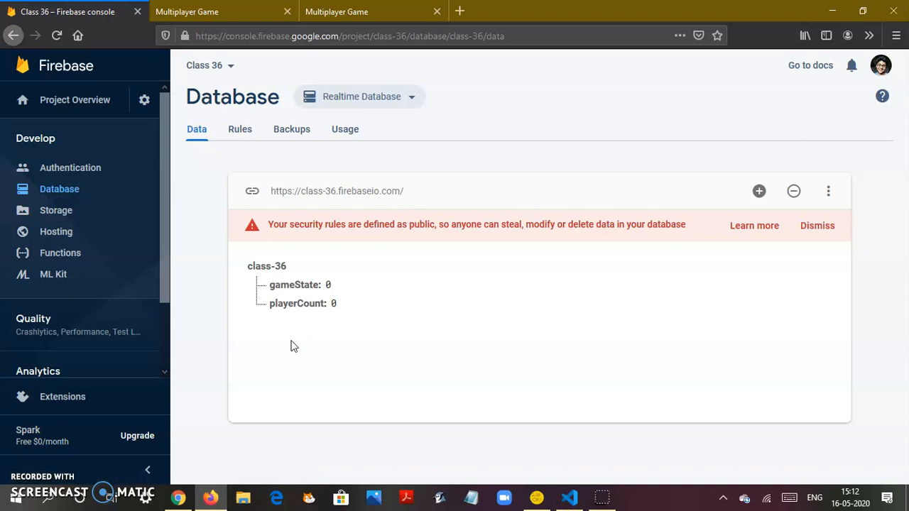
mouse_move(371, 355)
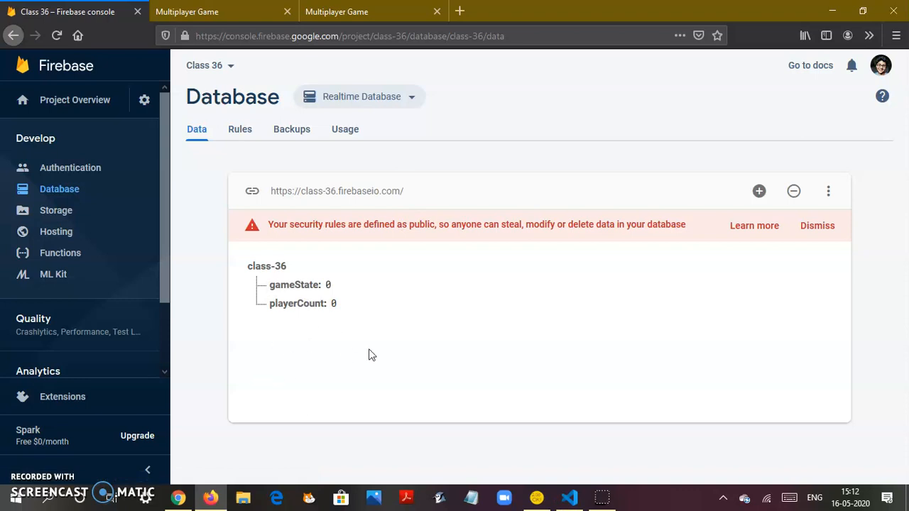
left_click(569, 497)
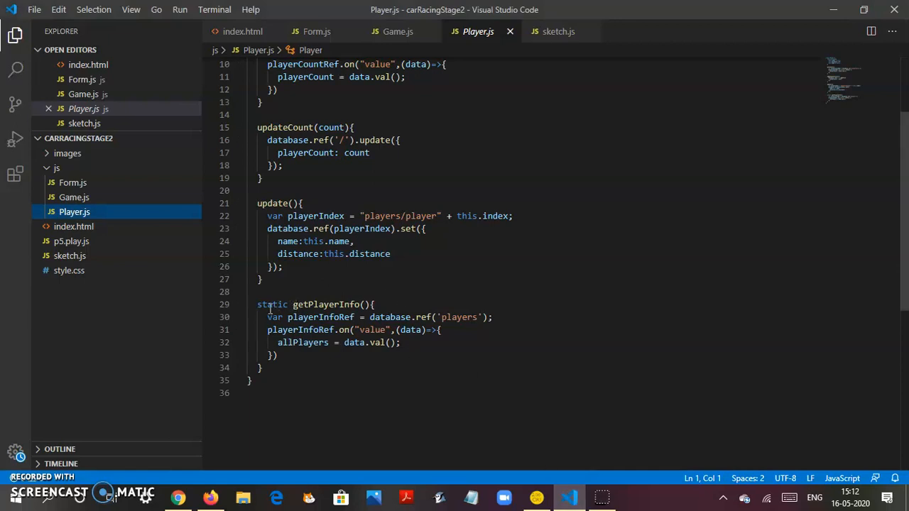
mouse_move(248, 309)
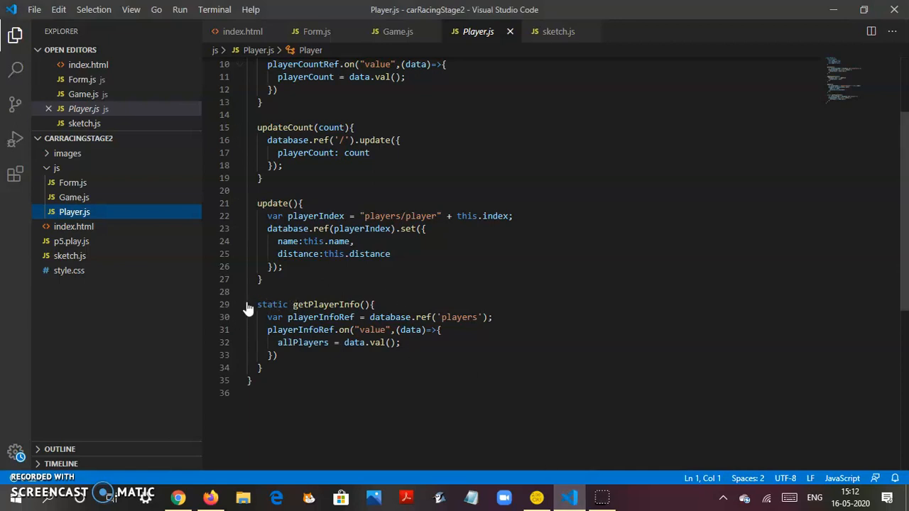
double_click(272, 304)
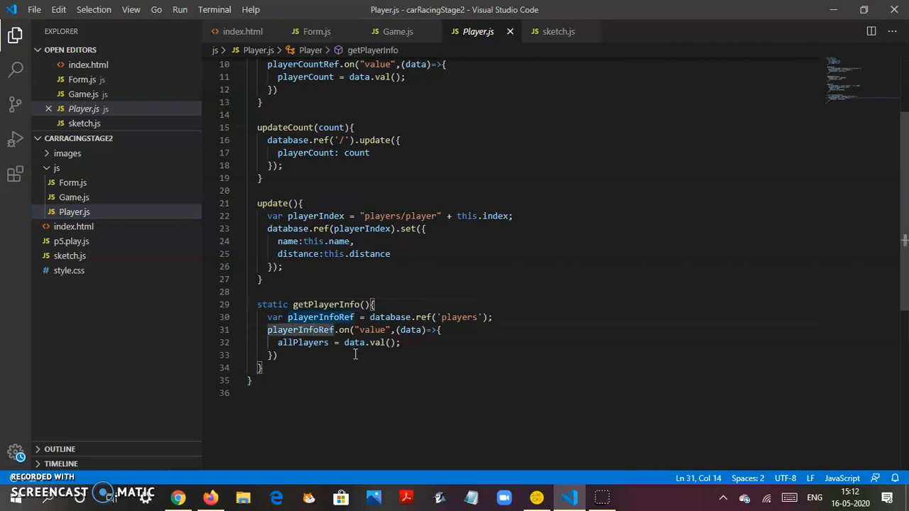
mouse_move(495, 282)
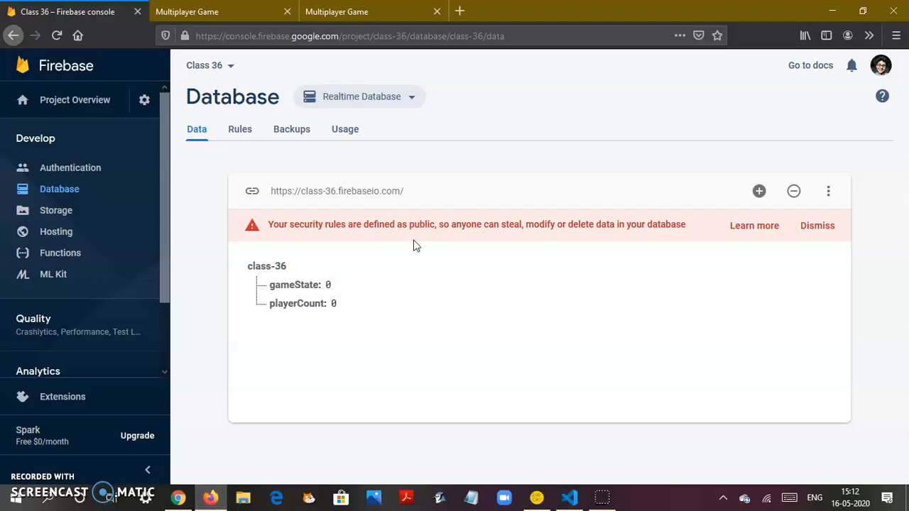
Join the race as players named '1' and '2' and start the game
left_click(221, 12)
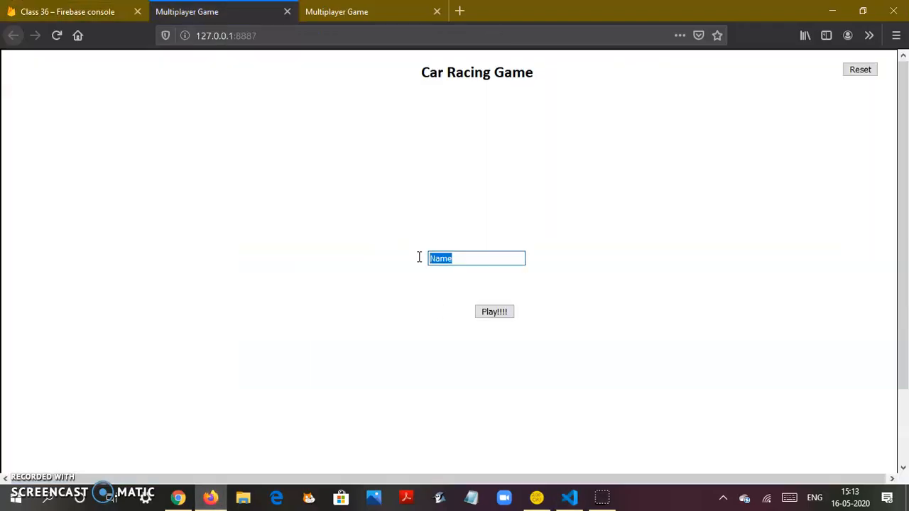
type("1")
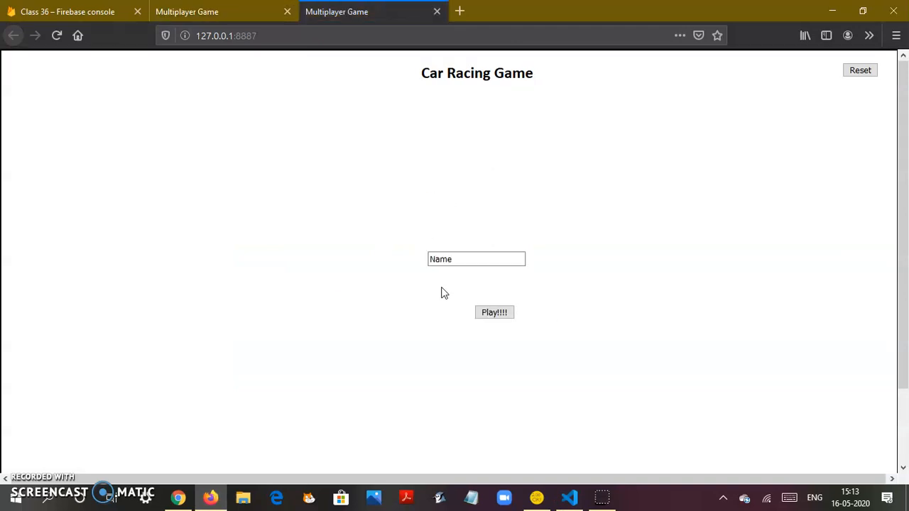
type("2")
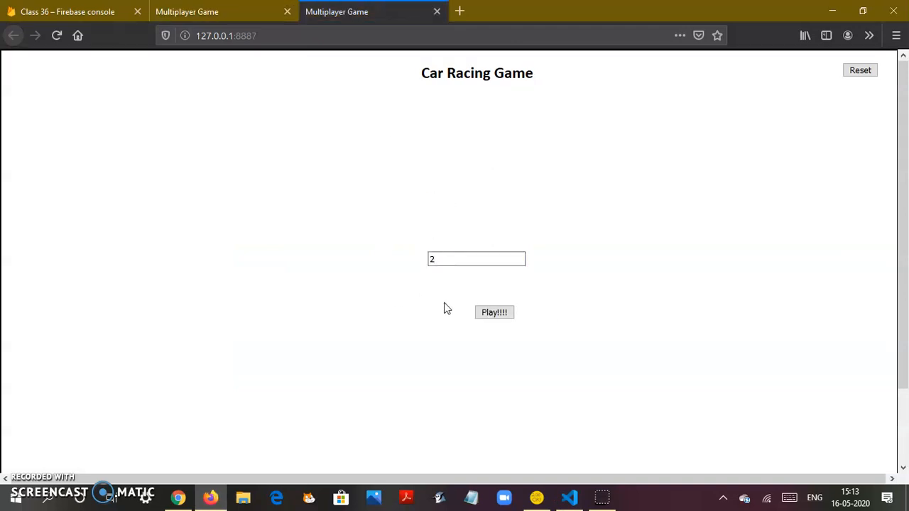
left_click(494, 312)
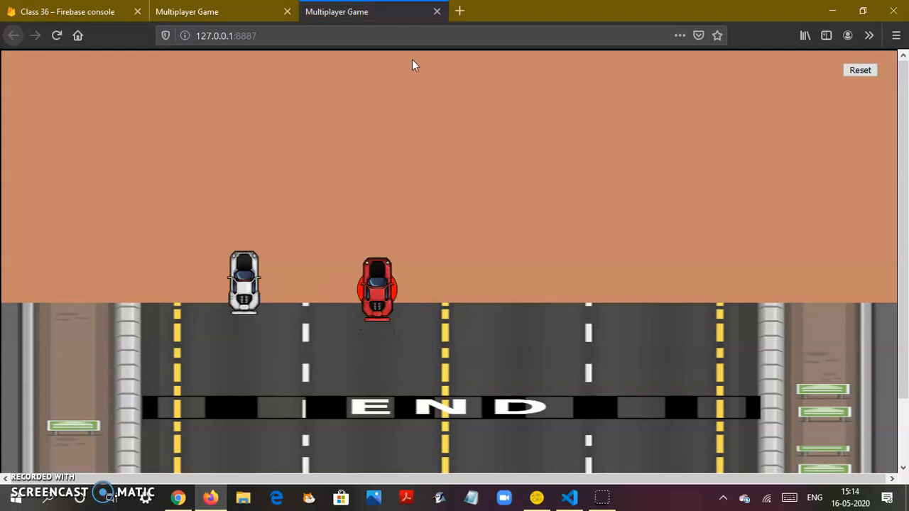
mouse_move(174, 41)
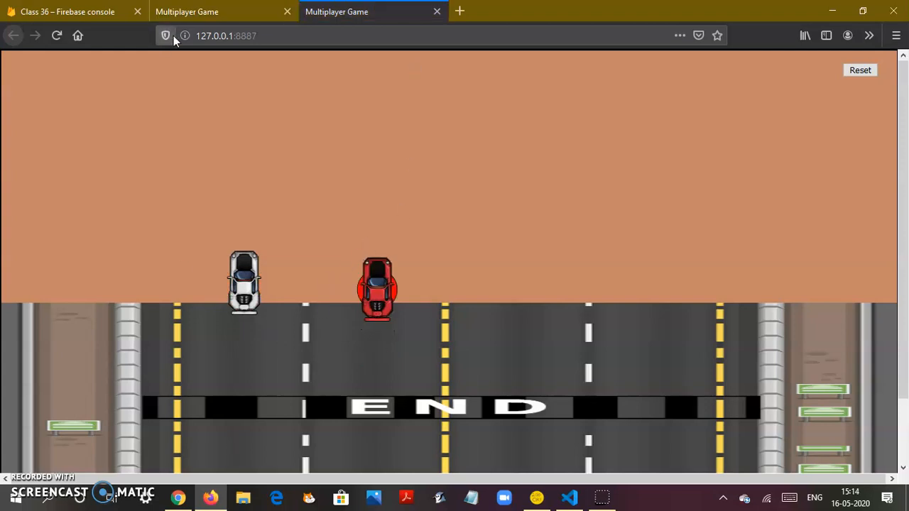
Compare Player.js with Firebase's player1 and player2 entries, both at distance 3870
left_click(67, 12)
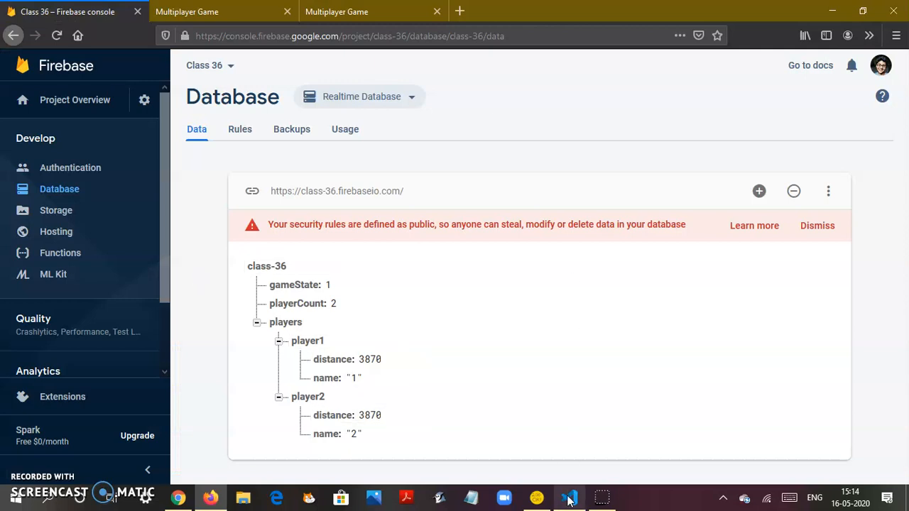
left_click(569, 497)
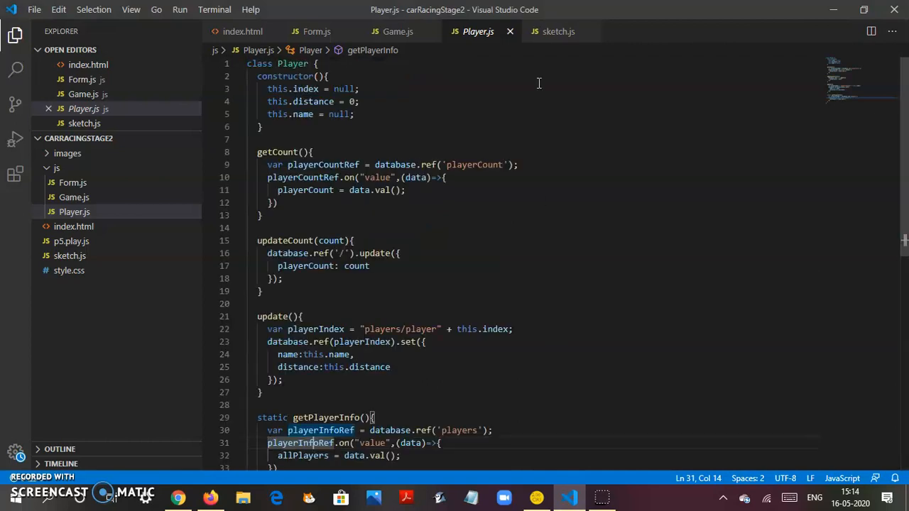
mouse_move(575, 15)
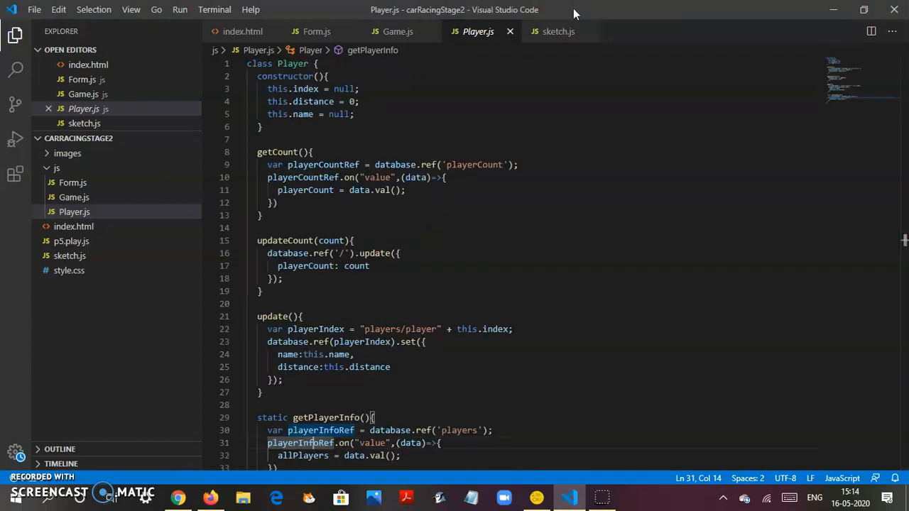
mouse_move(529, 228)
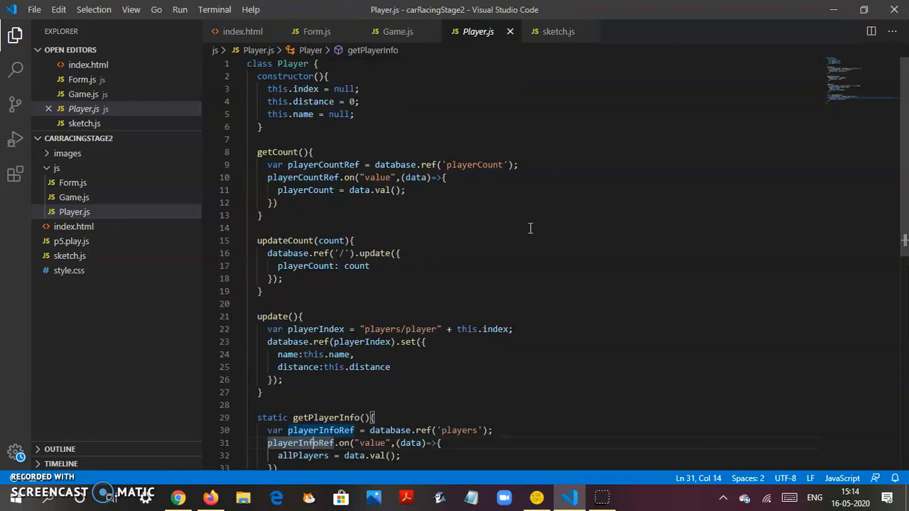
mouse_move(656, 237)
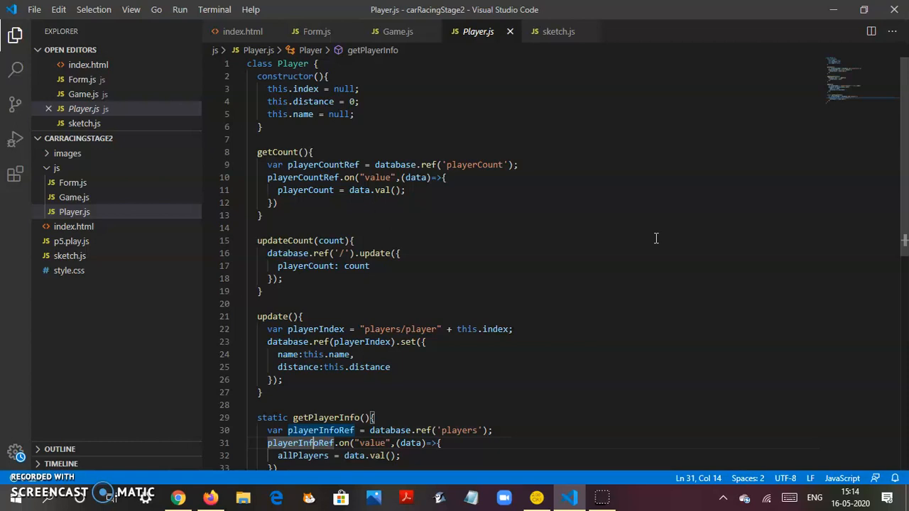
mouse_move(424, 276)
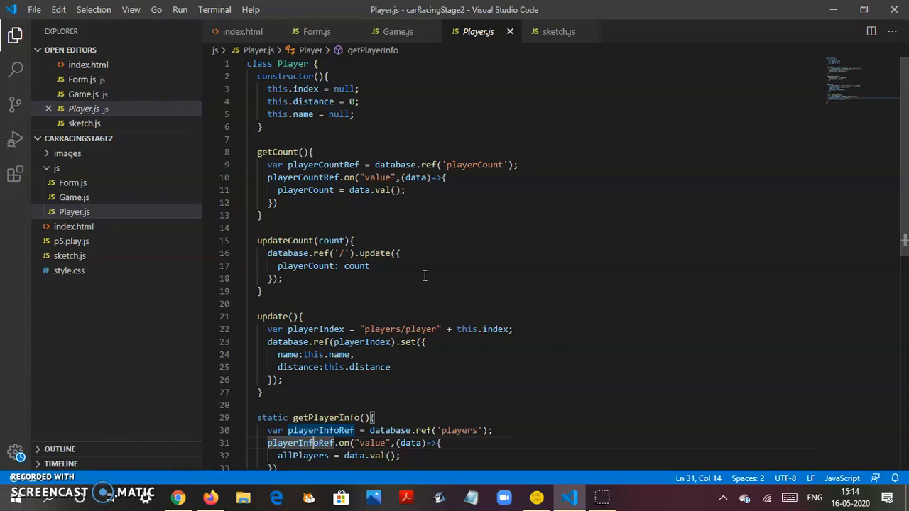
mouse_move(477, 299)
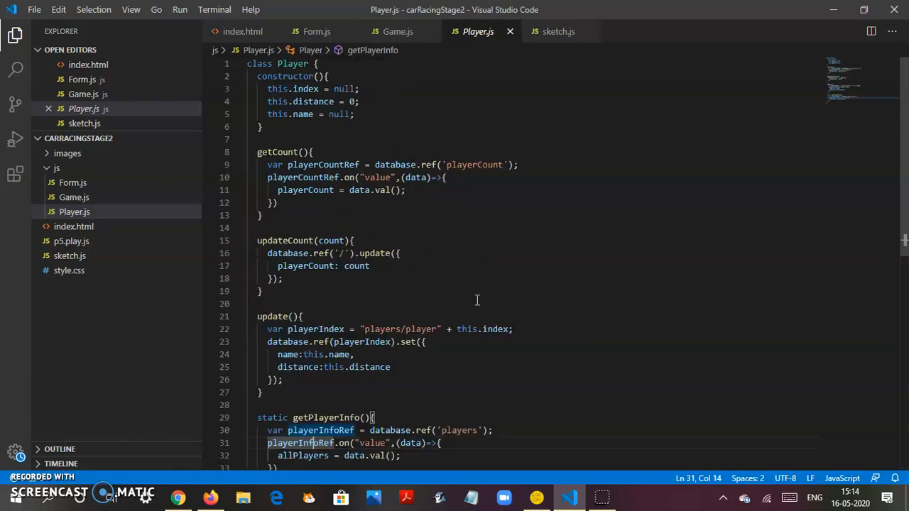
scroll("down", 3)
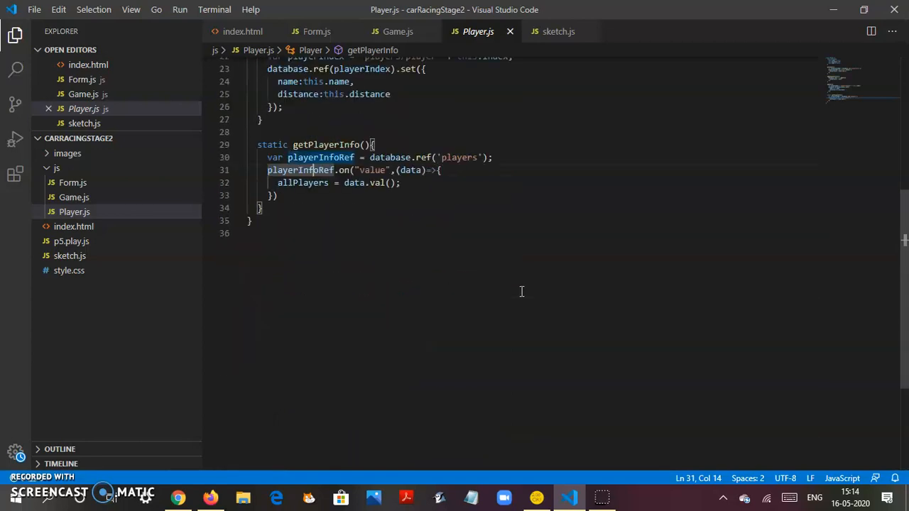
scroll("up", 3)
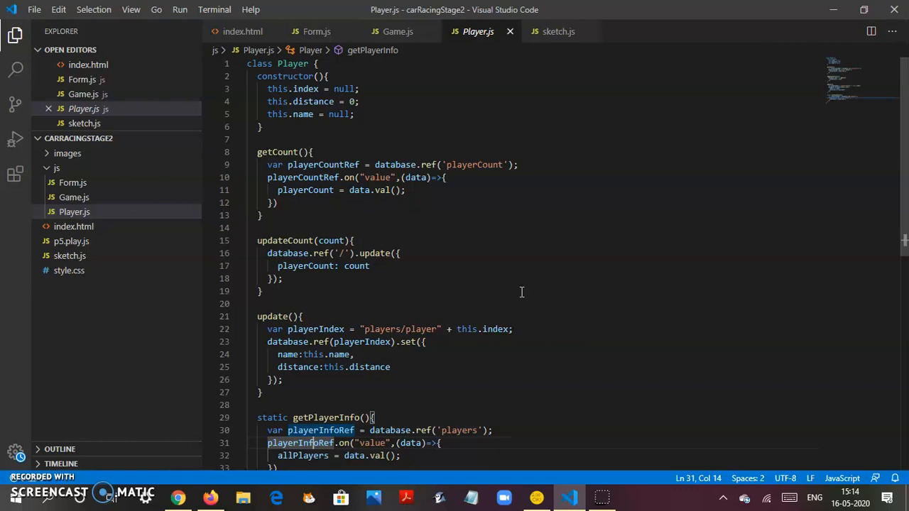
mouse_move(480, 304)
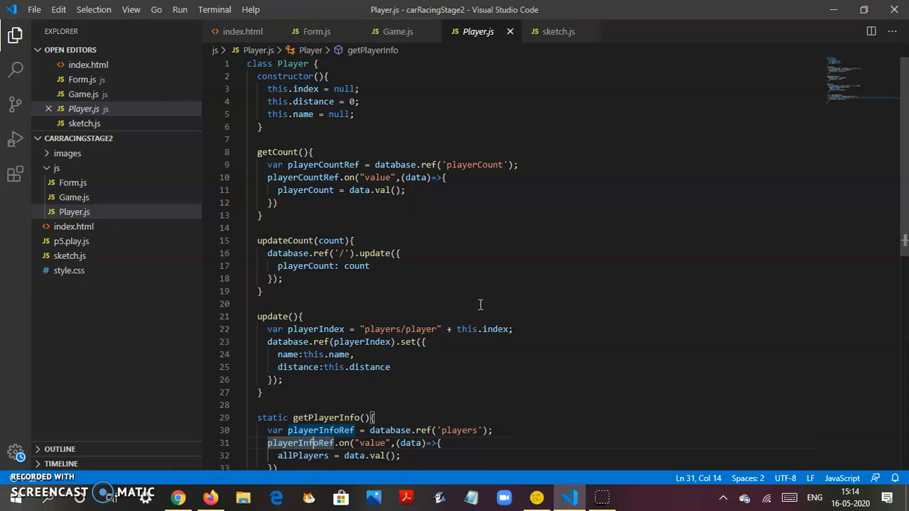
mouse_move(442, 308)
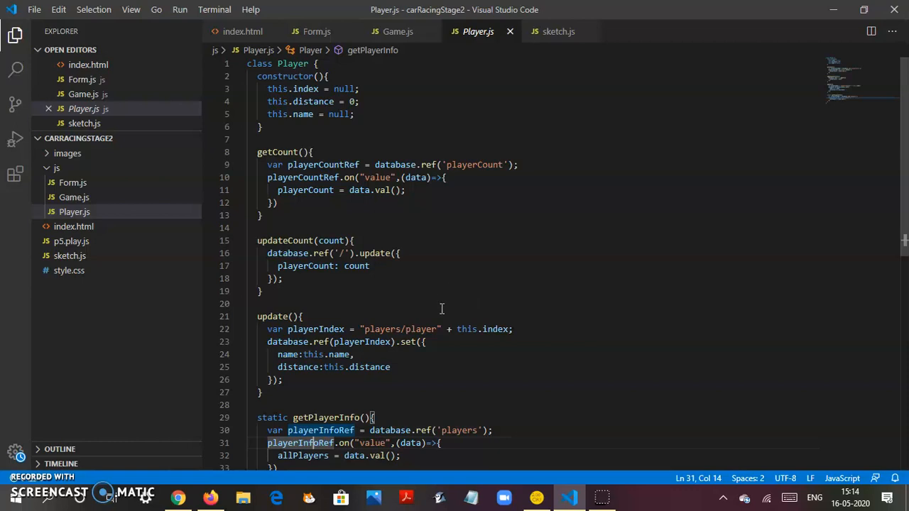
mouse_move(329, 323)
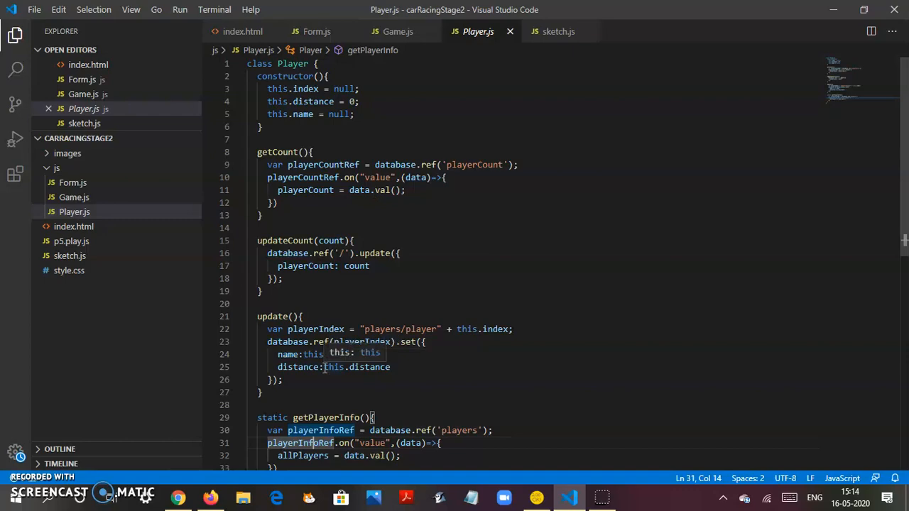
left_click(179, 497)
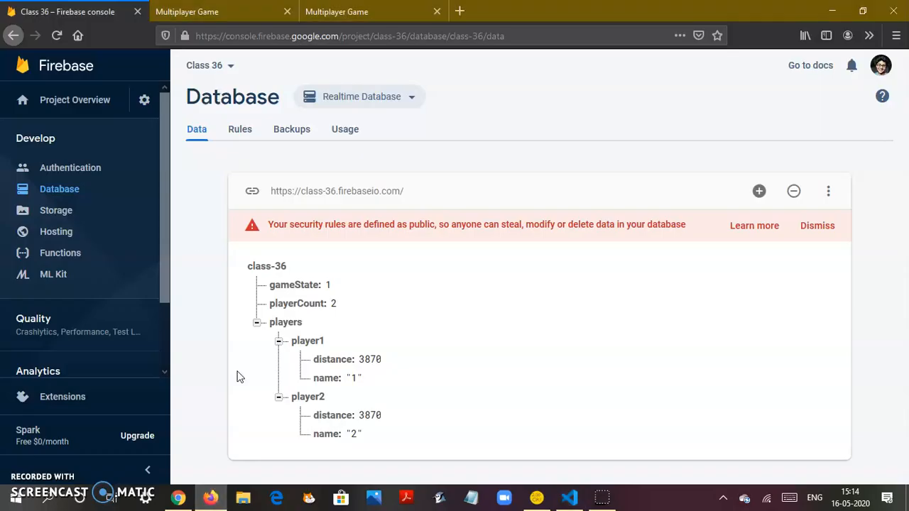